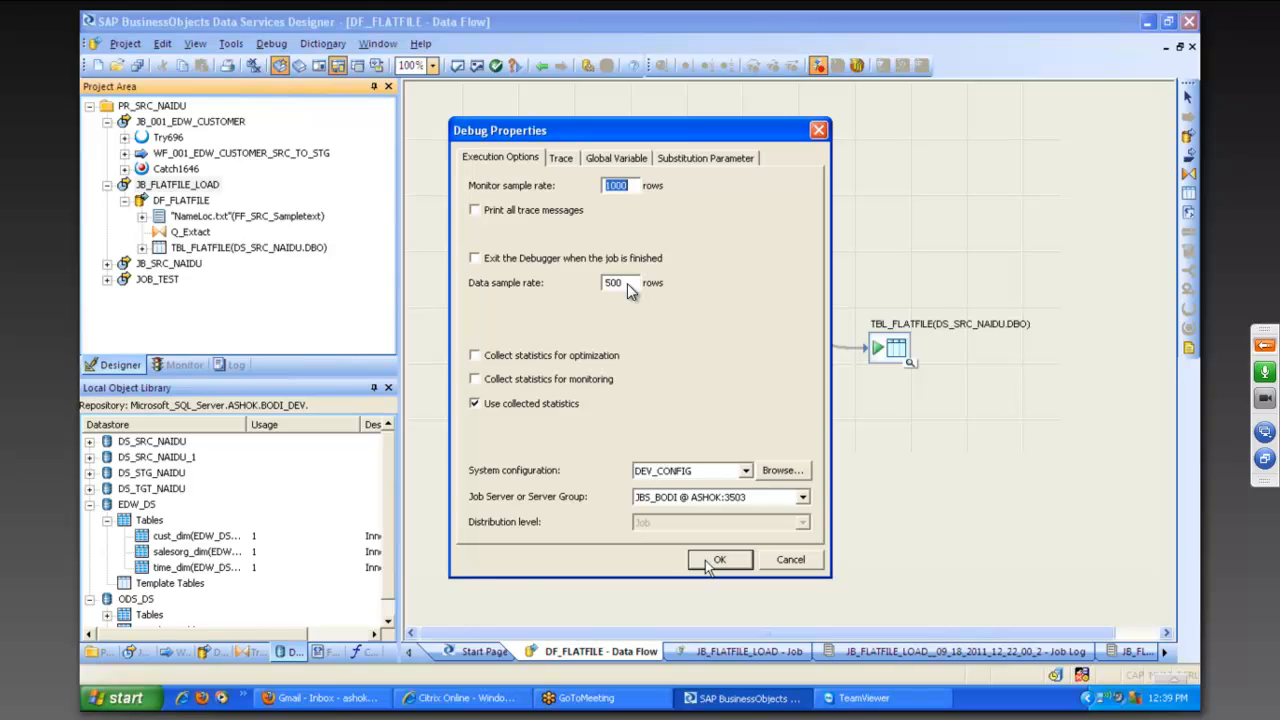
pyautogui.moveTo(838, 232)
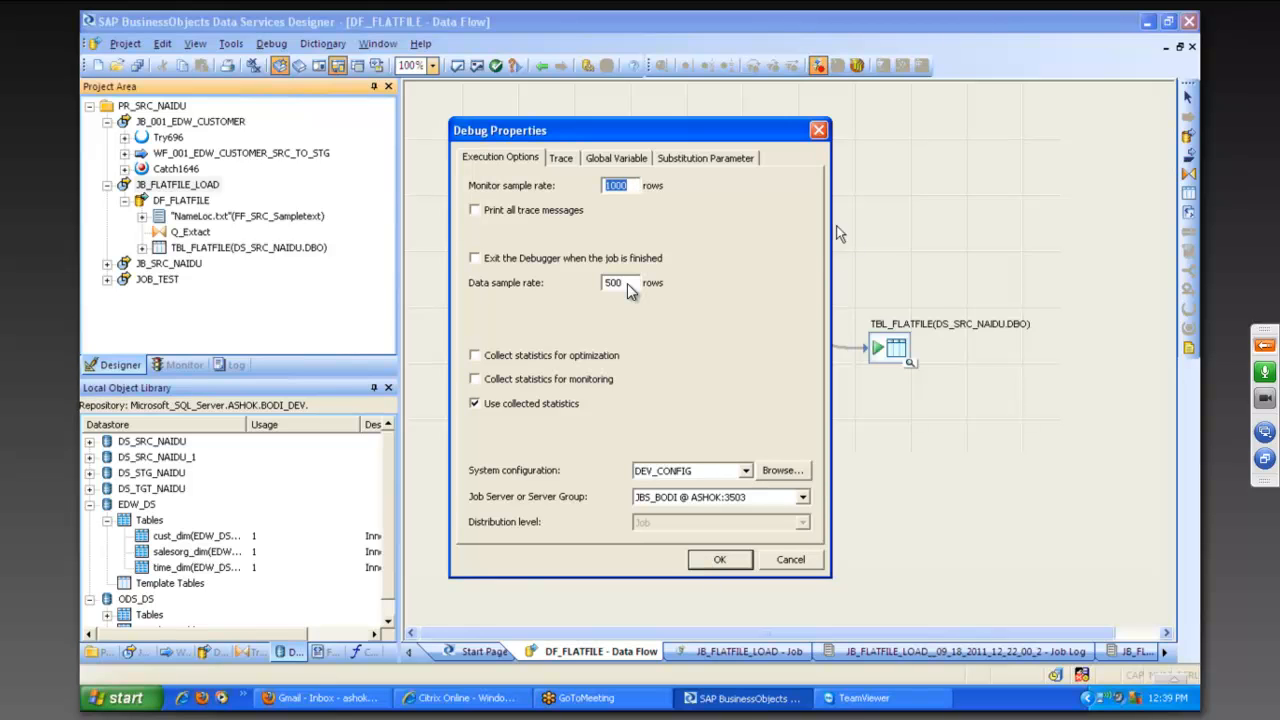
pyautogui.moveTo(1184, 62)
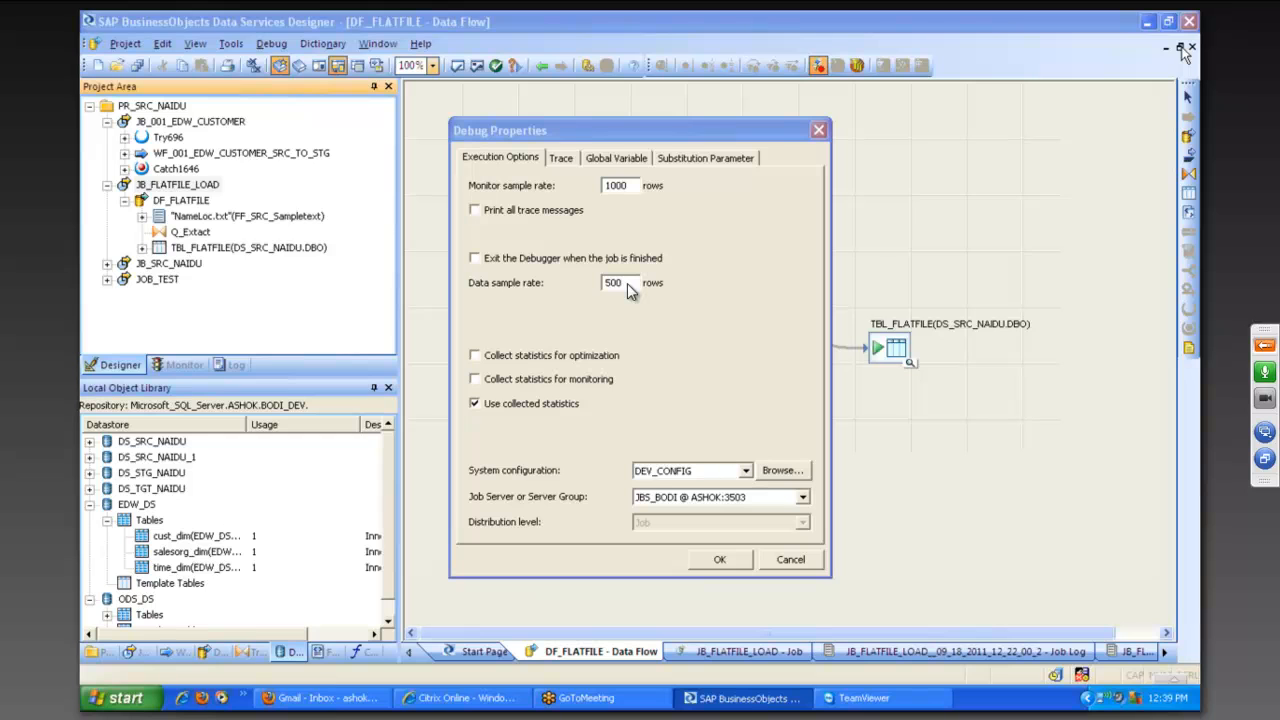
pyautogui.moveTo(1014, 60)
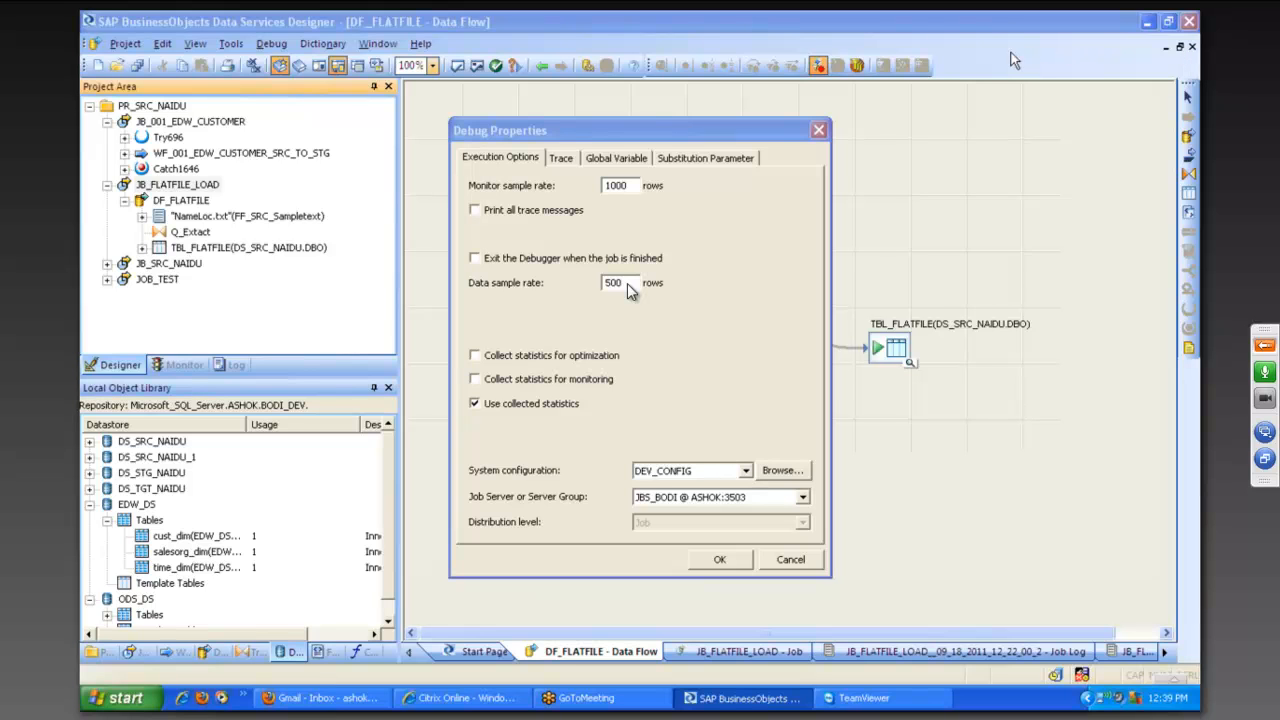
pyautogui.moveTo(946, 60)
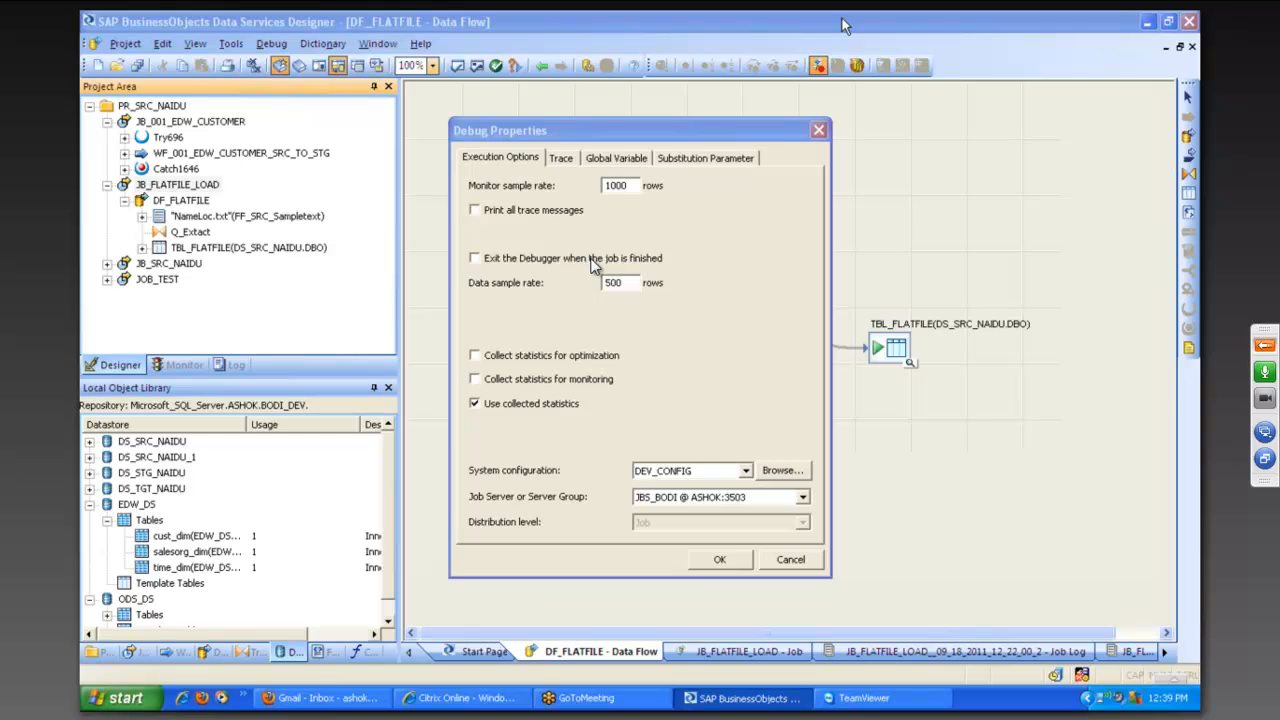
pyautogui.moveTo(644, 268)
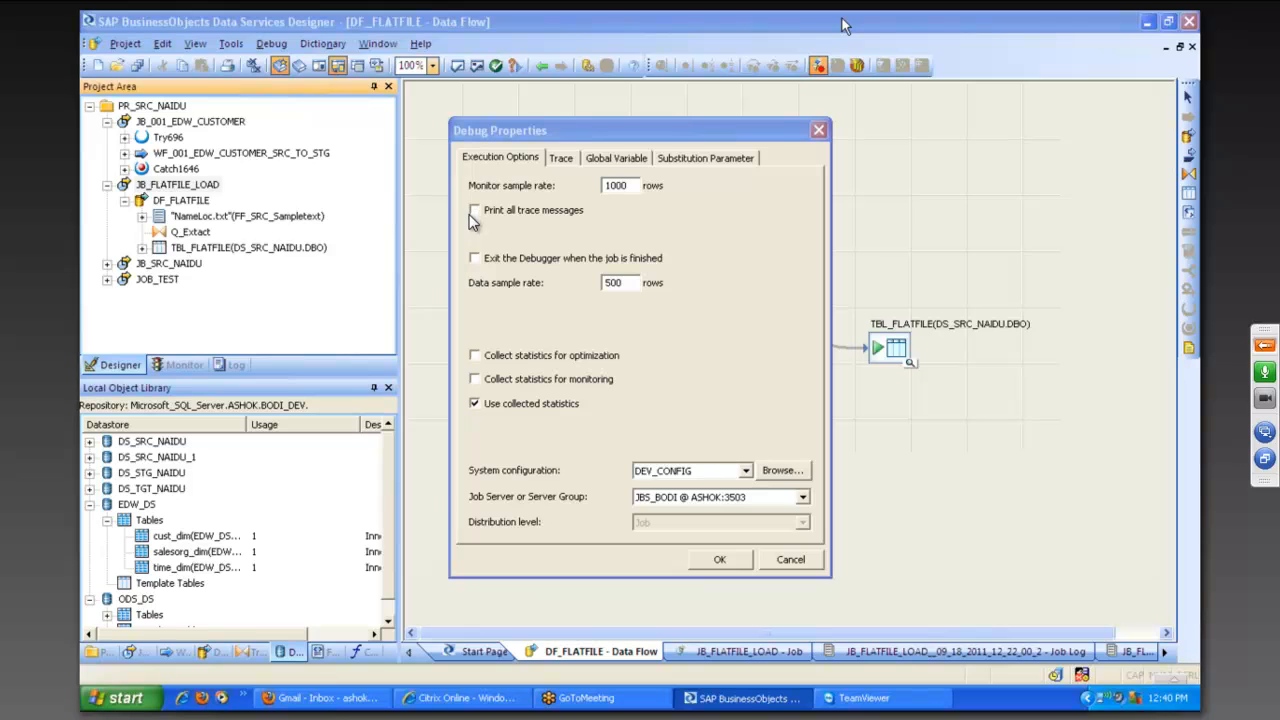
pyautogui.moveTo(480, 220)
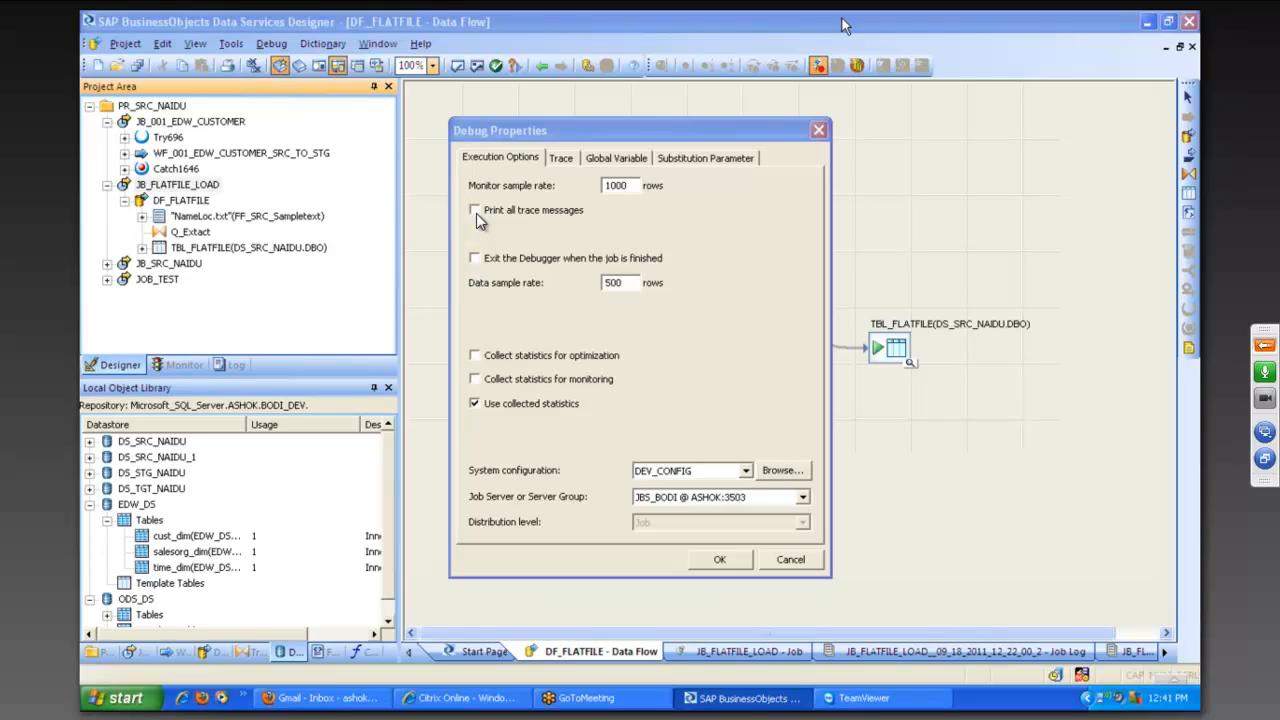
pyautogui.moveTo(524, 216)
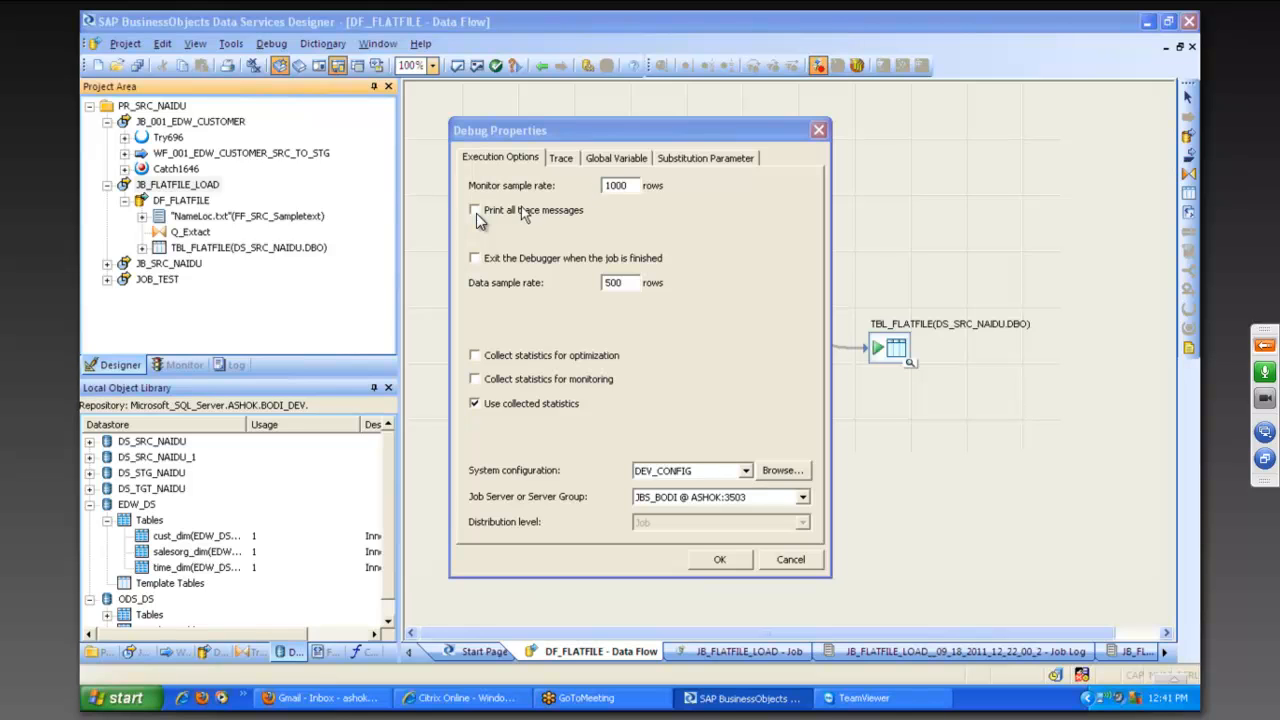
# - Enable 'Print all trace messages' in Debug Properties and bring up the Trace settings list
pyautogui.click(474, 210)
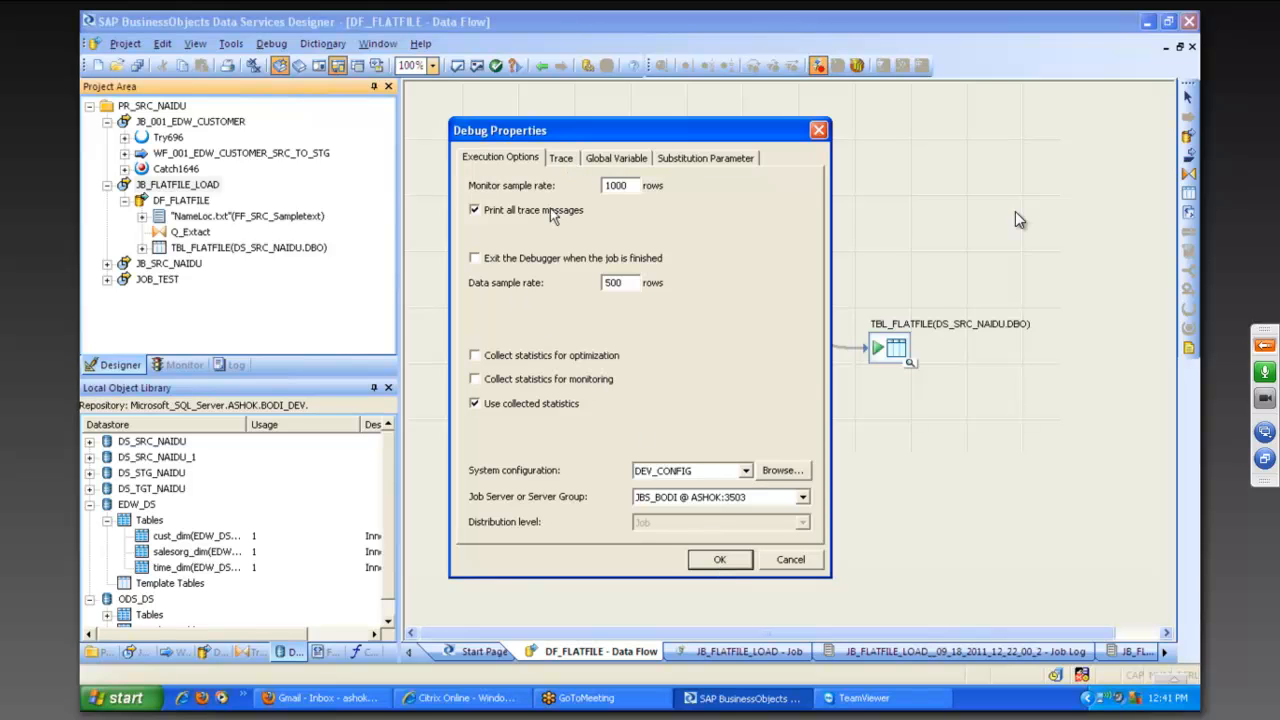
pyautogui.click(560, 158)
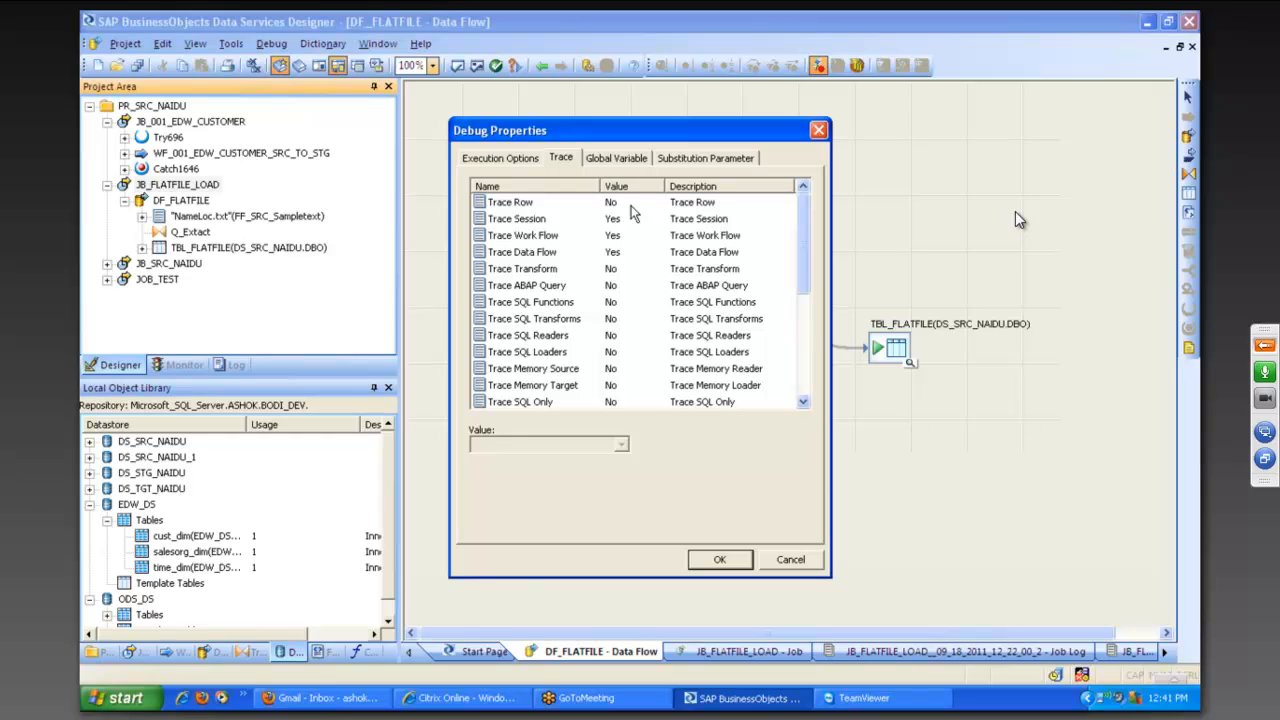
# - Inspect the Trace Memory Target setting, then choose a value for the Trace Row setting
pyautogui.click(510, 202)
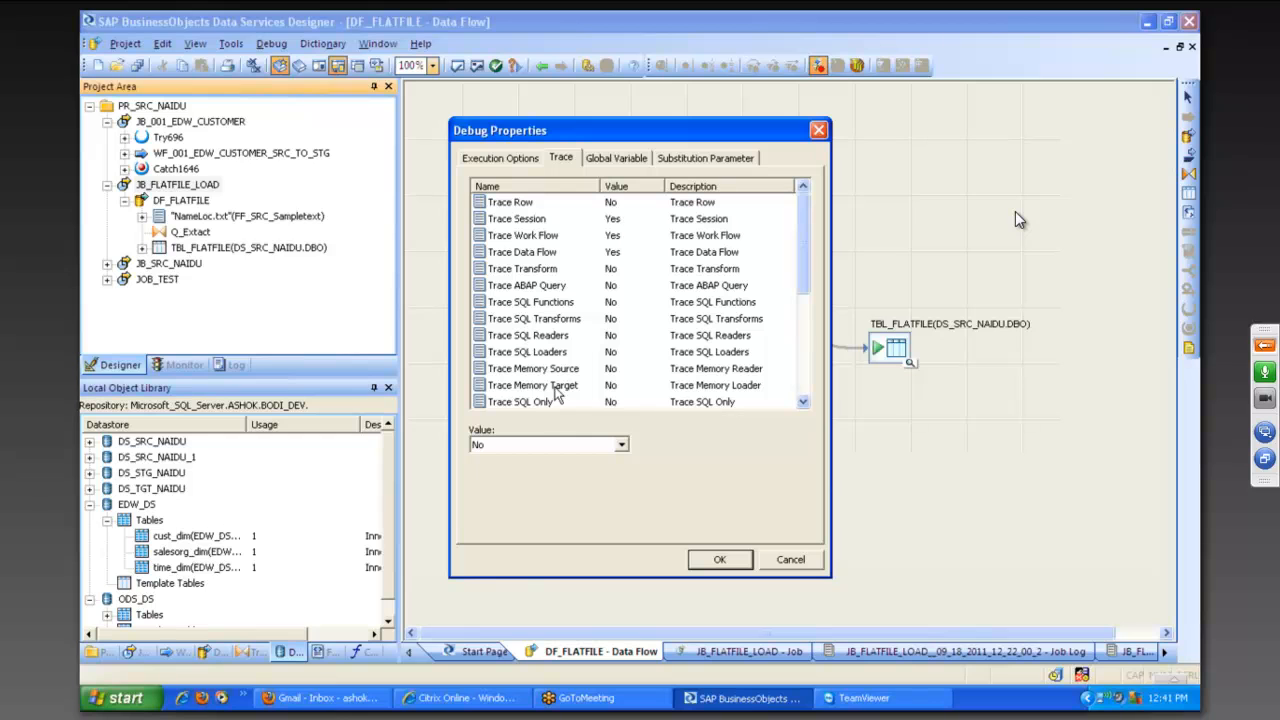
pyautogui.click(620, 444)
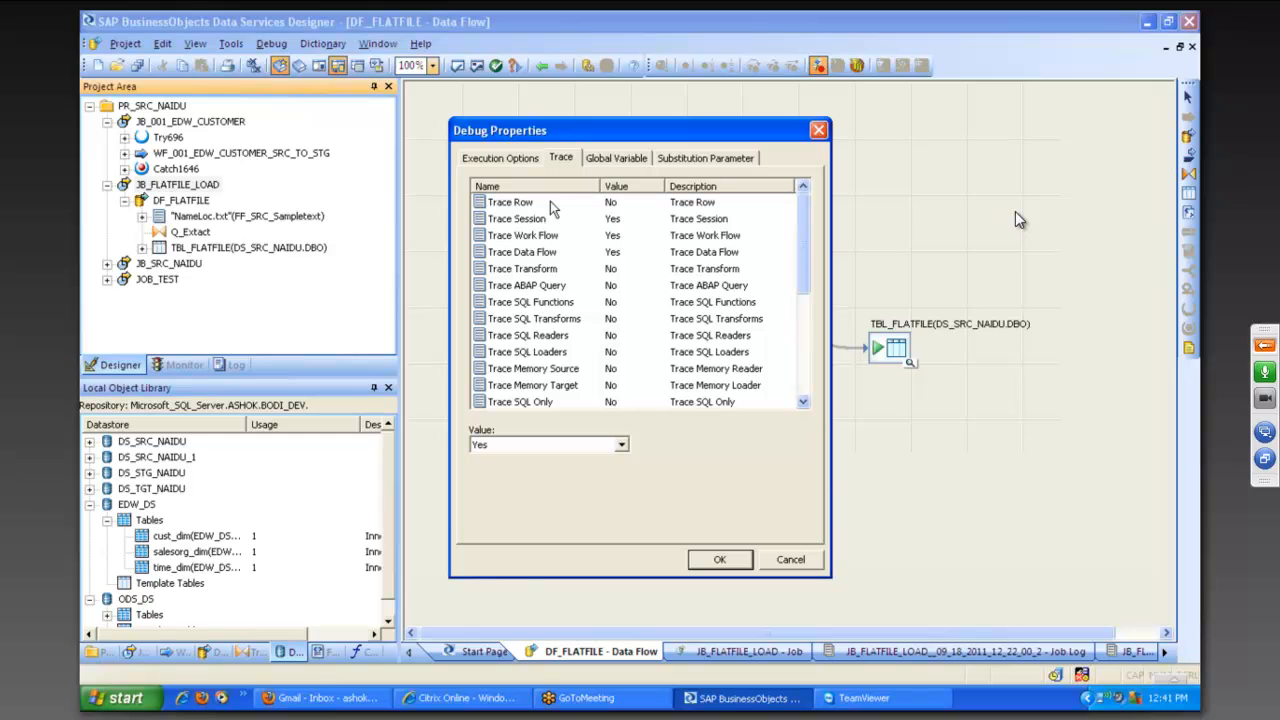
pyautogui.moveTo(520, 216)
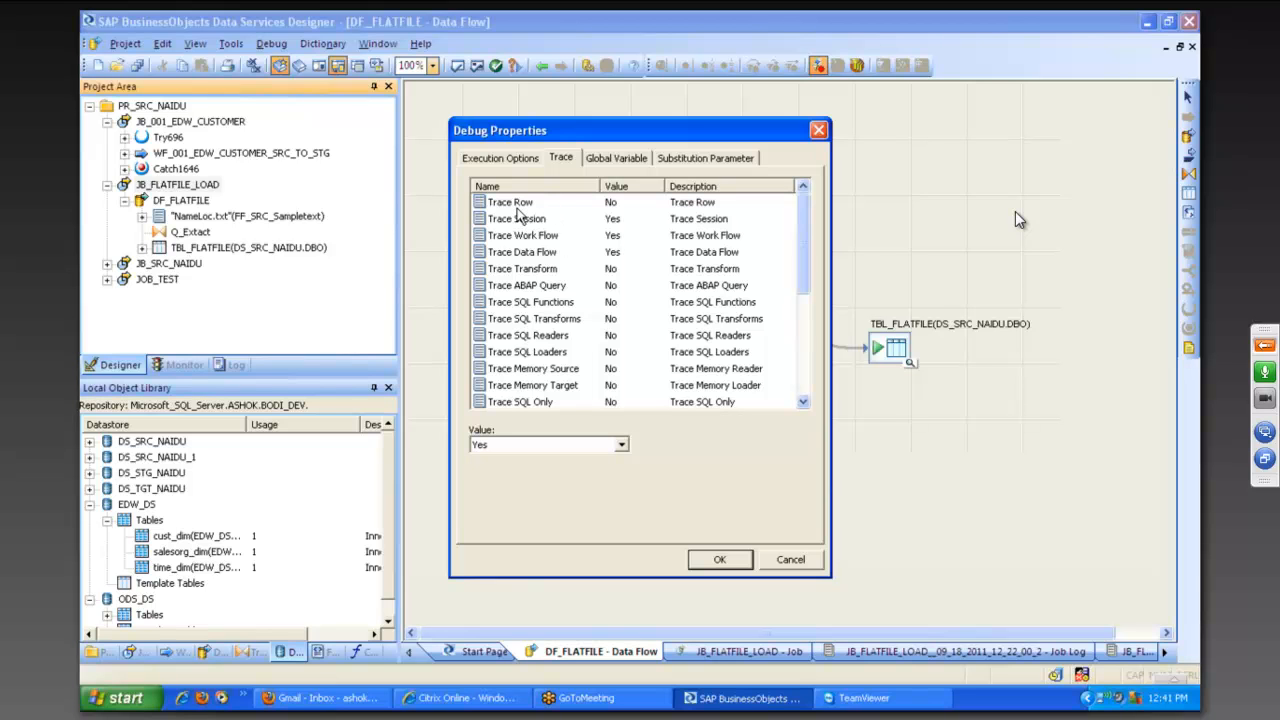
pyautogui.click(508, 202)
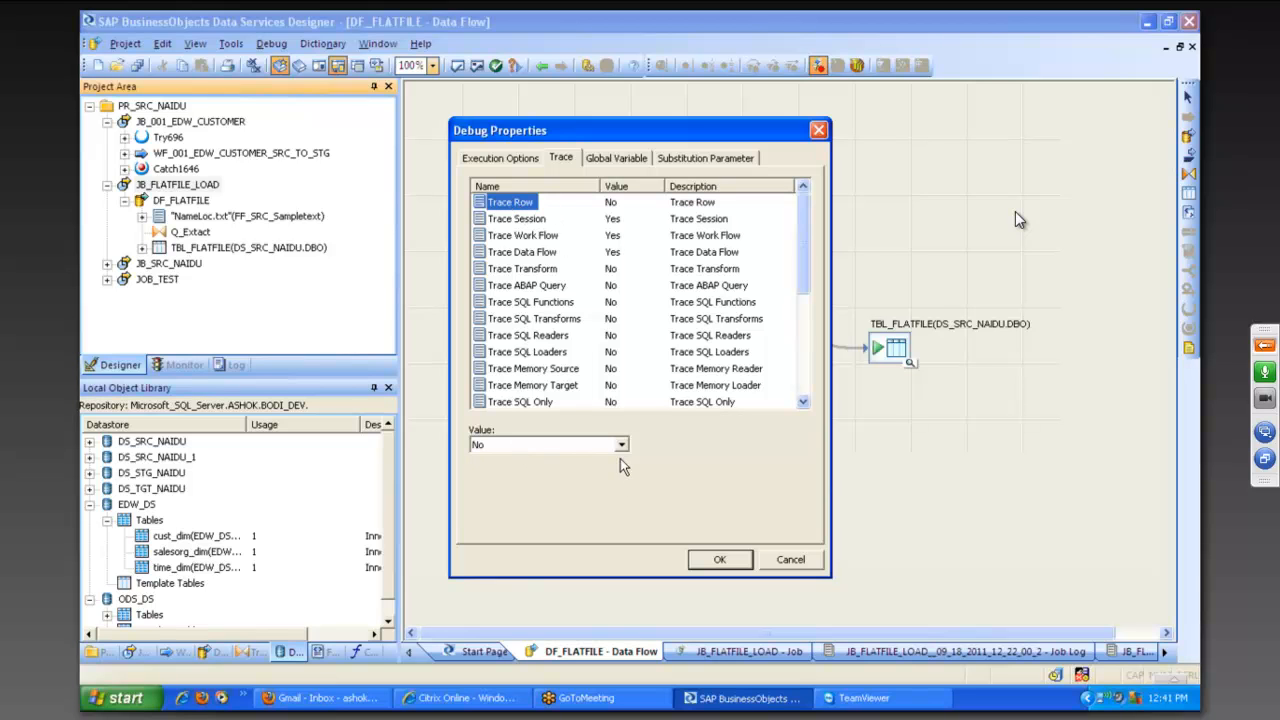
pyautogui.click(620, 444)
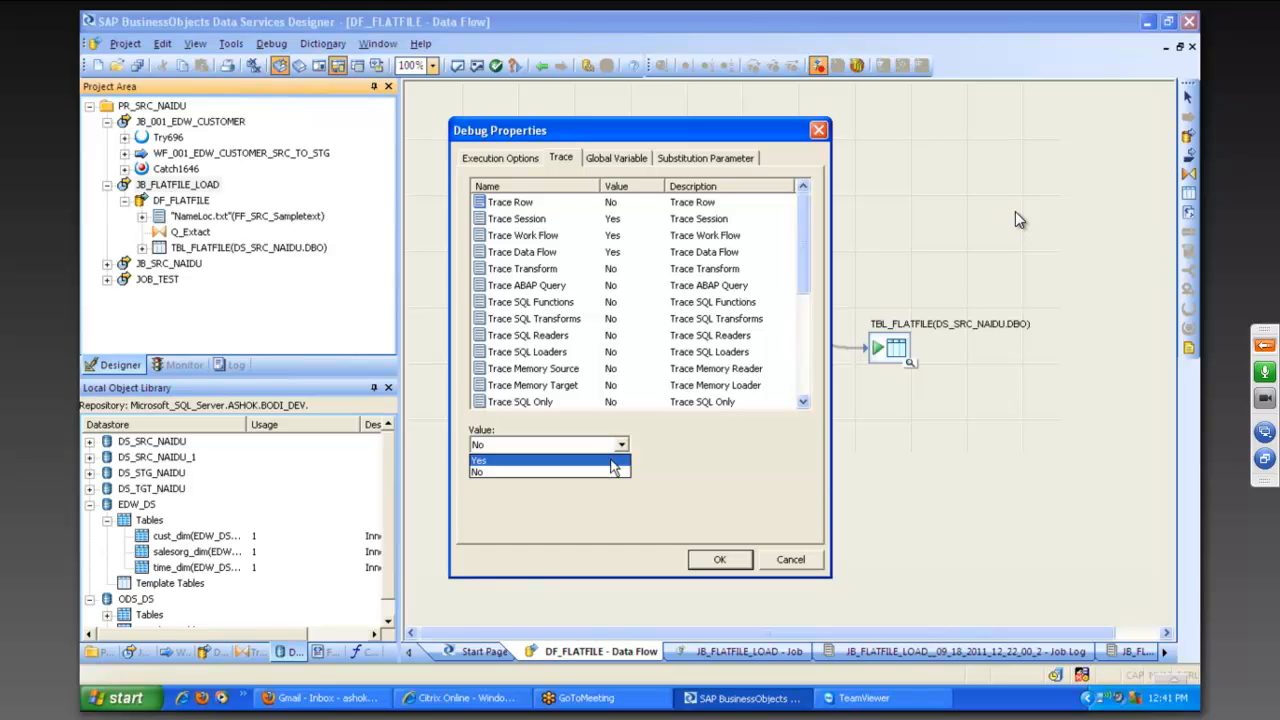
pyautogui.click(480, 458)
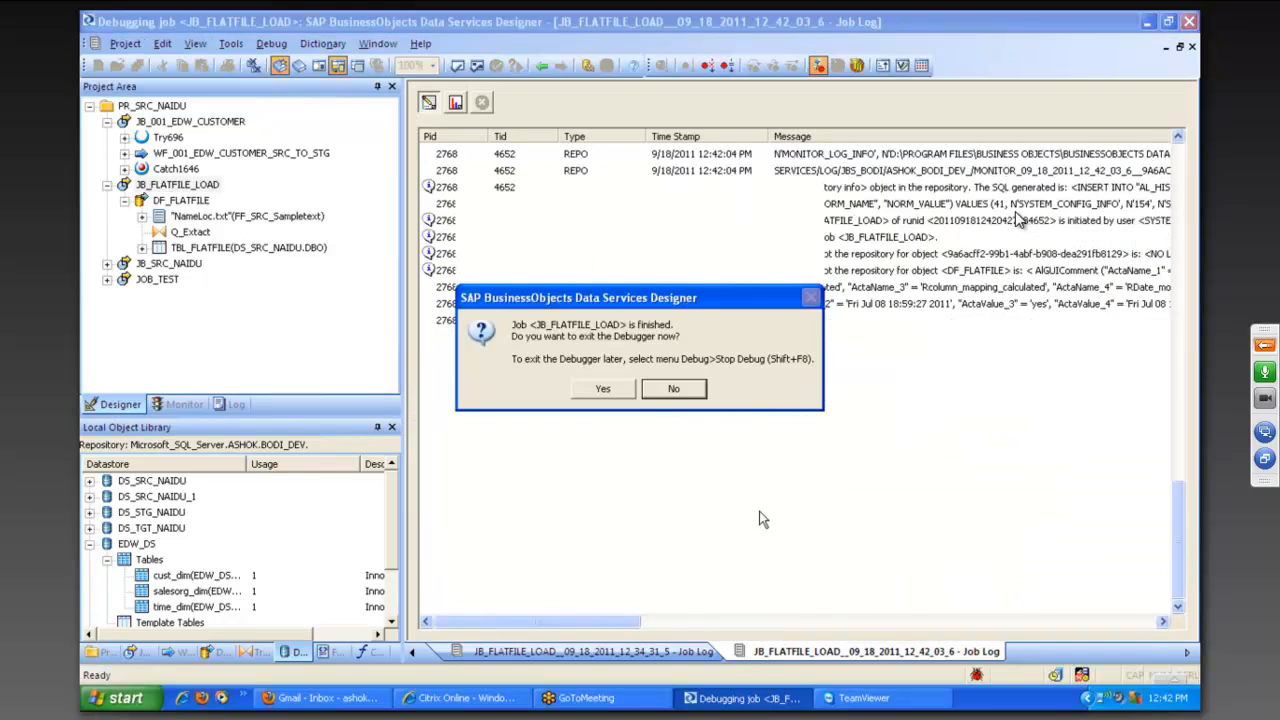
# - Scroll through the JB_FLATFILE_LOAD debug job log as the run finishes
pyautogui.scroll(-3)
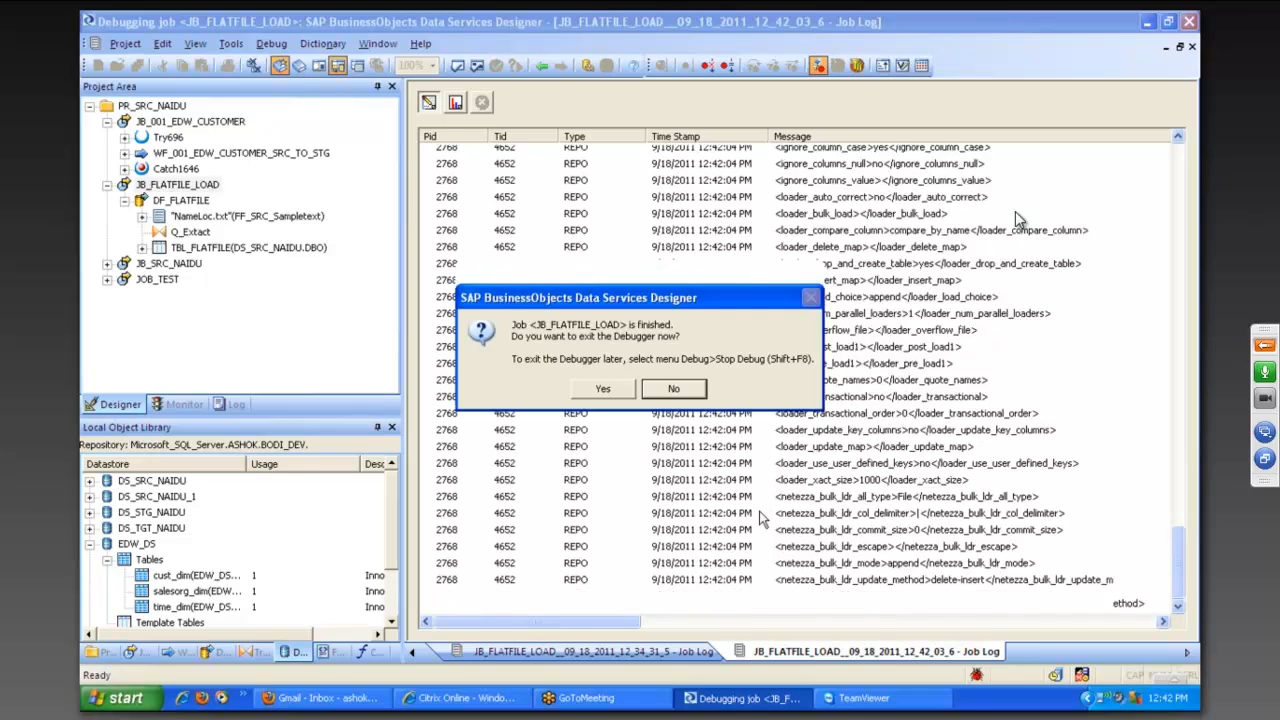
pyautogui.scroll(-3)
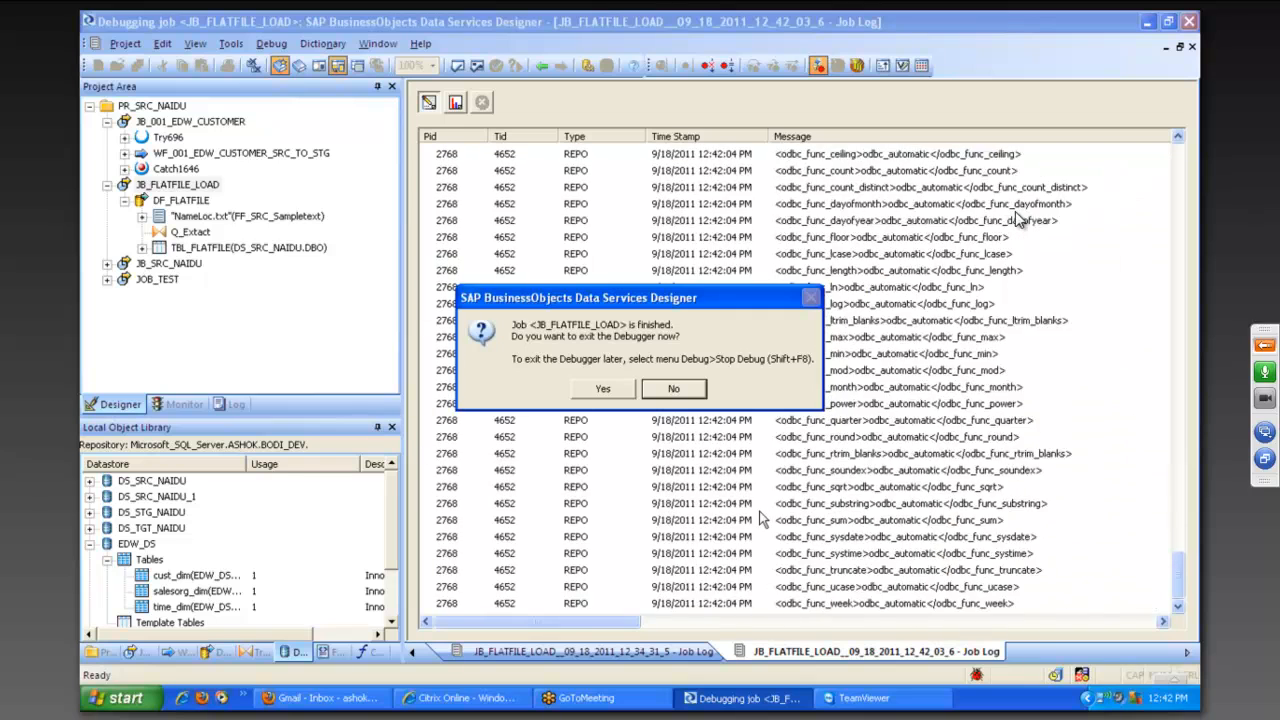
pyautogui.scroll(-3)
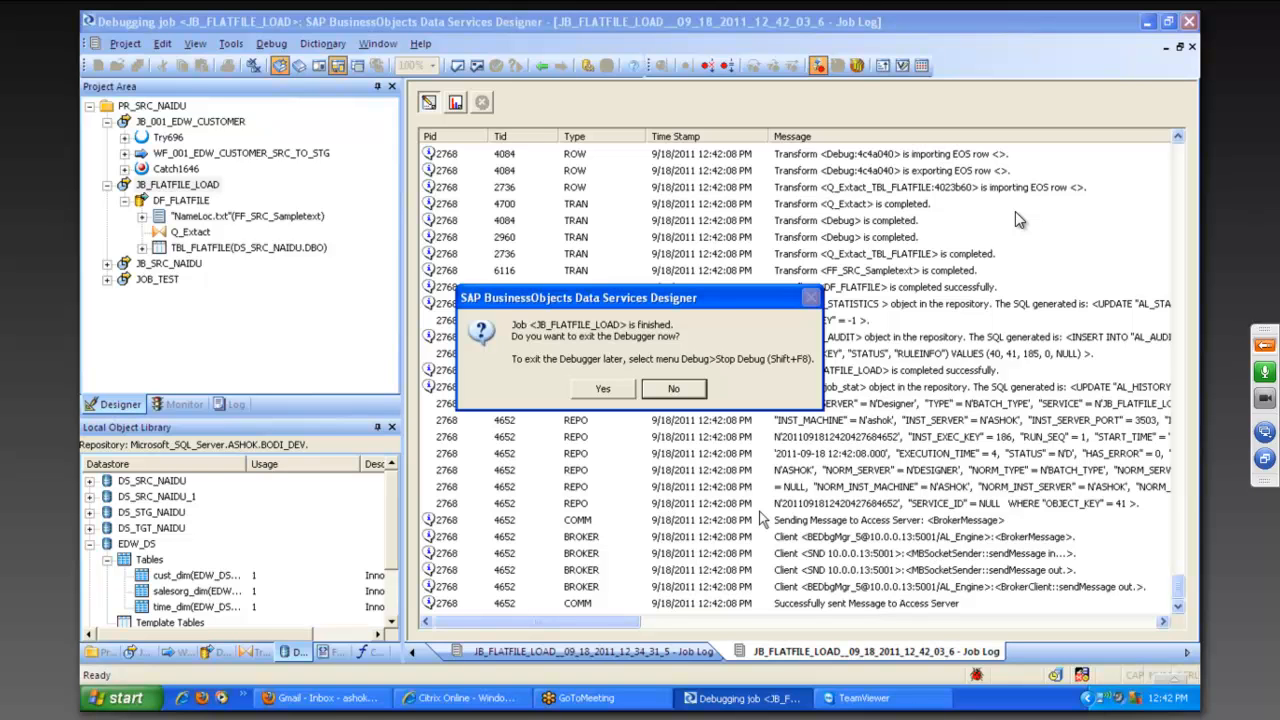
pyautogui.moveTo(964, 520)
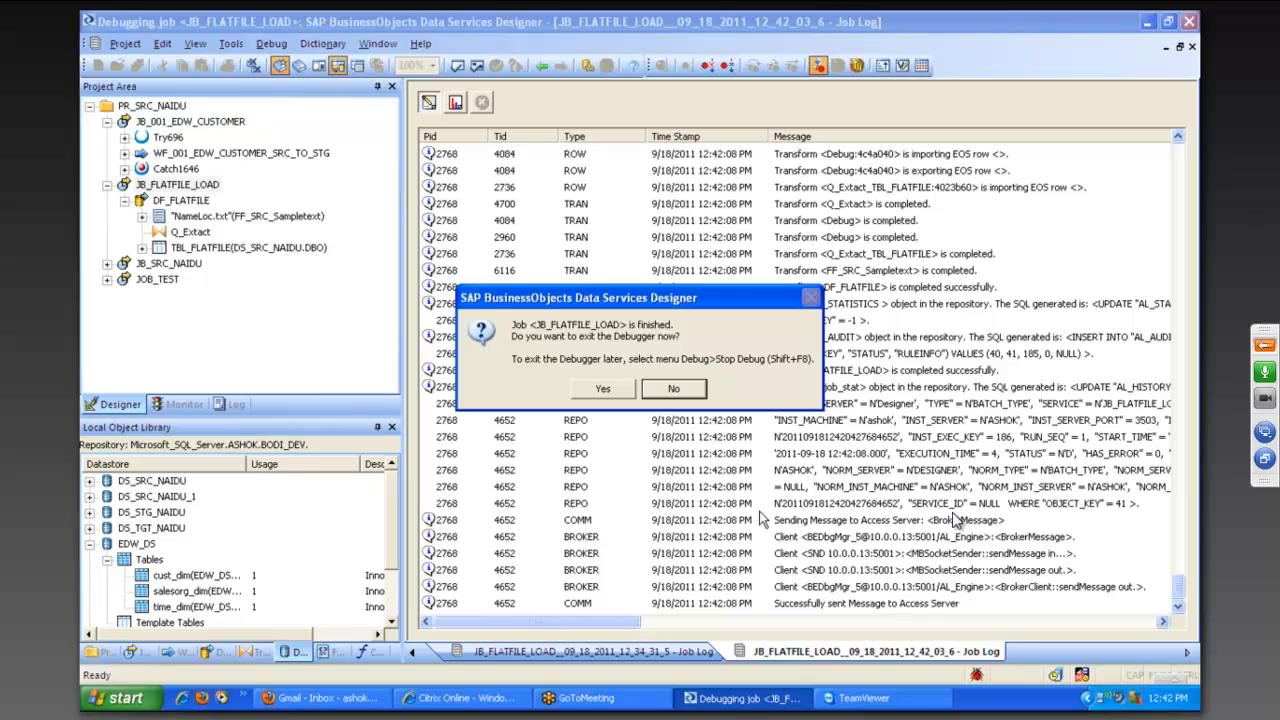
pyautogui.moveTo(616, 402)
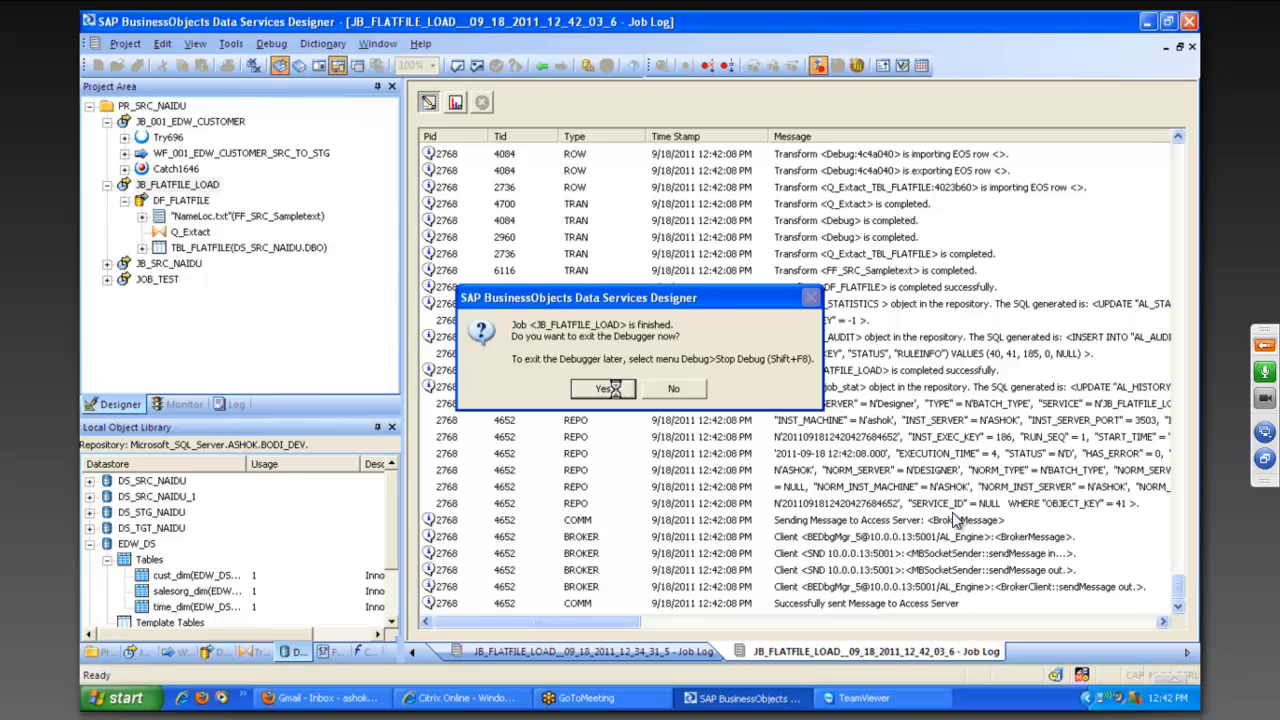
# - Exit the debugger and open the logs of earlier and latest JB_FLATFILE_LOAD runs for comparison
pyautogui.click(600, 388)
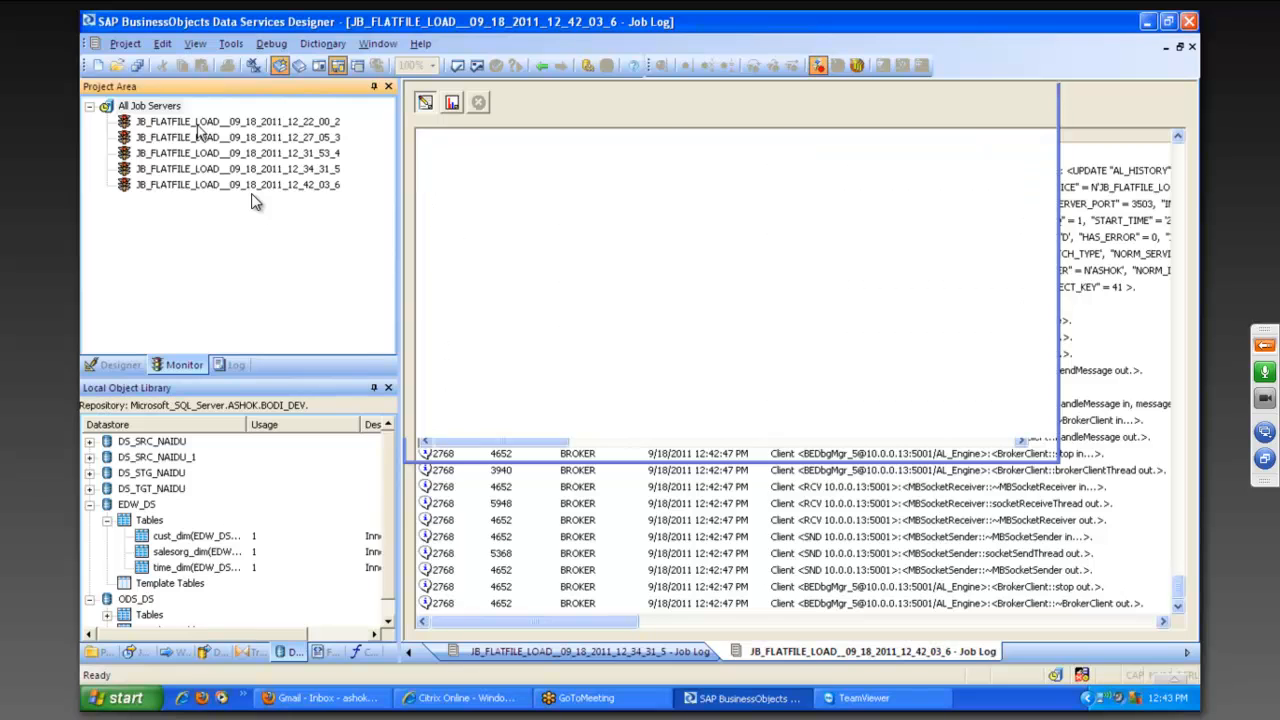
pyautogui.doubleClick(230, 122)
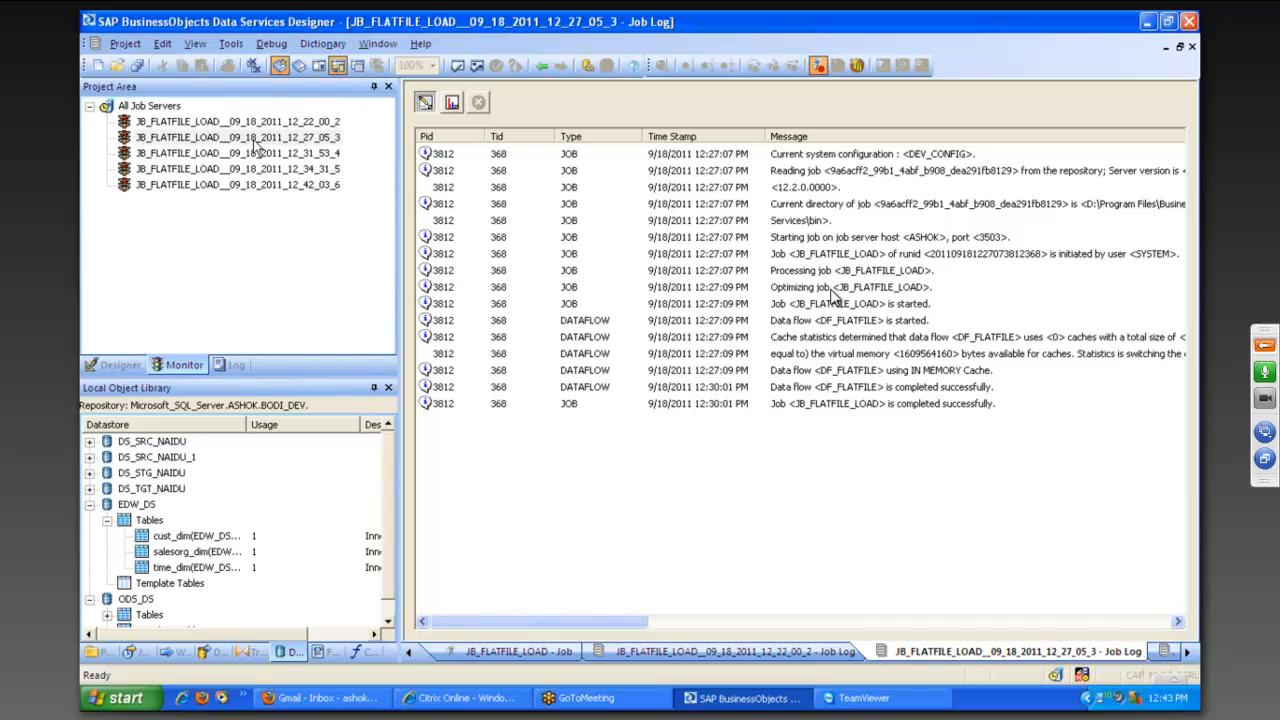
pyautogui.click(220, 122)
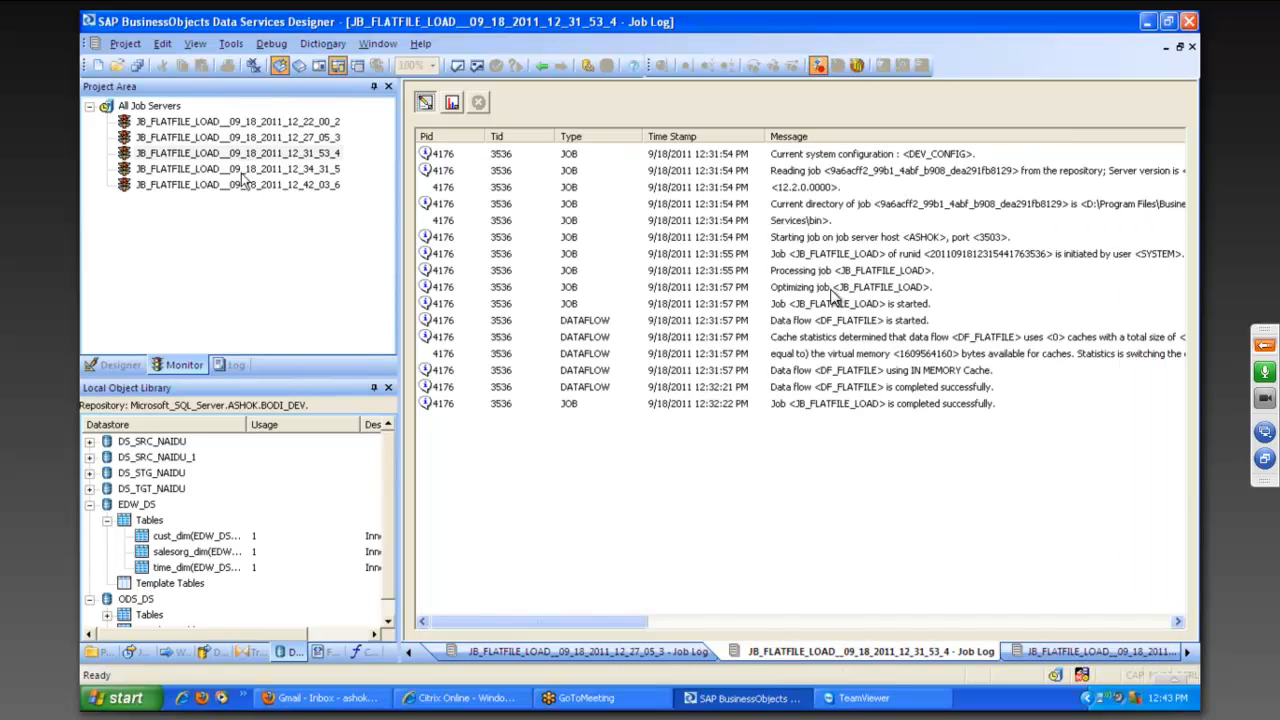
pyautogui.click(236, 184)
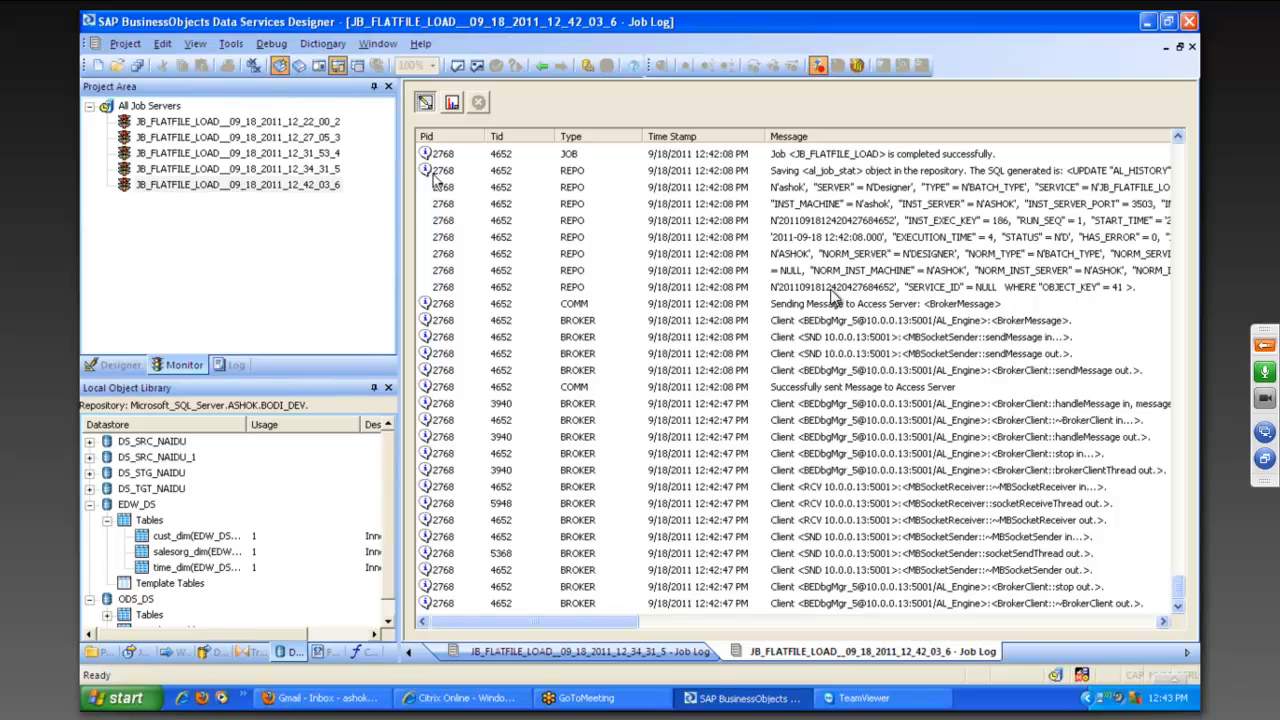
pyautogui.moveTo(476, 210)
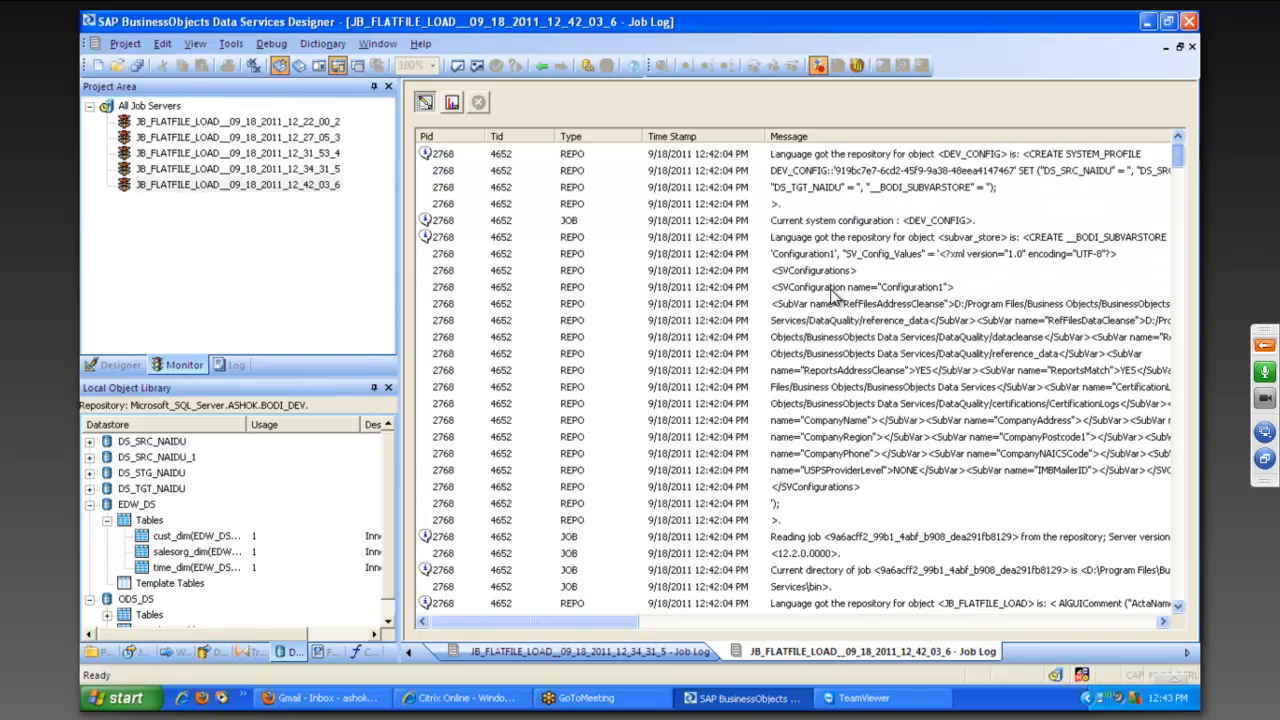
# - Scroll through the latest run's trace log messages
pyautogui.scroll(-3)
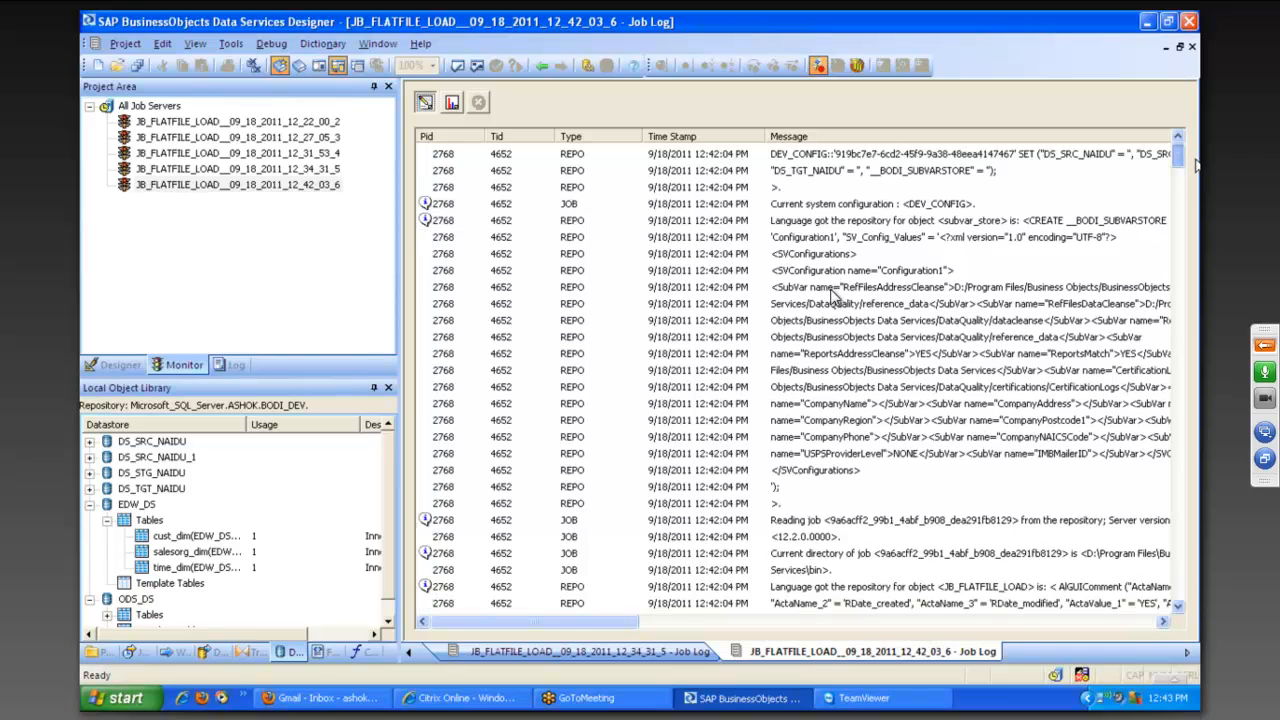
pyautogui.scroll(-3)
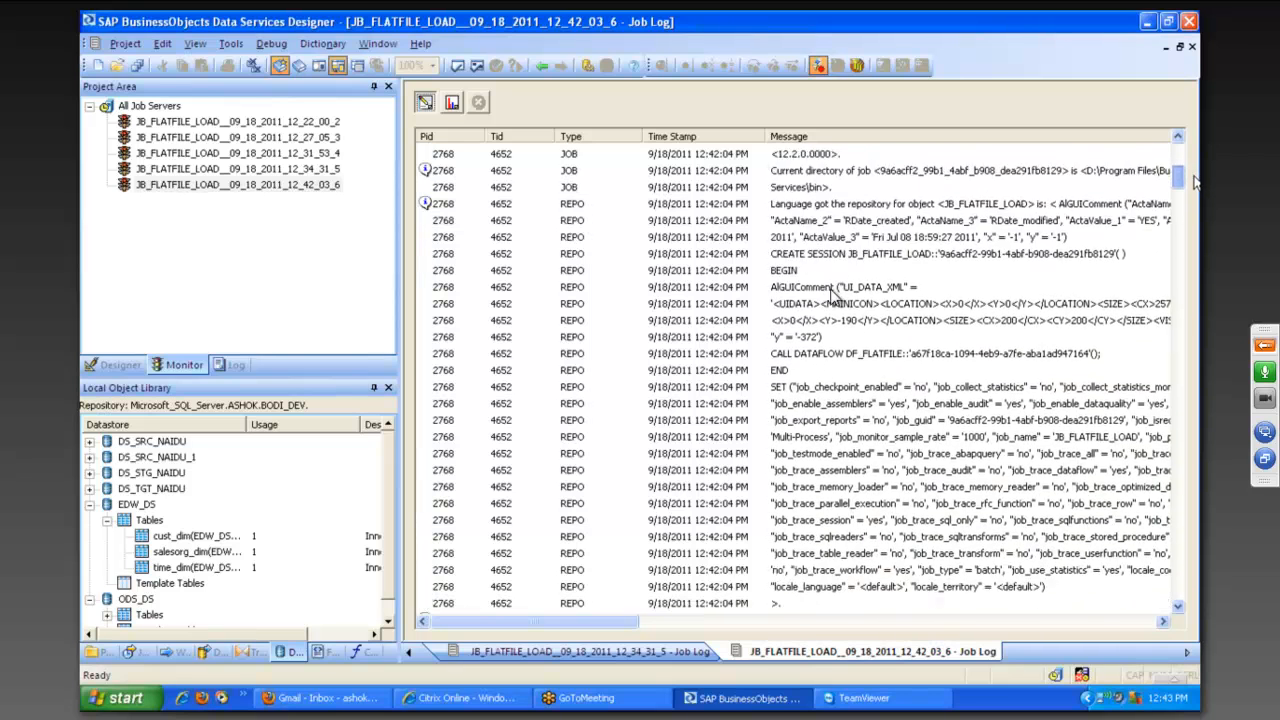
pyautogui.scroll(-3)
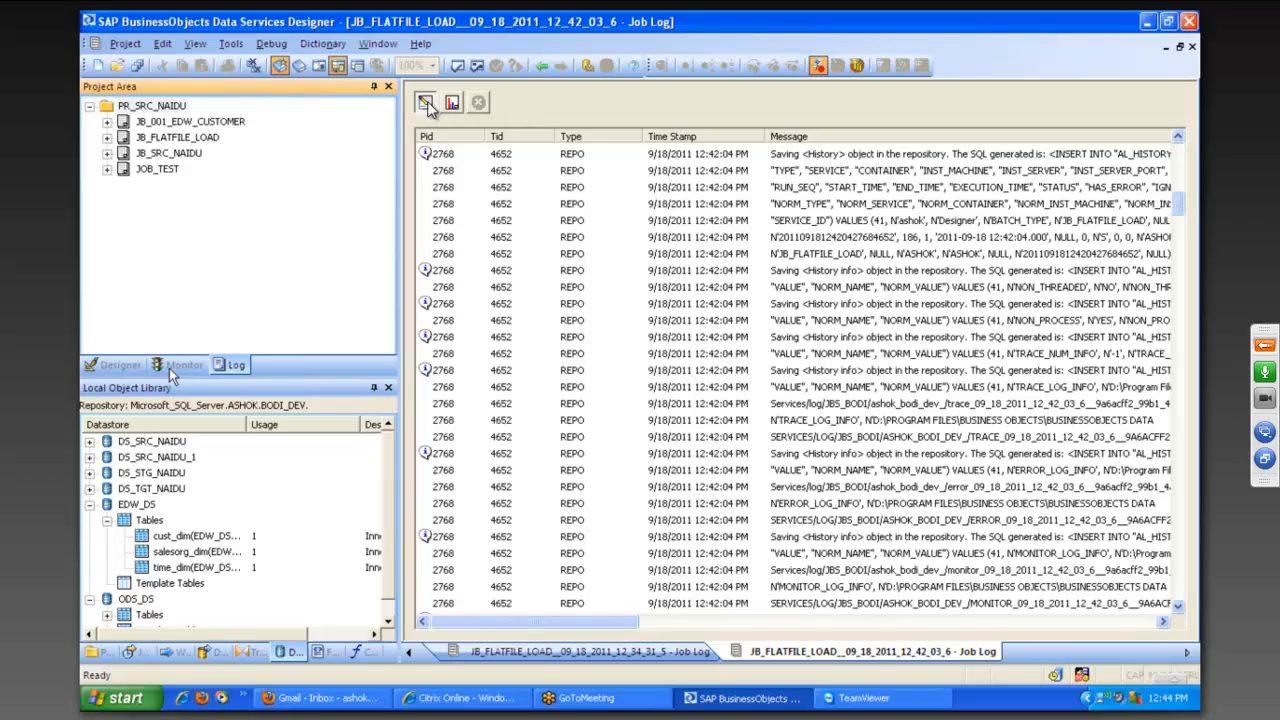
# - Show the list of executed JB_FLATFILE_LOAD job runs in the Monitor tab
pyautogui.click(184, 364)
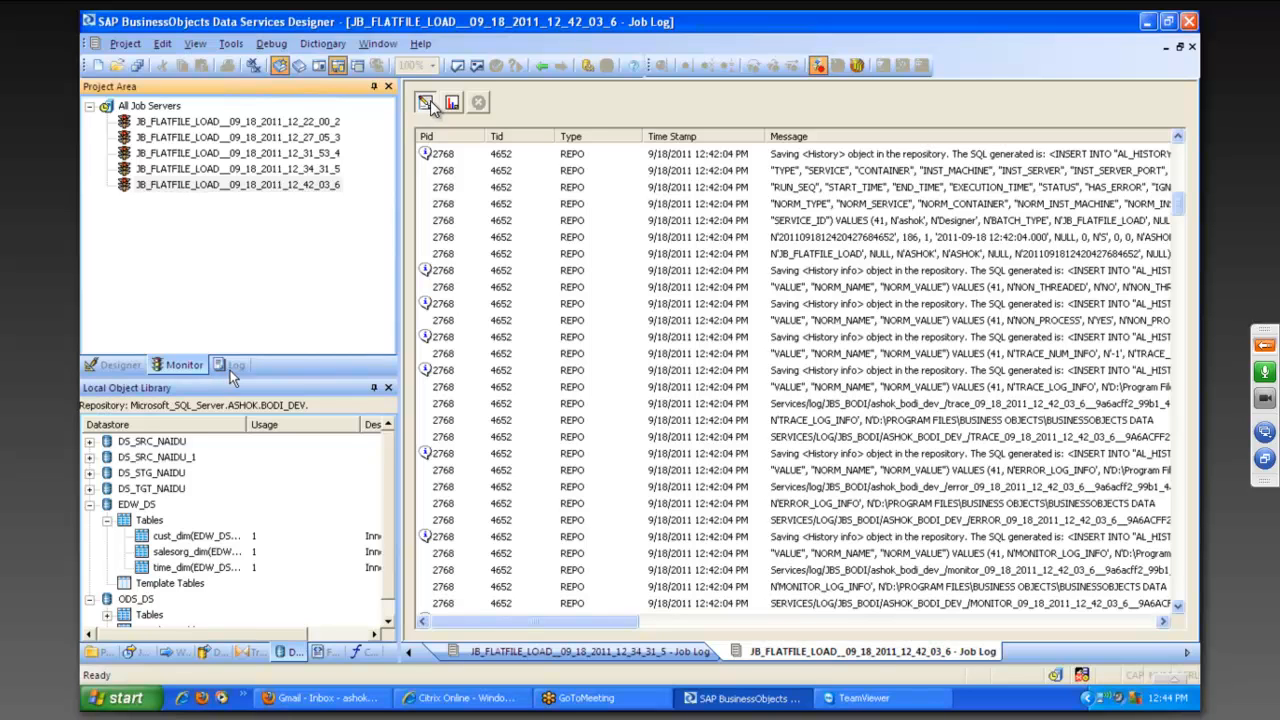
pyautogui.moveTo(452, 120)
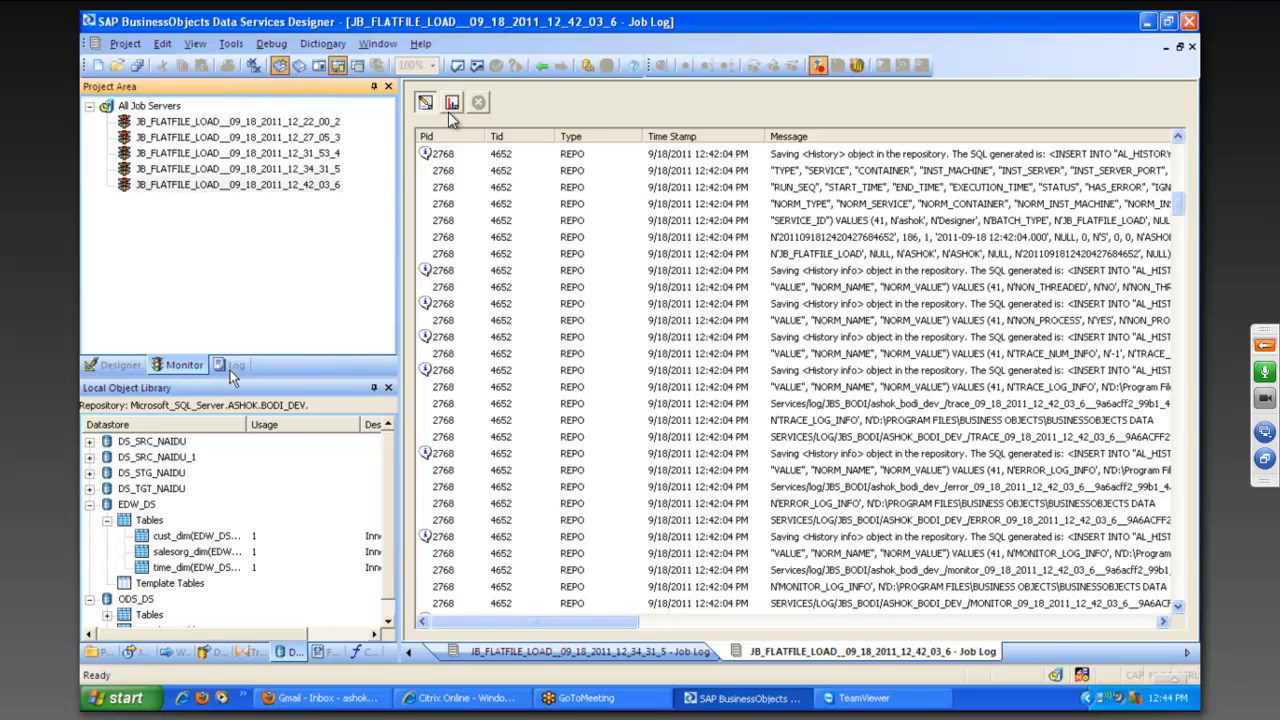
pyautogui.moveTo(432, 252)
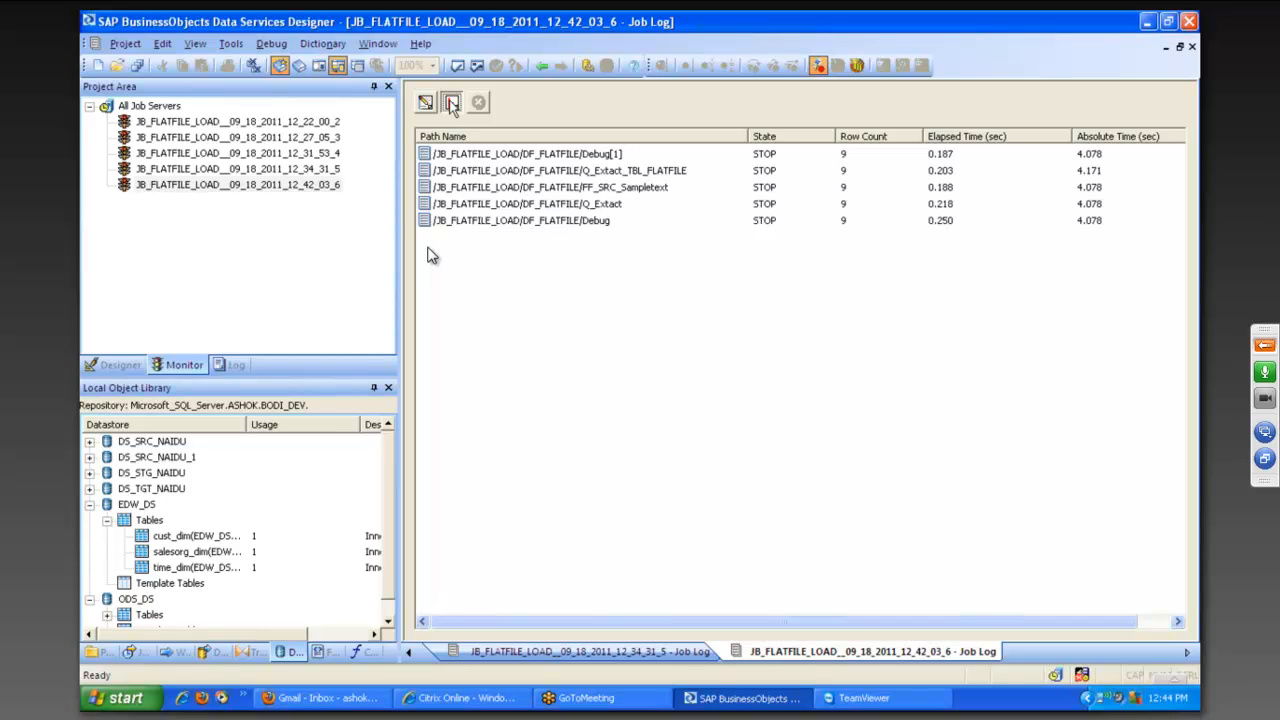
pyautogui.moveTo(284, 178)
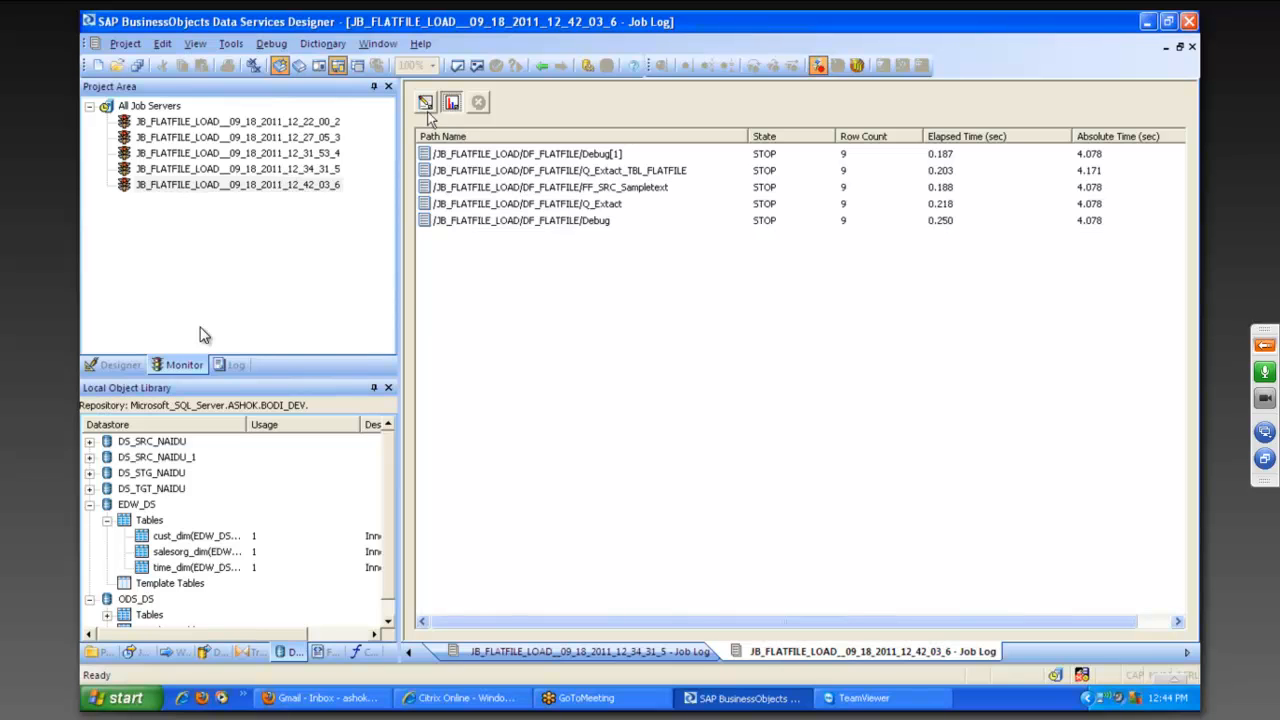
pyautogui.moveTo(272, 332)
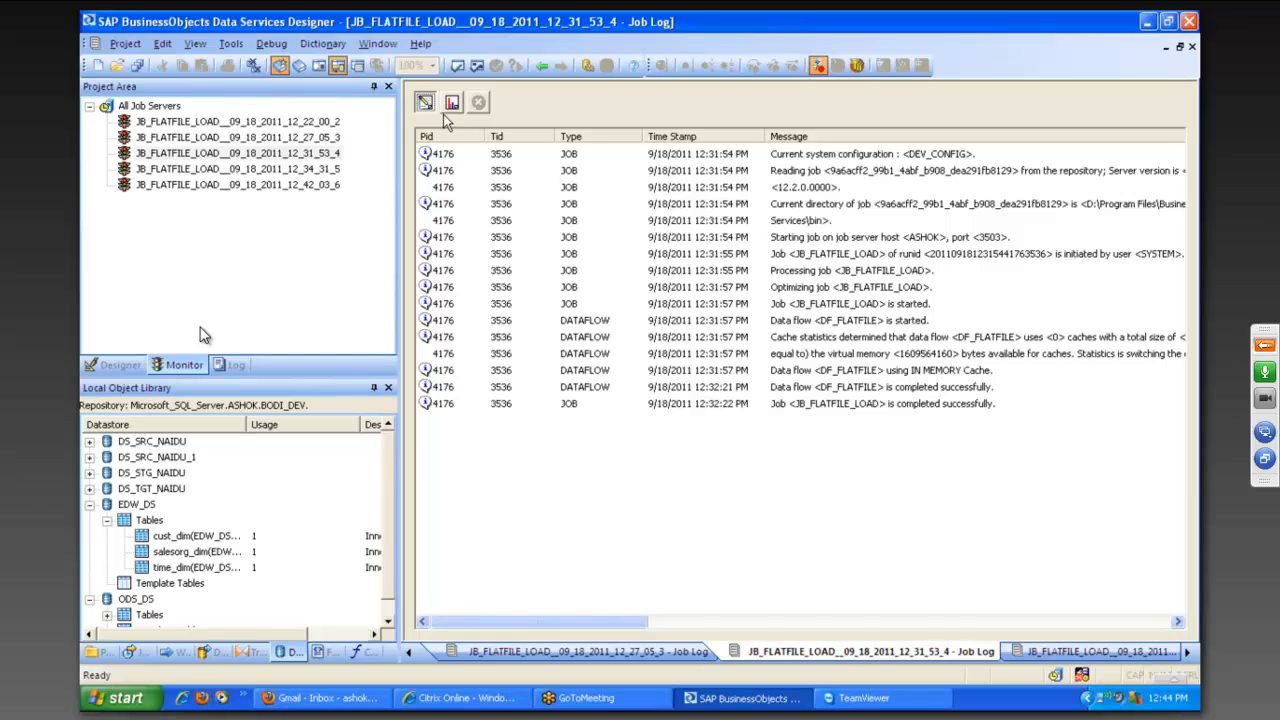
# - Show the monitor log with per-step row counts and times for the 12:22 job run
pyautogui.click(450, 104)
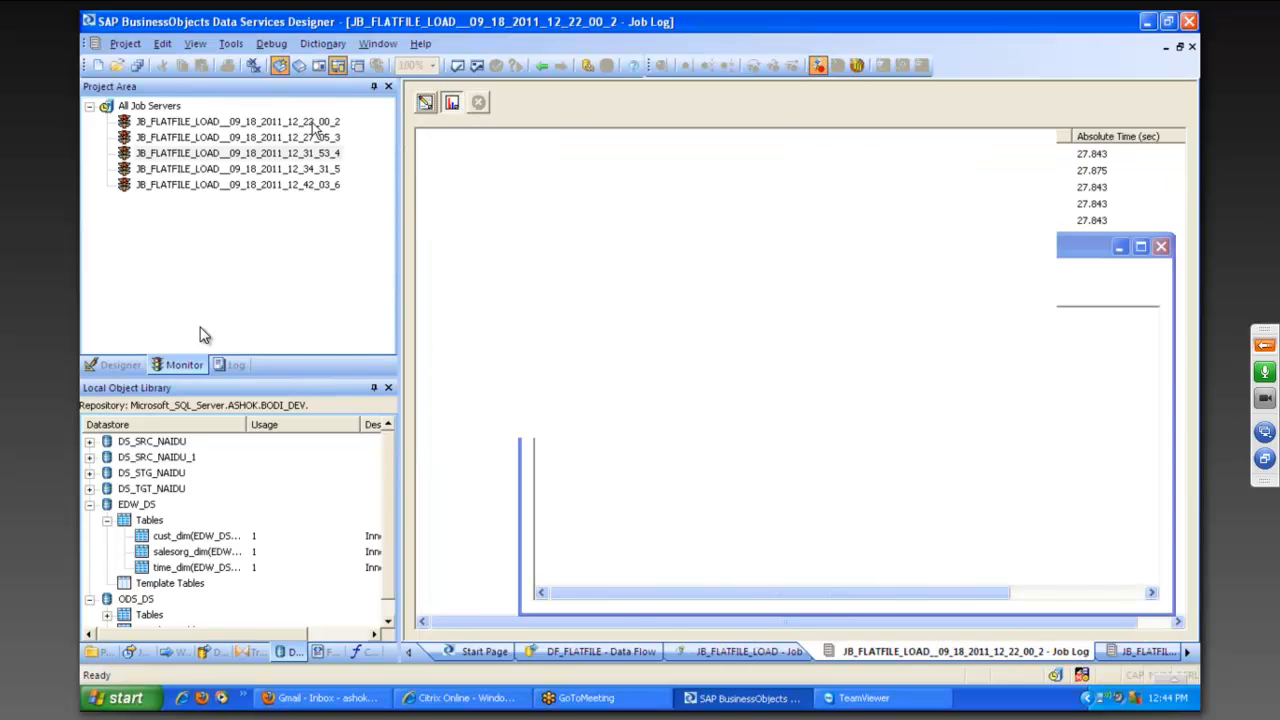
pyautogui.click(460, 104)
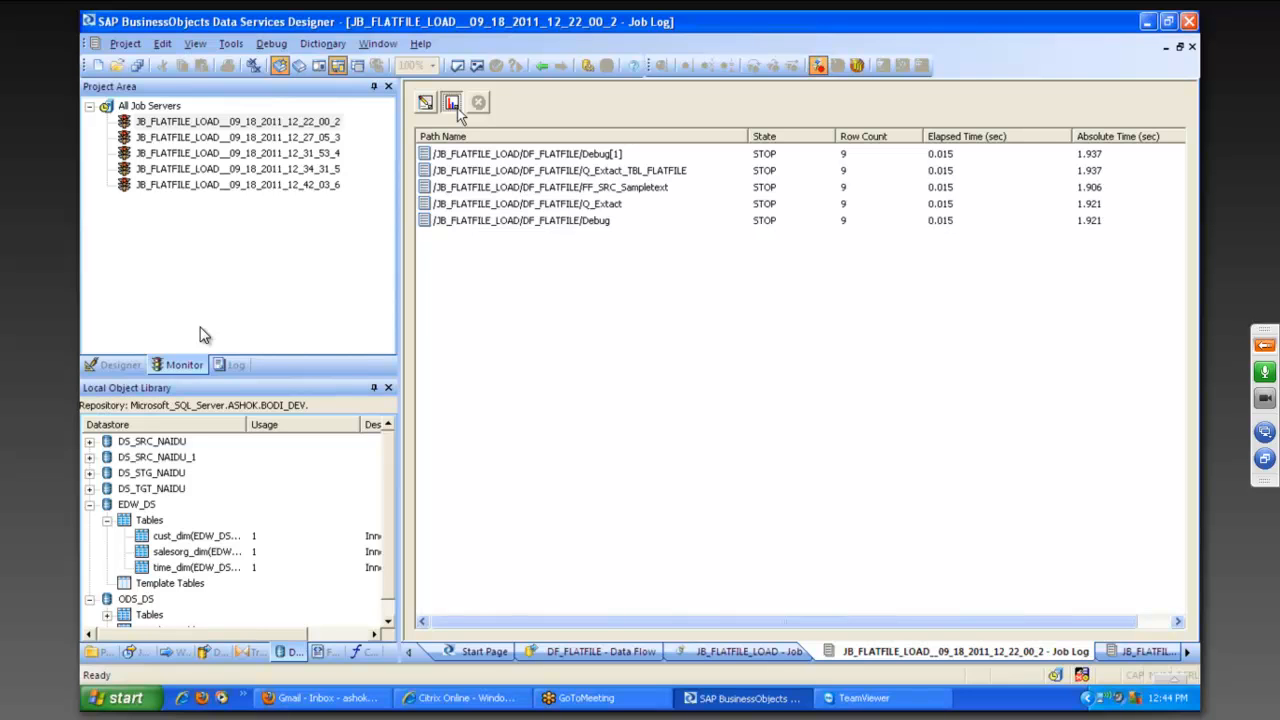
pyautogui.moveTo(764, 496)
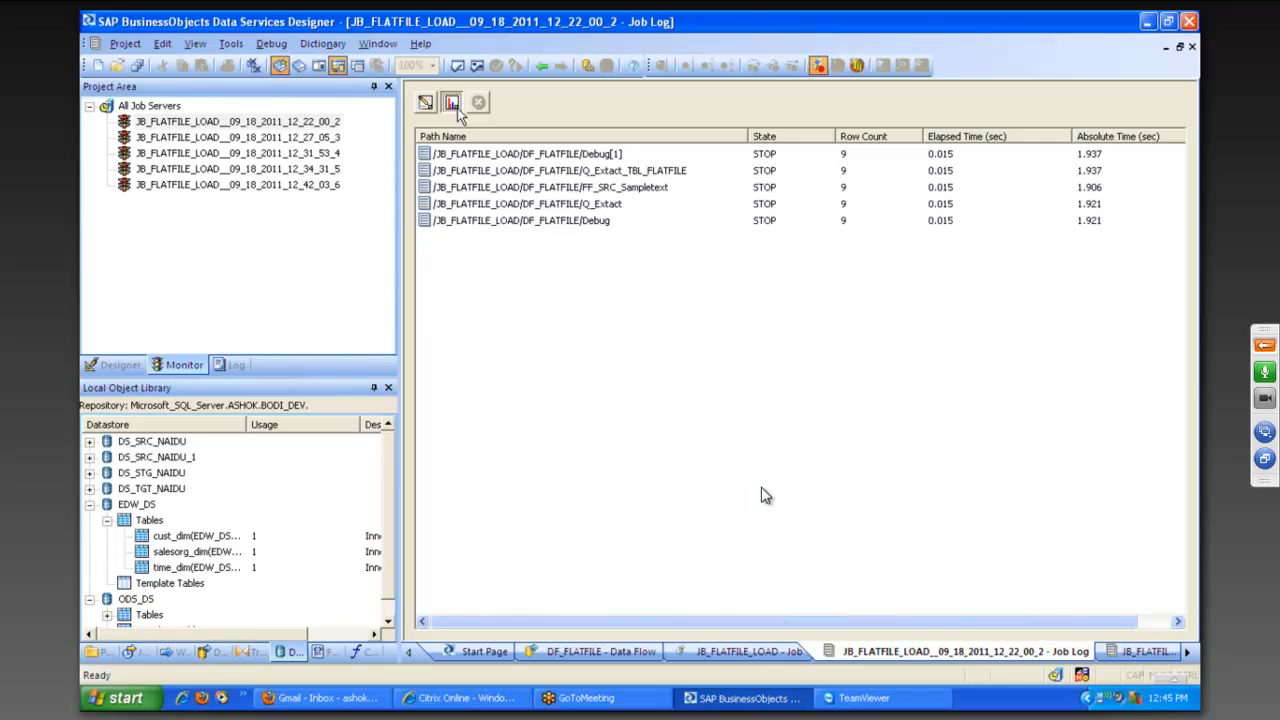
pyautogui.moveTo(1184, 396)
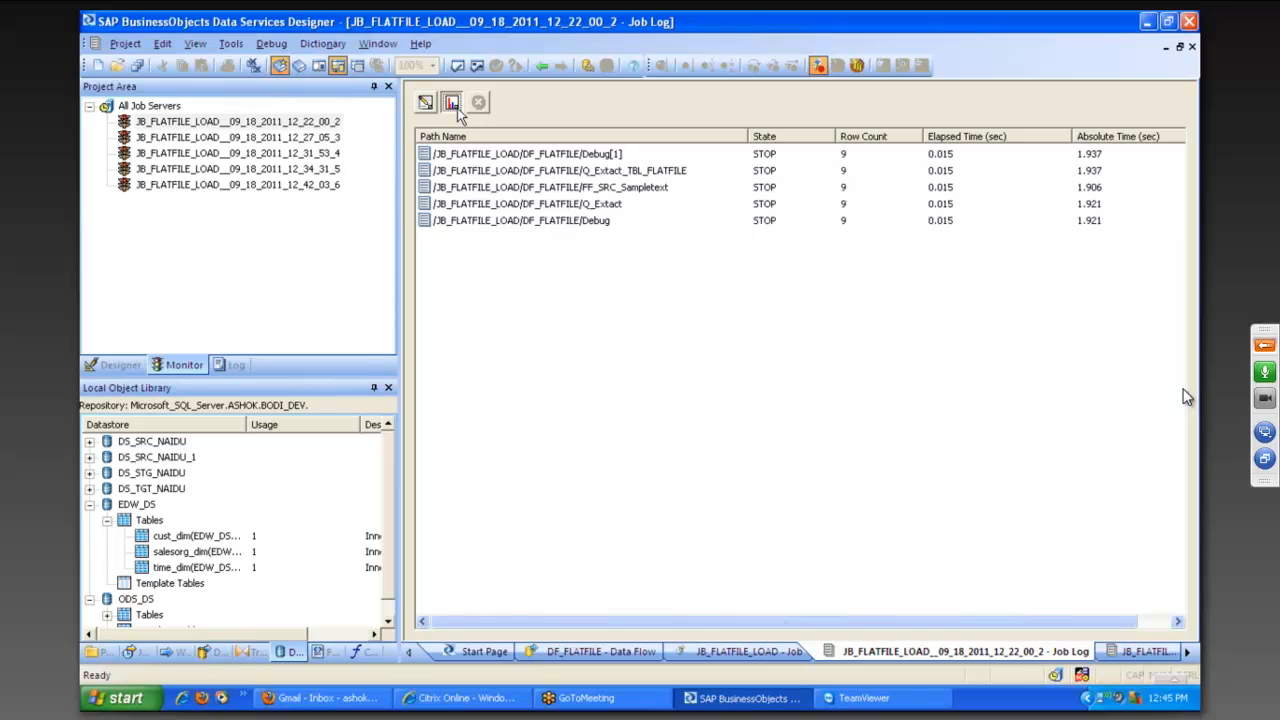
pyautogui.moveTo(544, 124)
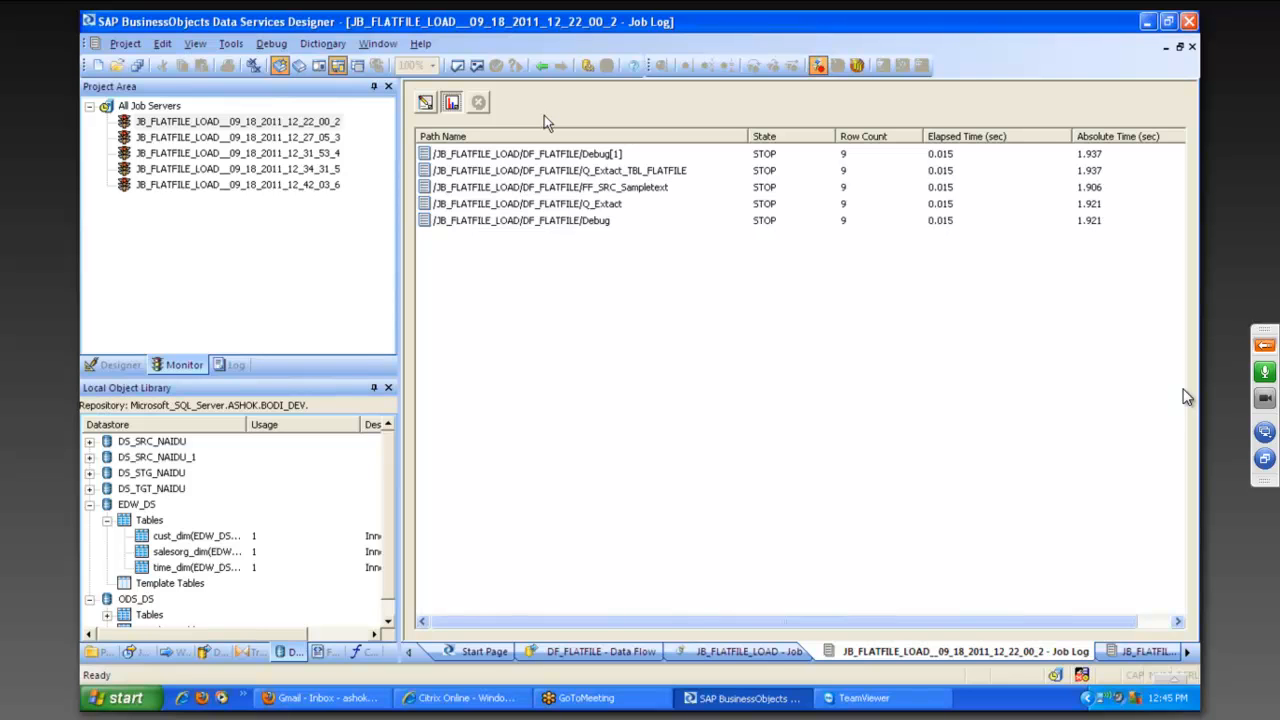
pyautogui.moveTo(132, 368)
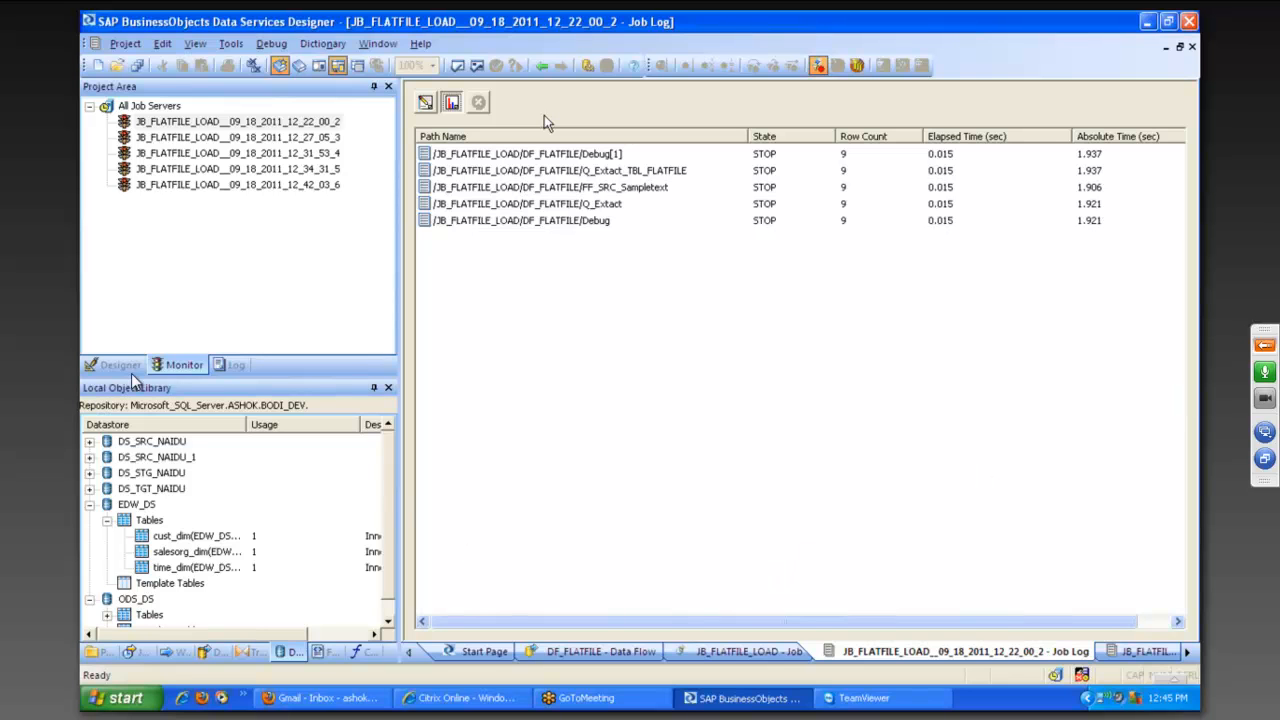
pyautogui.moveTo(112, 364)
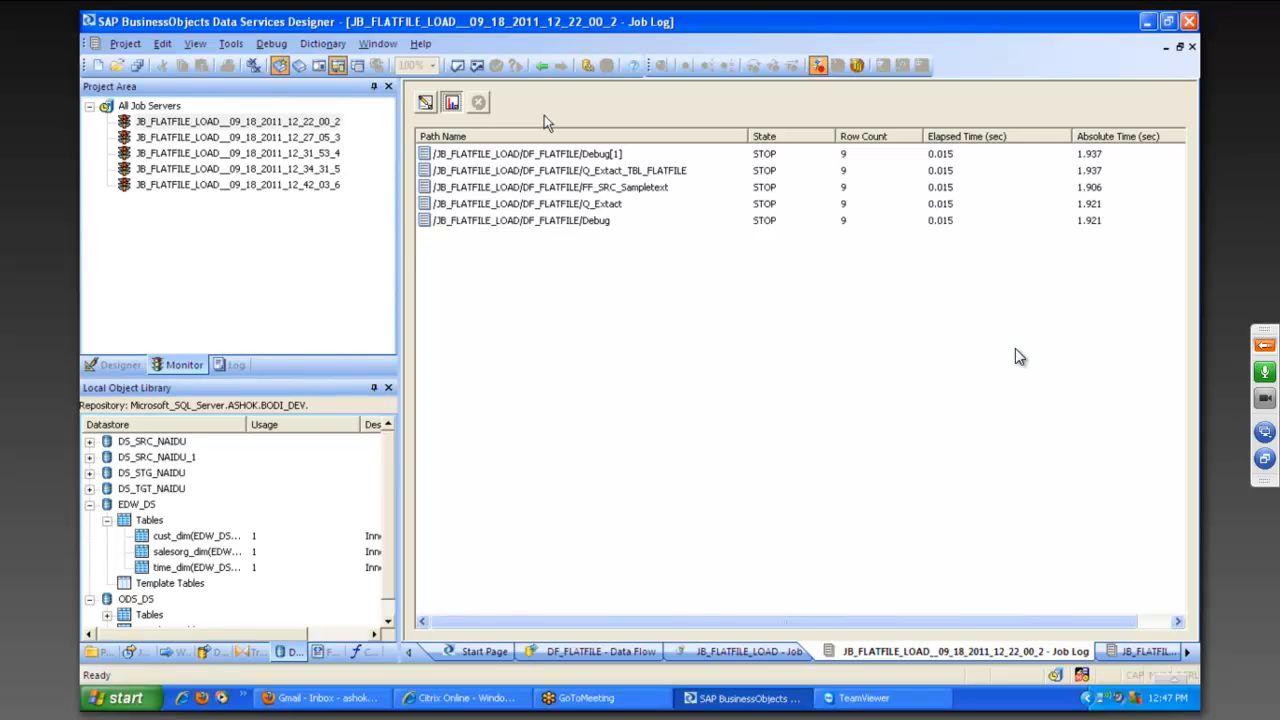
pyautogui.moveTo(1264, 348)
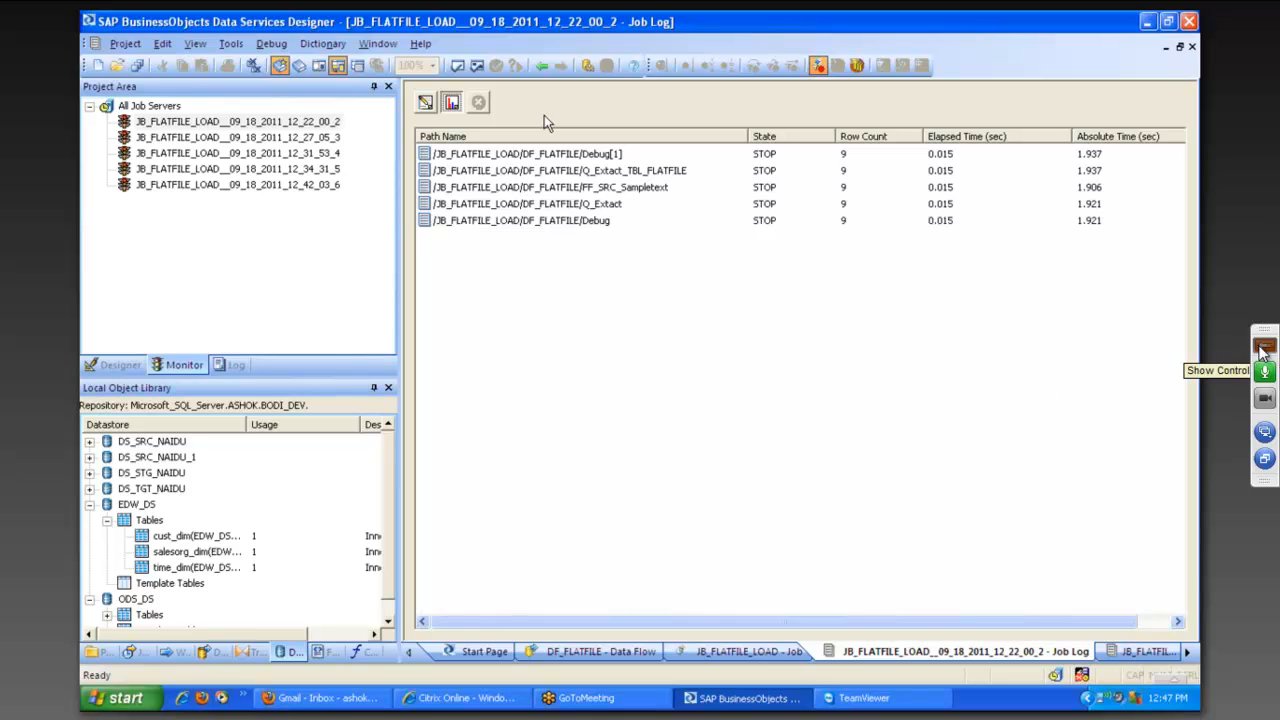
pyautogui.click(1264, 348)
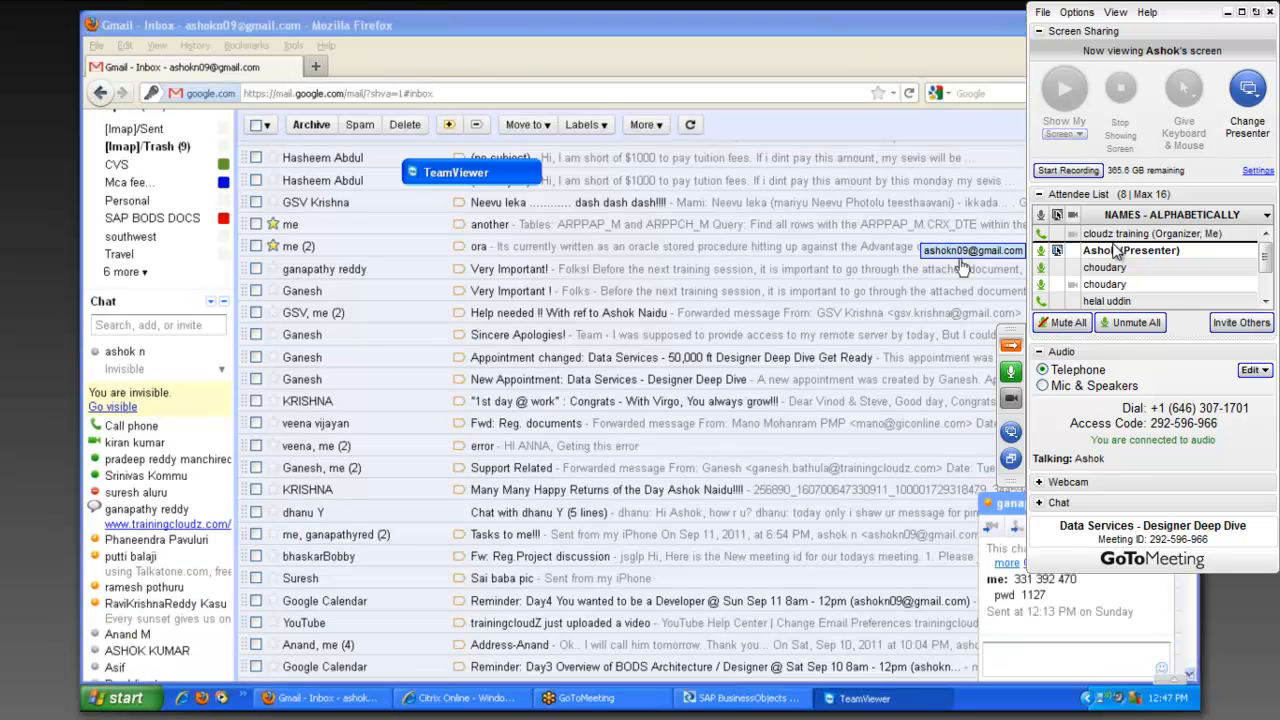
# - Dismiss the TeamViewer sponsored session notice and close the TeamViewer window
pyautogui.click(472, 172)
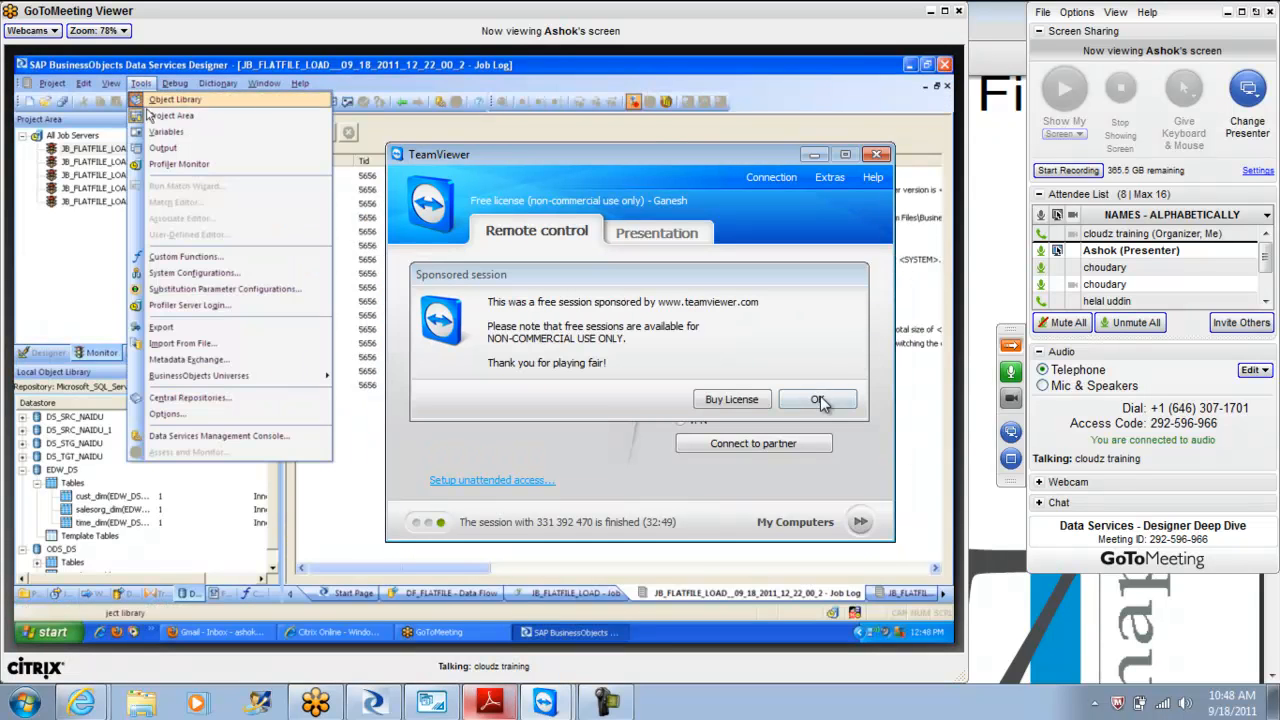
pyautogui.click(816, 400)
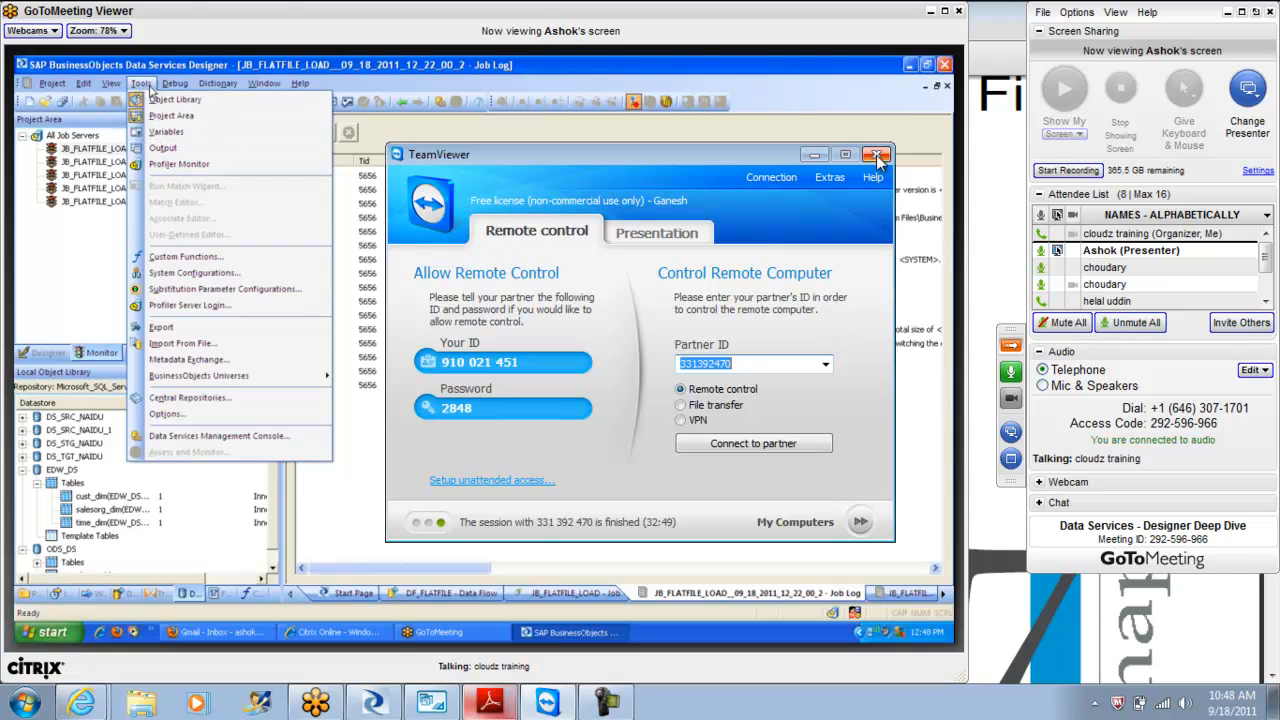
pyautogui.click(488, 702)
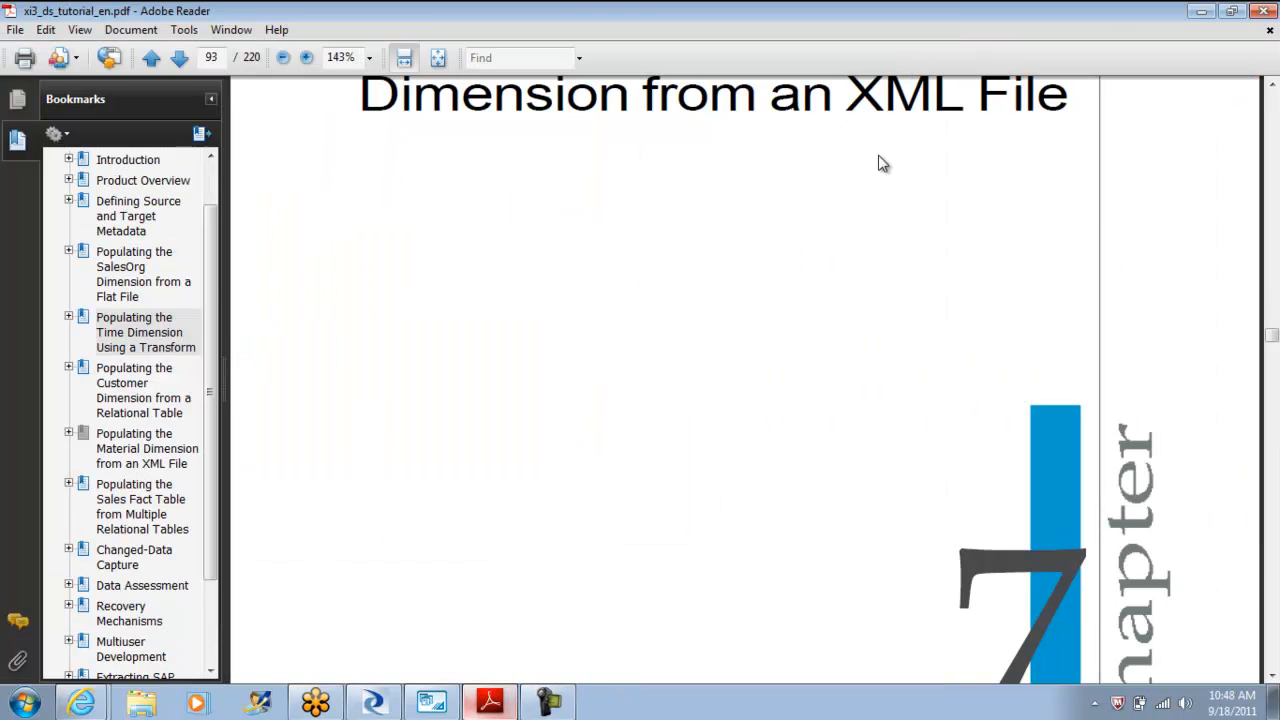
pyautogui.moveTo(548, 624)
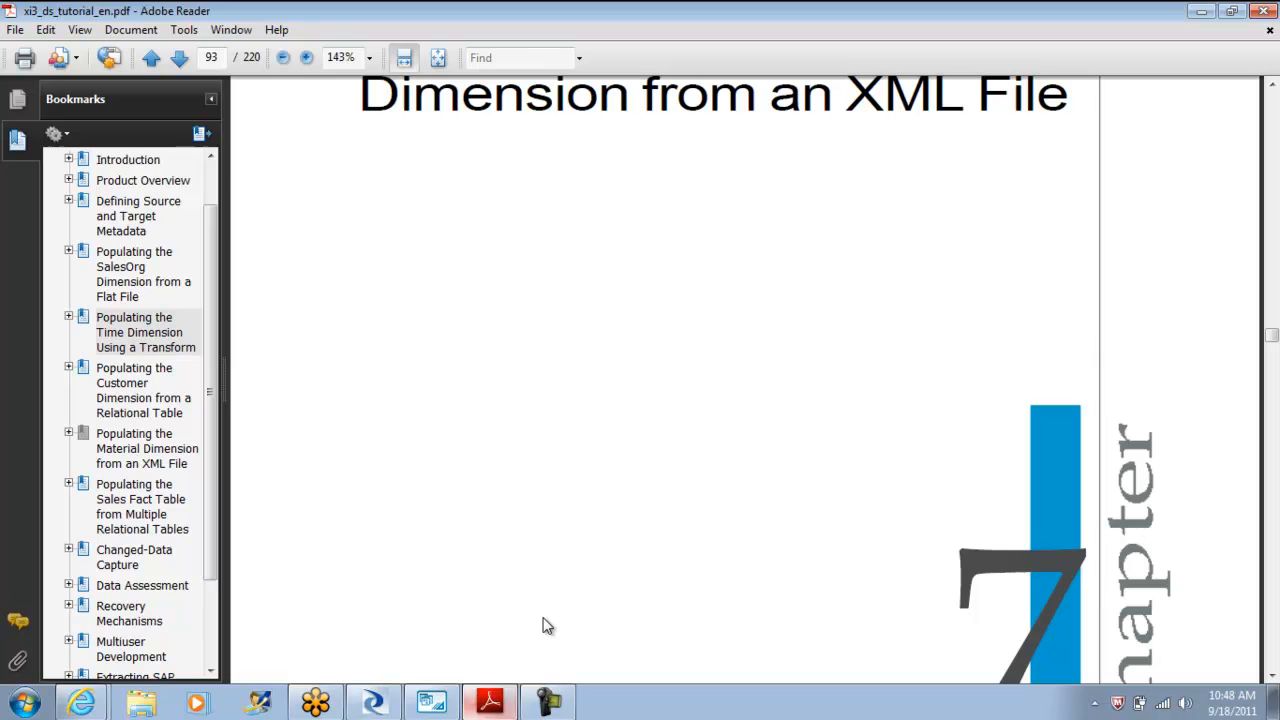
pyautogui.moveTo(588, 664)
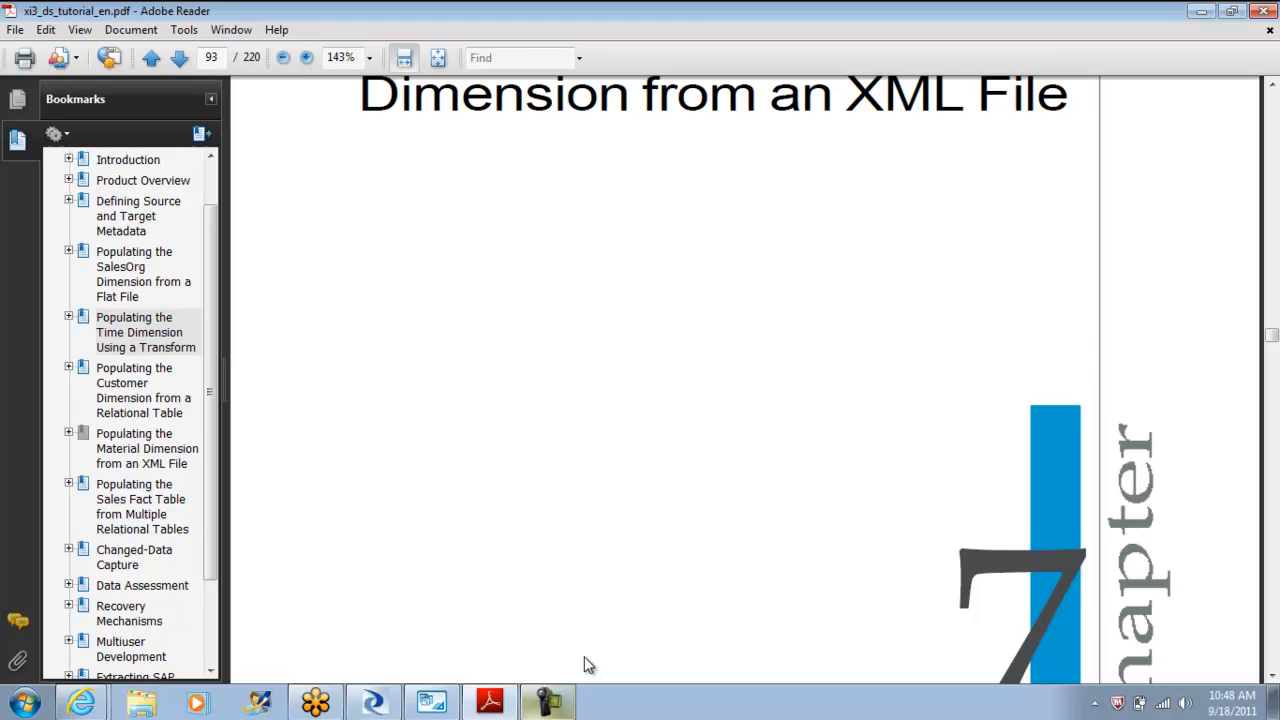
pyautogui.moveTo(600, 132)
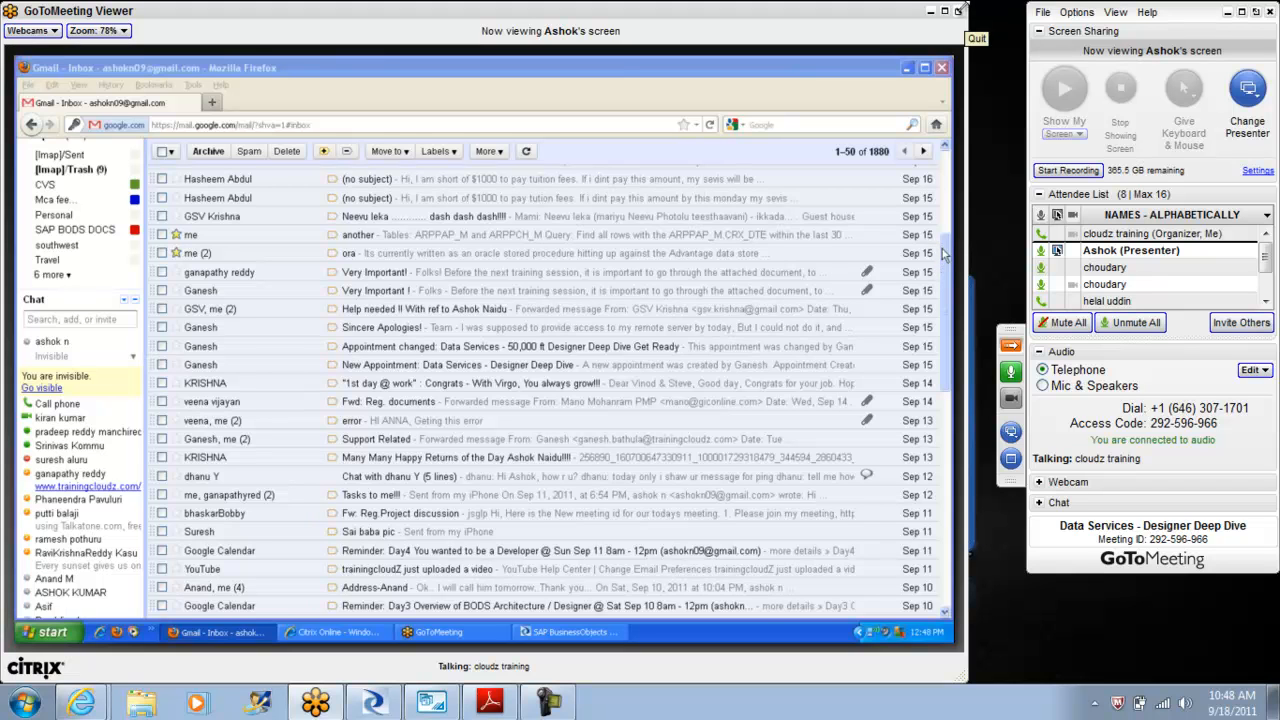
pyautogui.moveTo(888, 482)
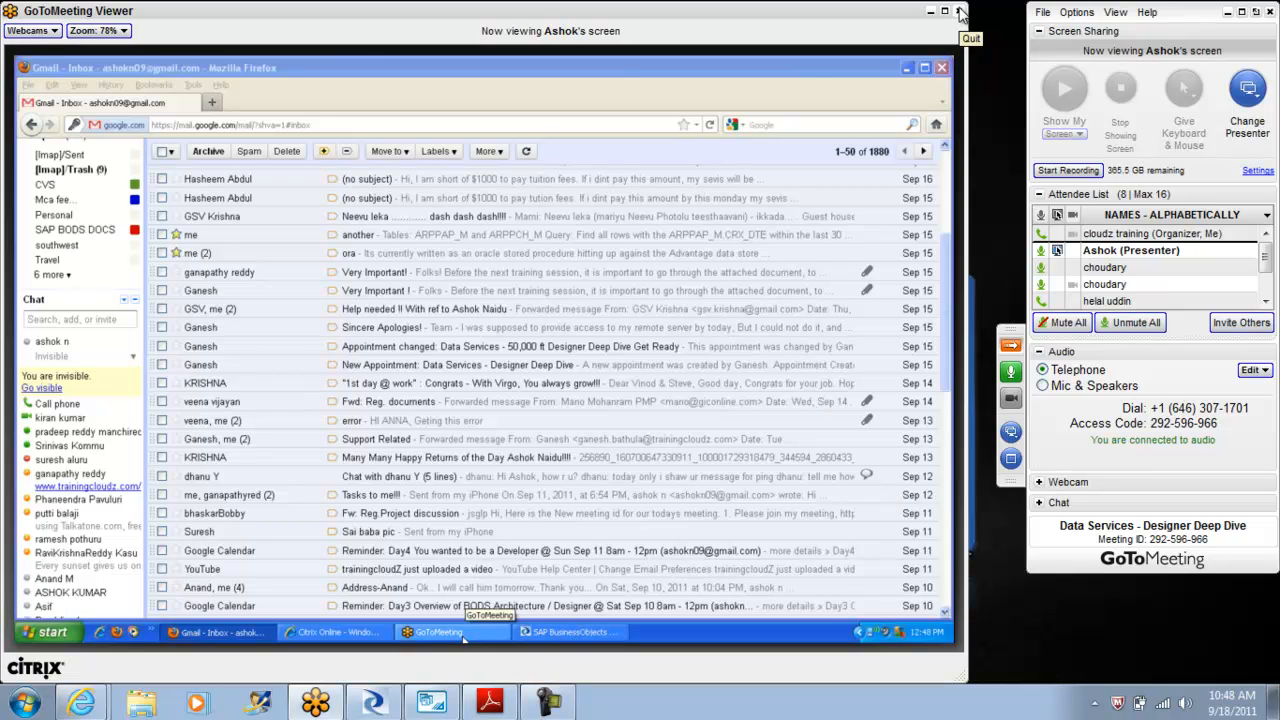
# - Cancel leaving the meeting and bring the Data Services Designer window to the front
pyautogui.click(960, 10)
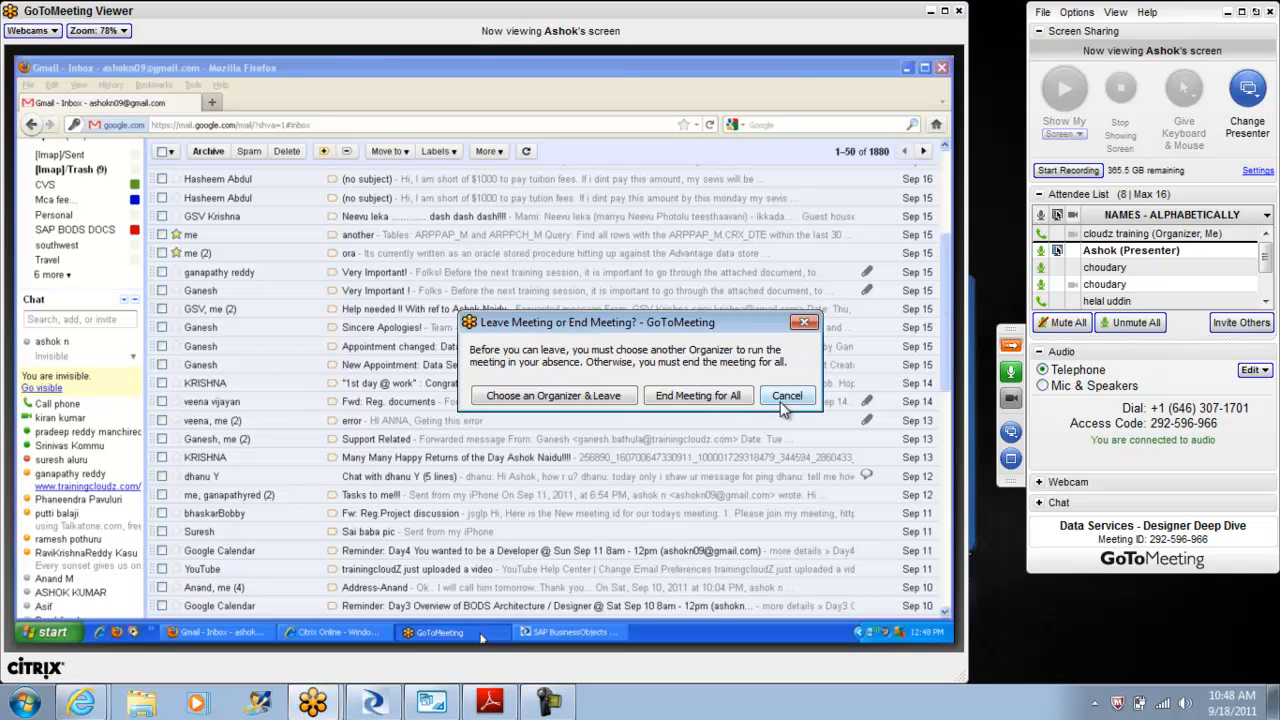
pyautogui.click(788, 396)
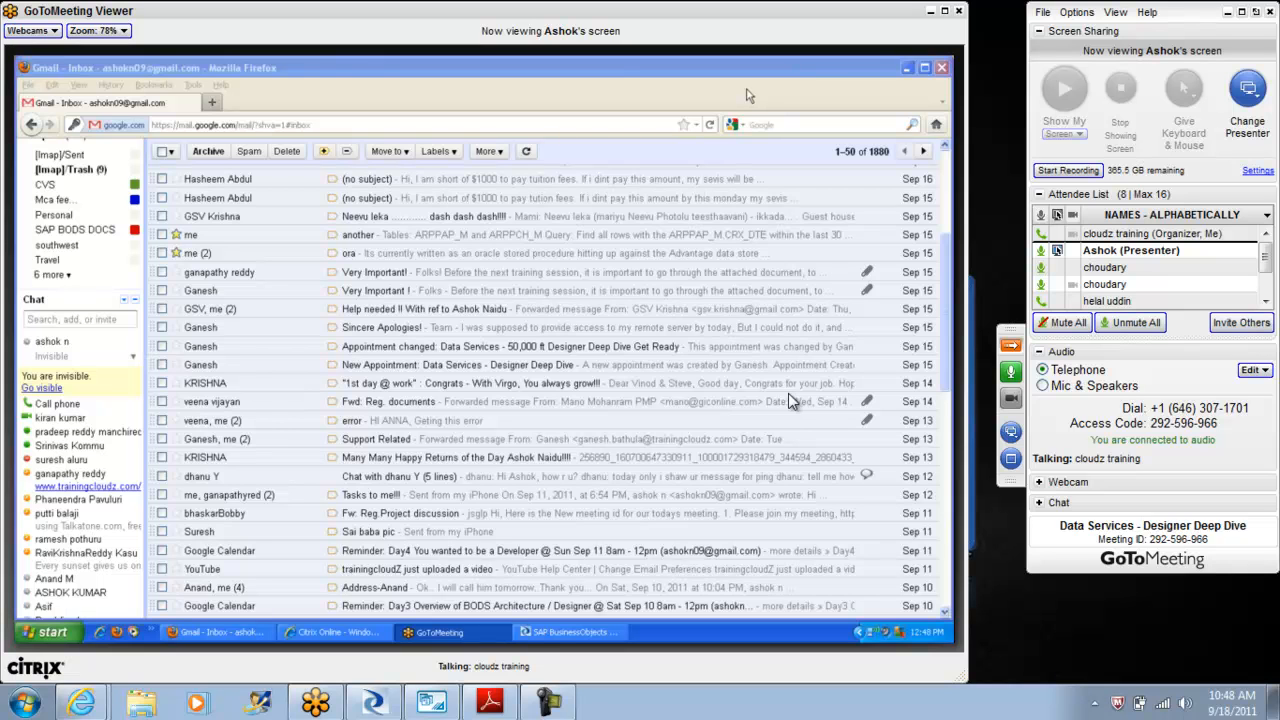
pyautogui.moveTo(1136, 250)
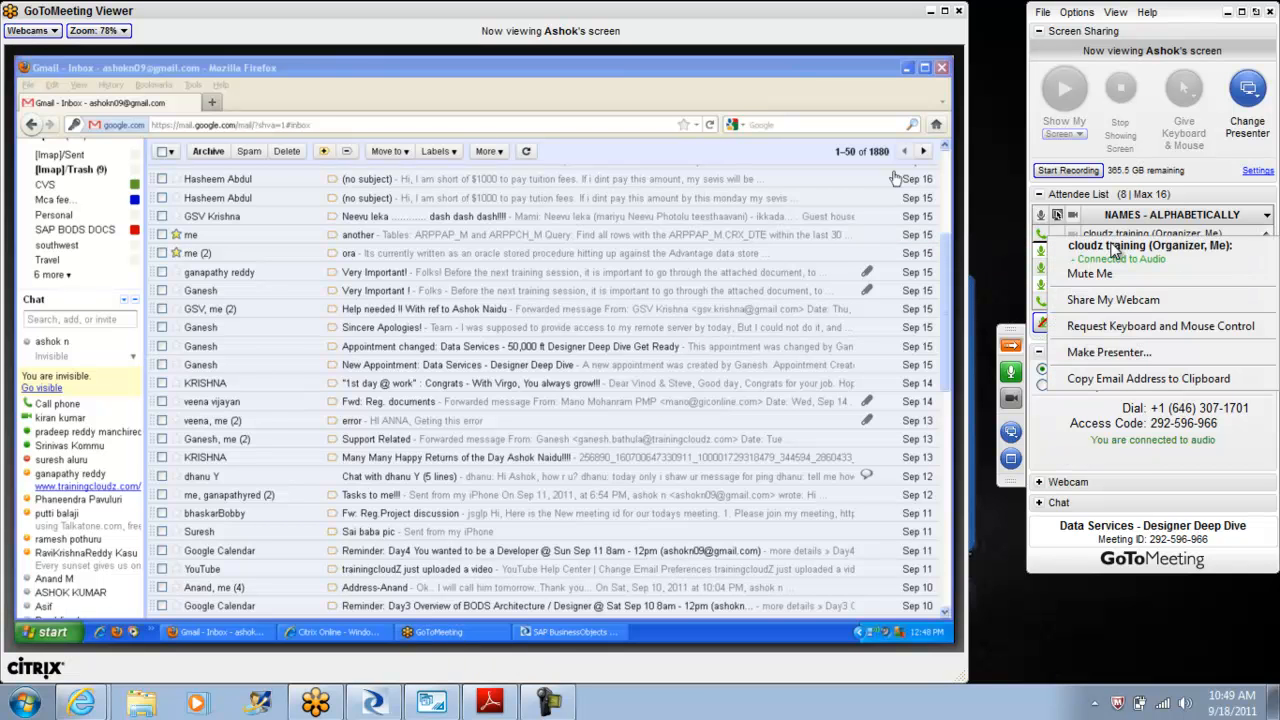
pyautogui.click(1108, 352)
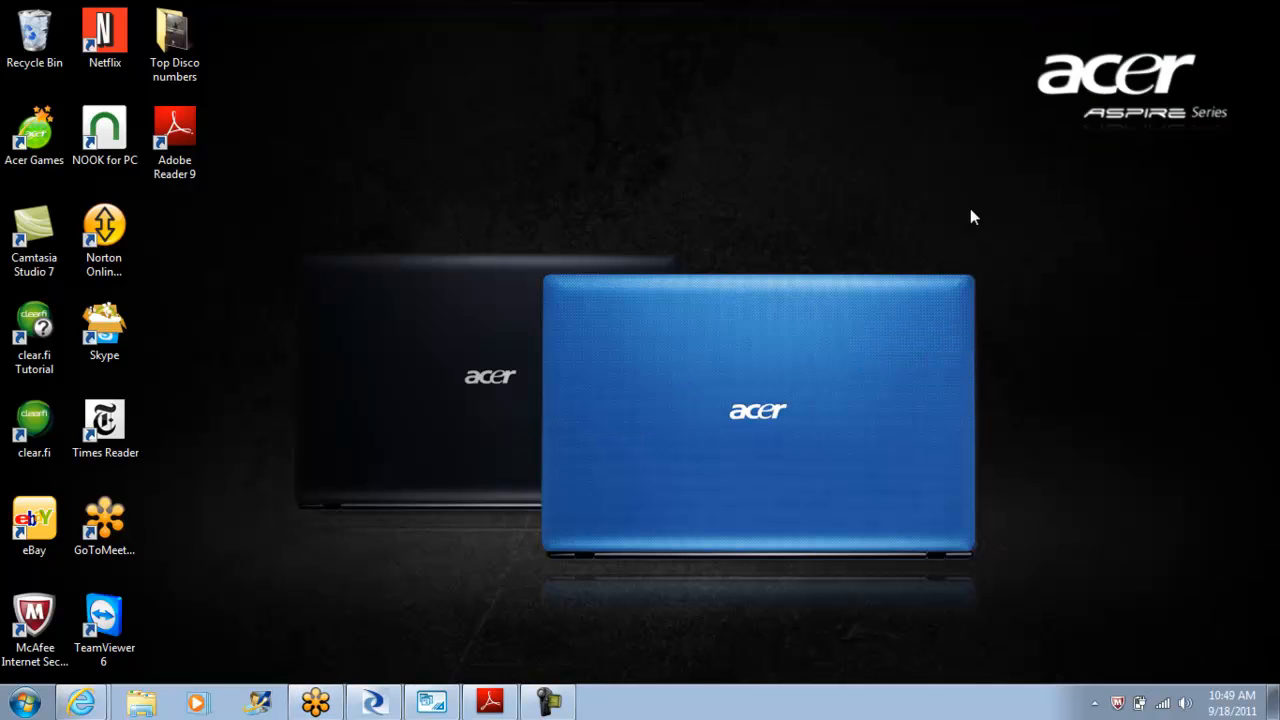
pyautogui.moveTo(1016, 356)
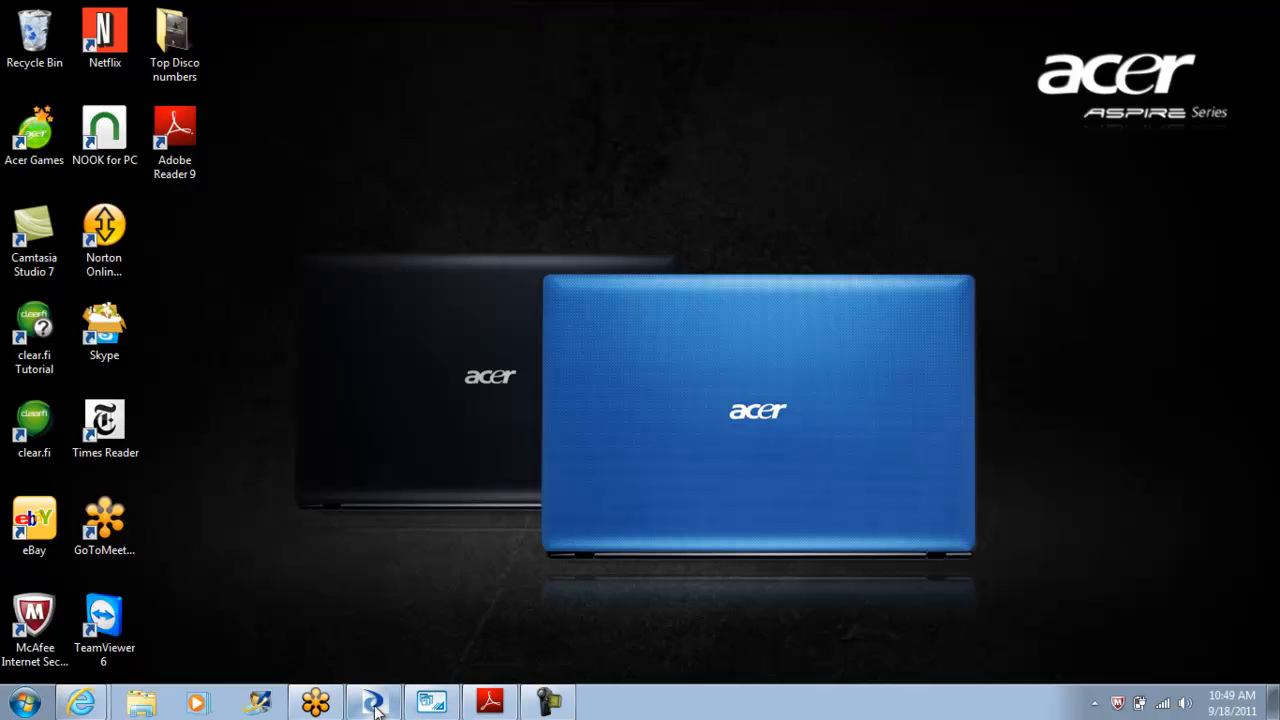
pyautogui.click(368, 704)
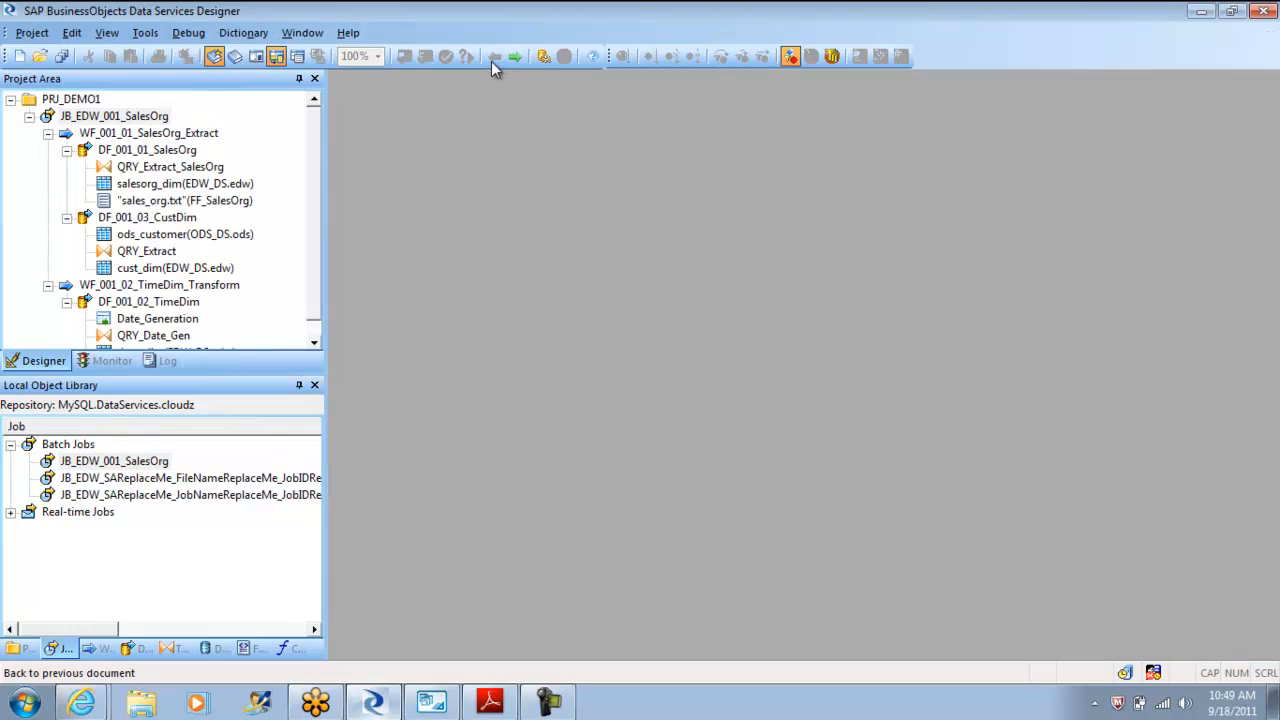
# - Expand JB_EDW_001_SalesOrg, open WF_001_01_SalesOrg_Extract and its DF_001_03_CustDim data flow
pyautogui.click(52, 118)
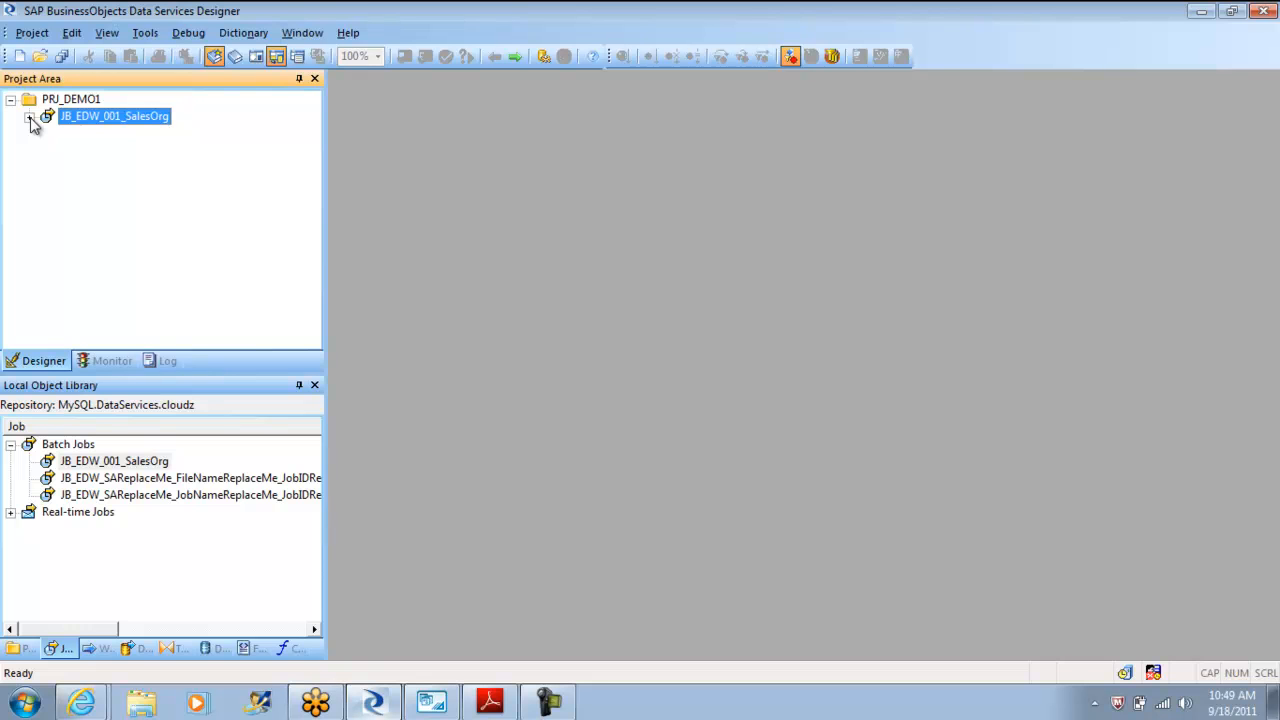
pyautogui.click(32, 120)
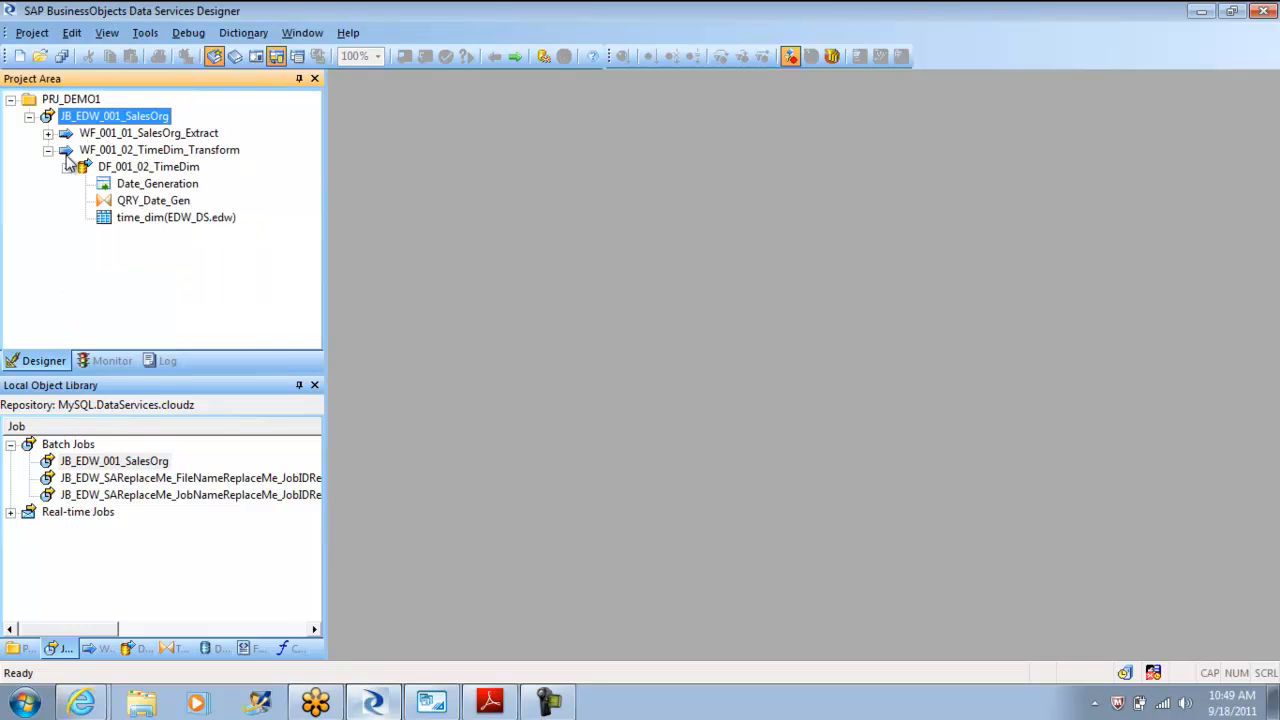
pyautogui.doubleClick(148, 132)
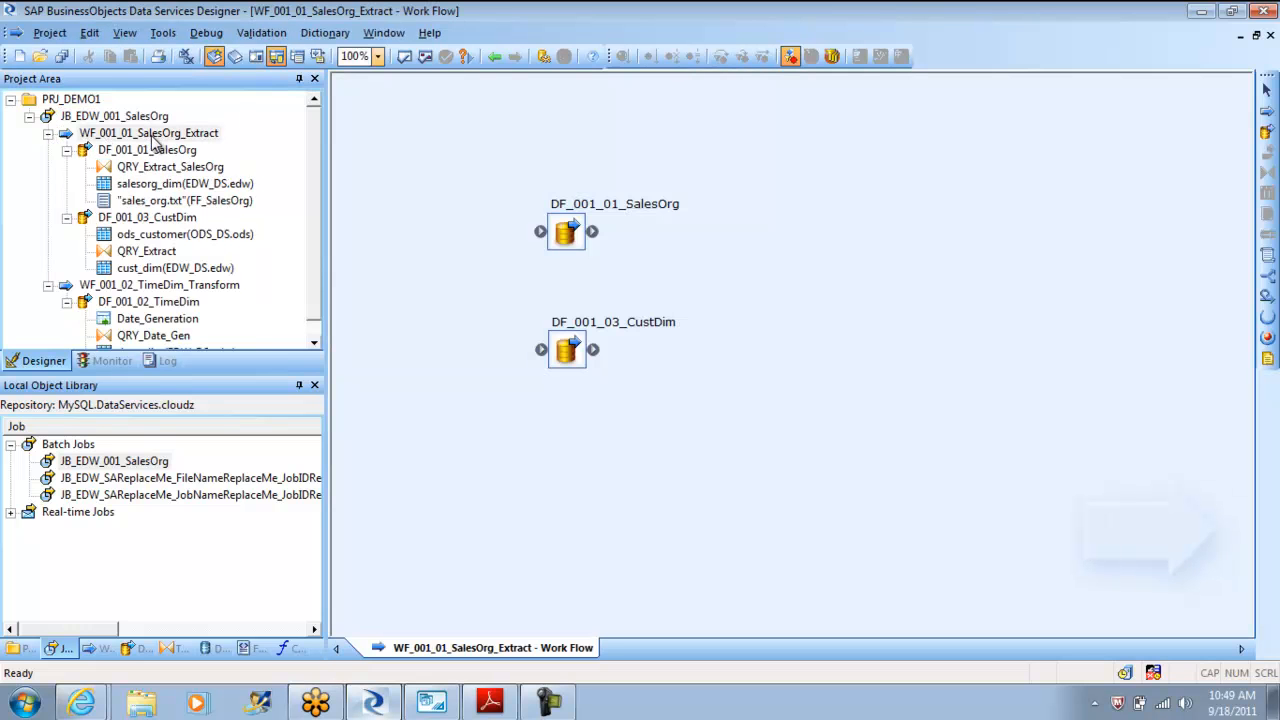
pyautogui.doubleClick(148, 216)
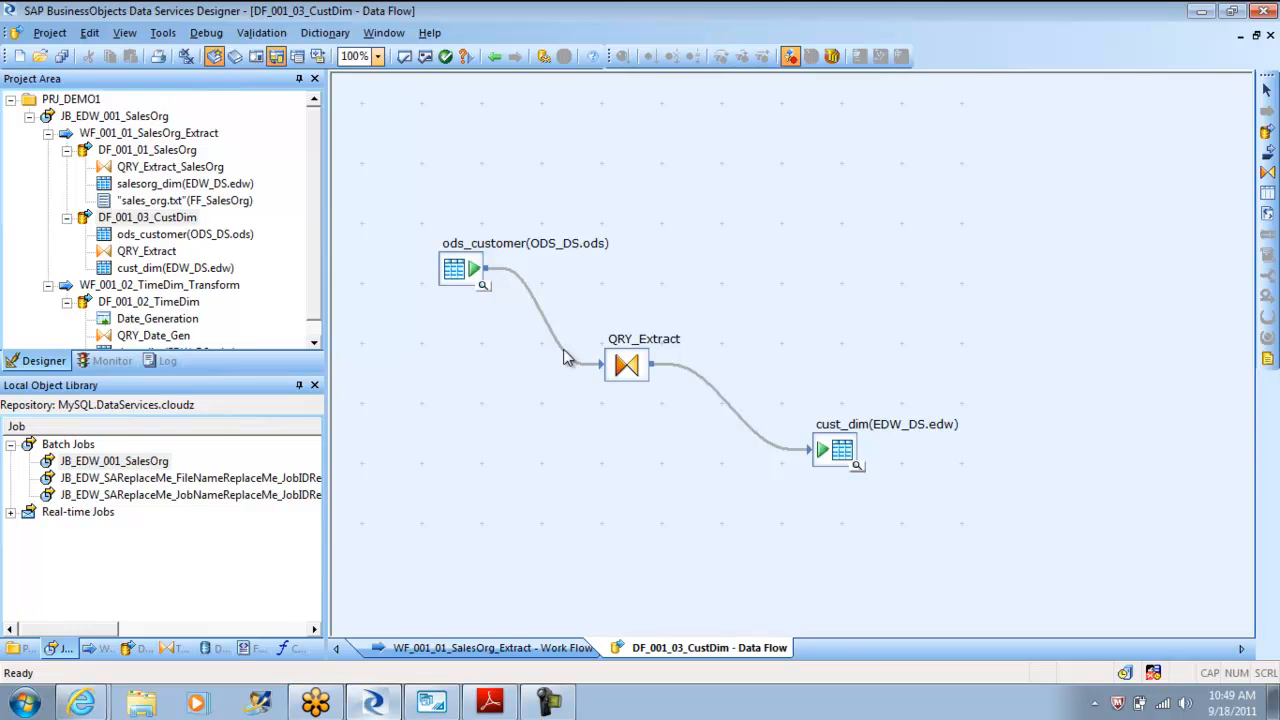
pyautogui.moveTo(686, 476)
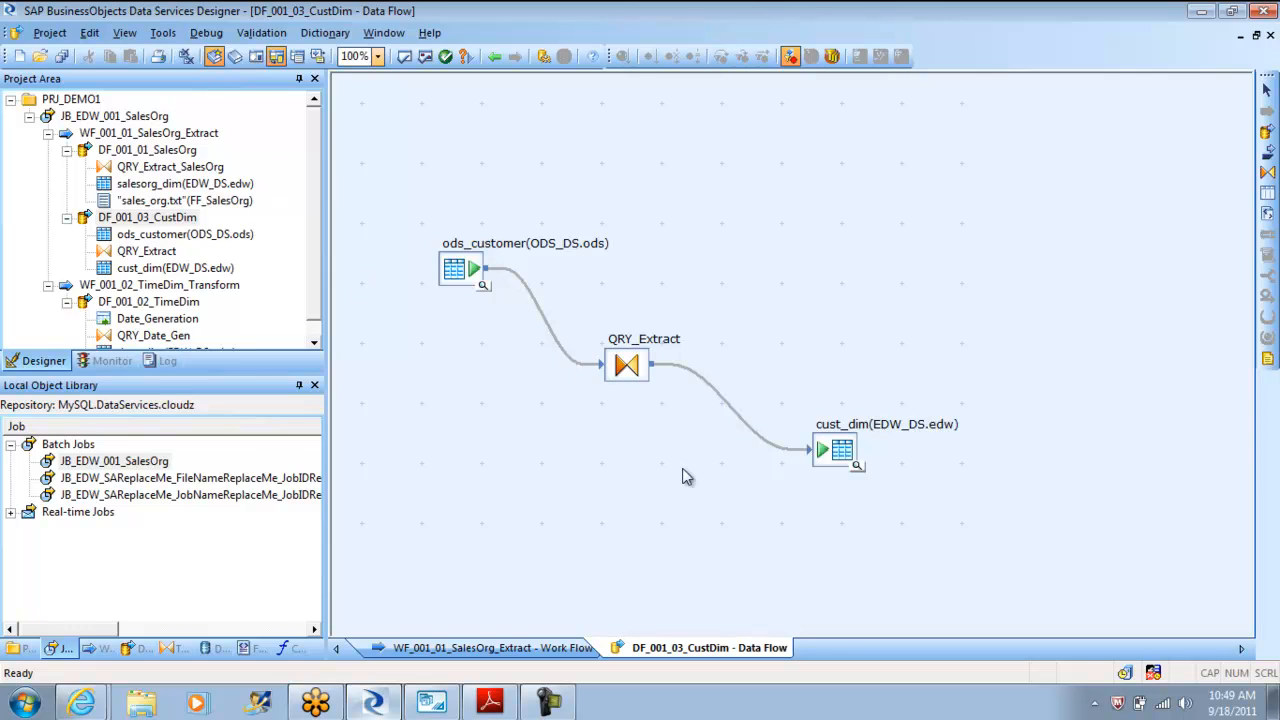
pyautogui.moveTo(590, 308)
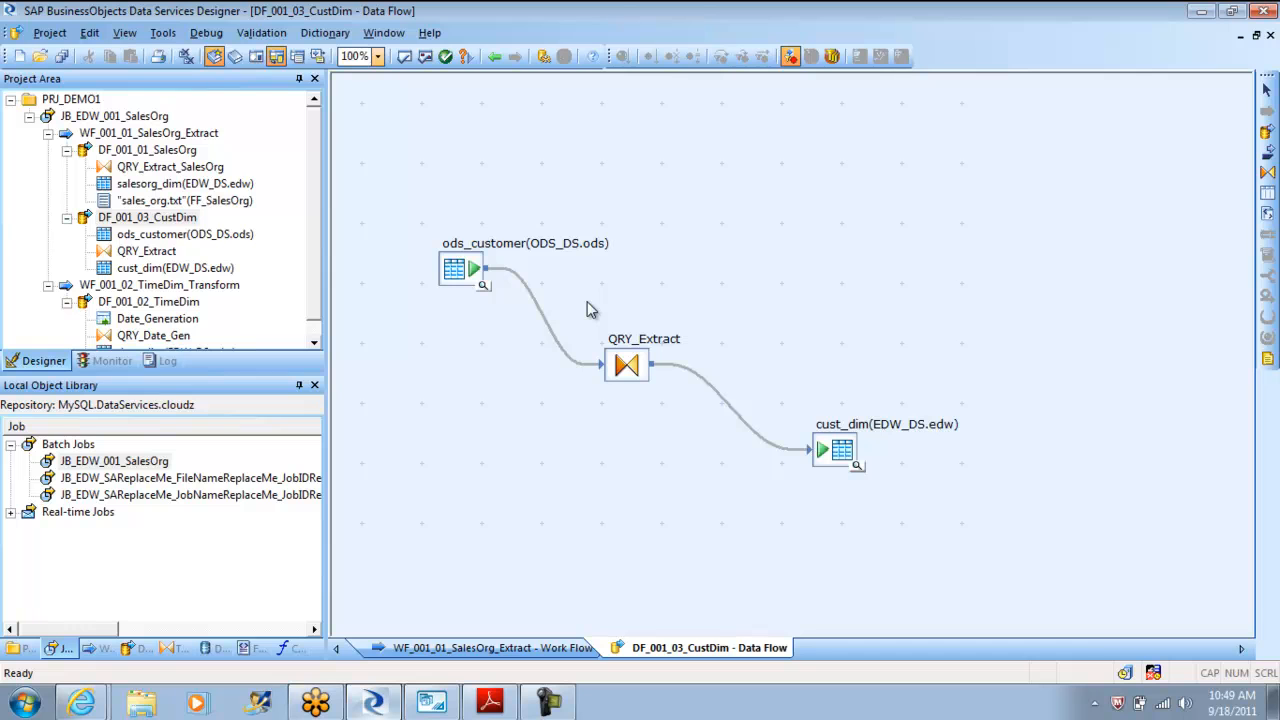
pyautogui.moveTo(248, 168)
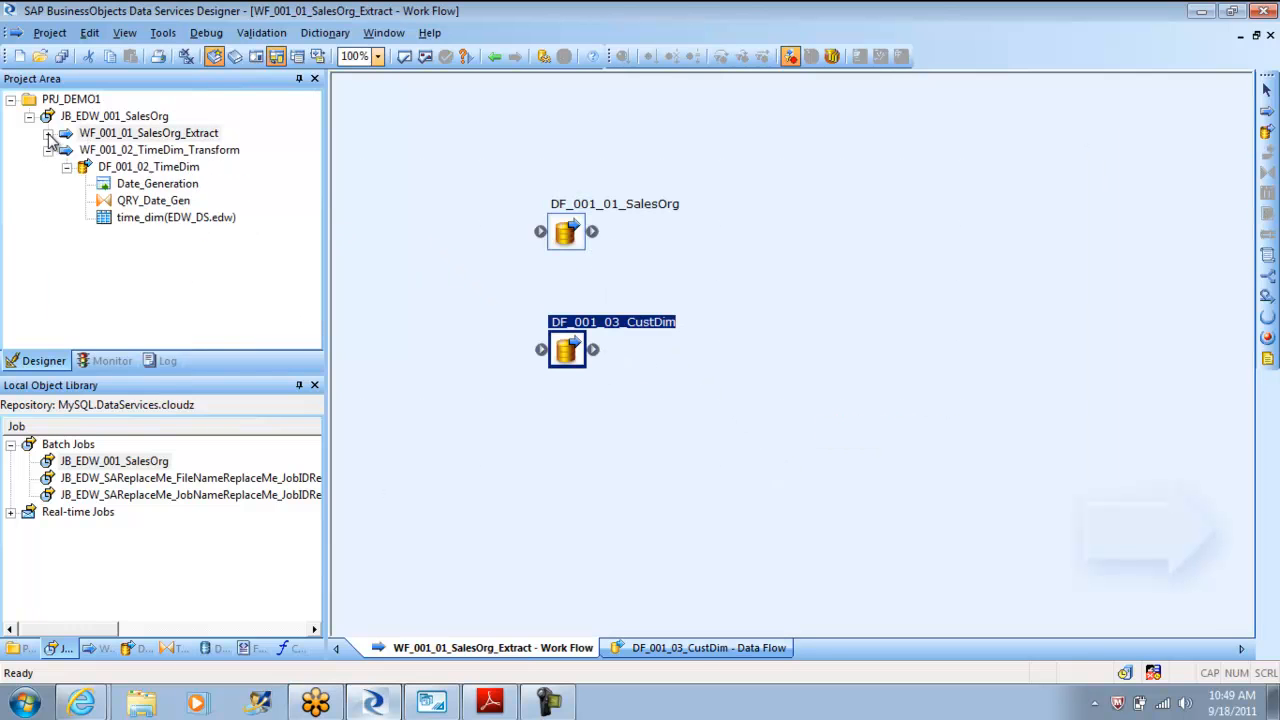
# - List the data flows in the Local Object Library and locate DF_001_03_CustDim
pyautogui.click(48, 132)
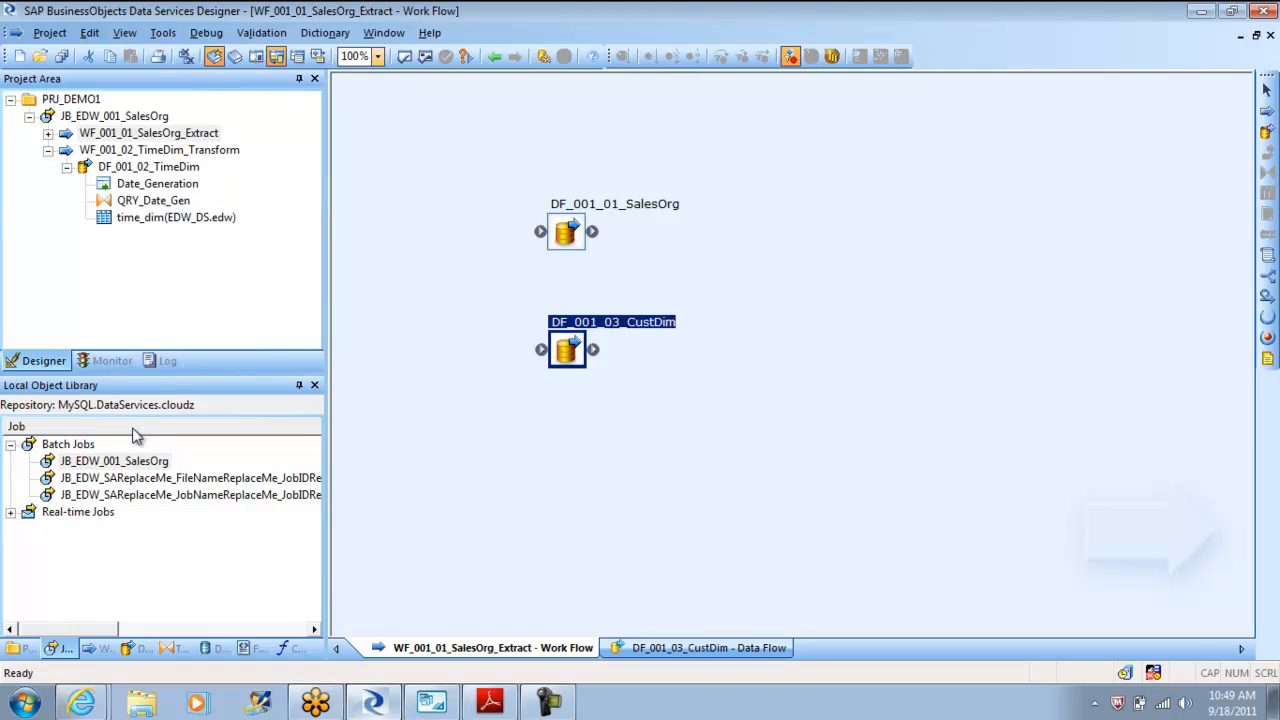
pyautogui.click(138, 644)
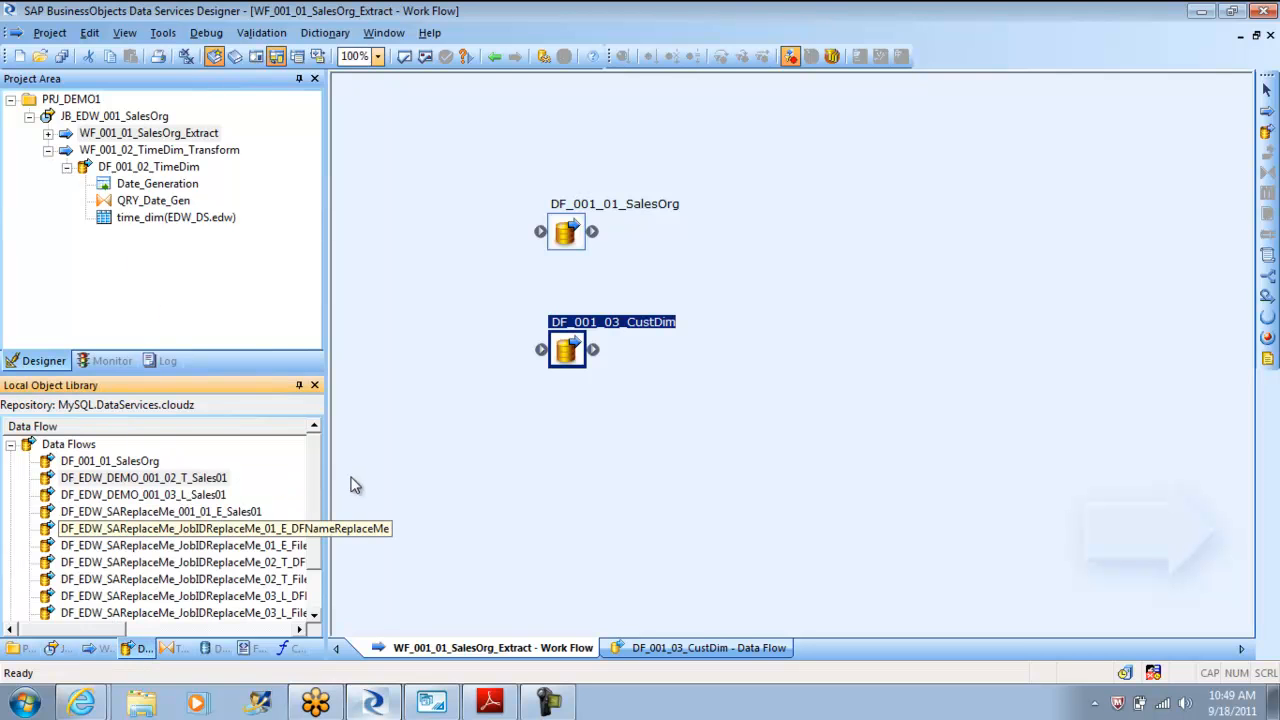
pyautogui.scroll(-3)
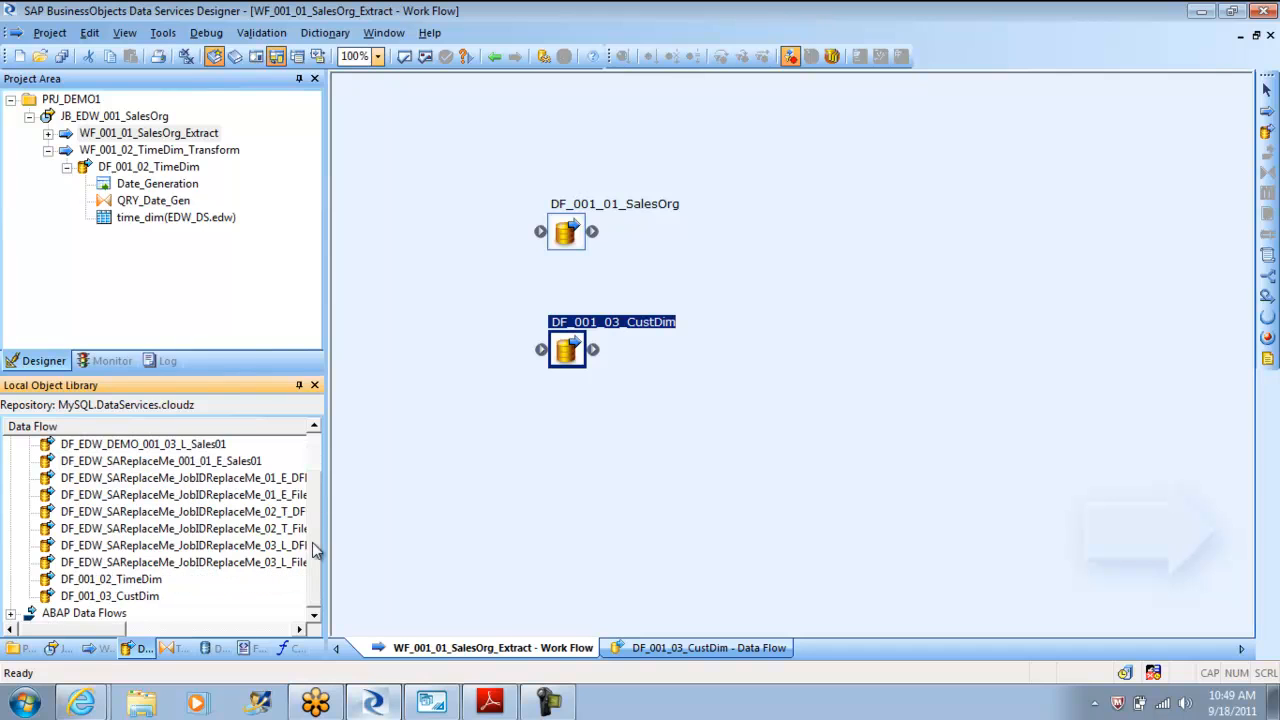
pyautogui.moveTo(136, 596)
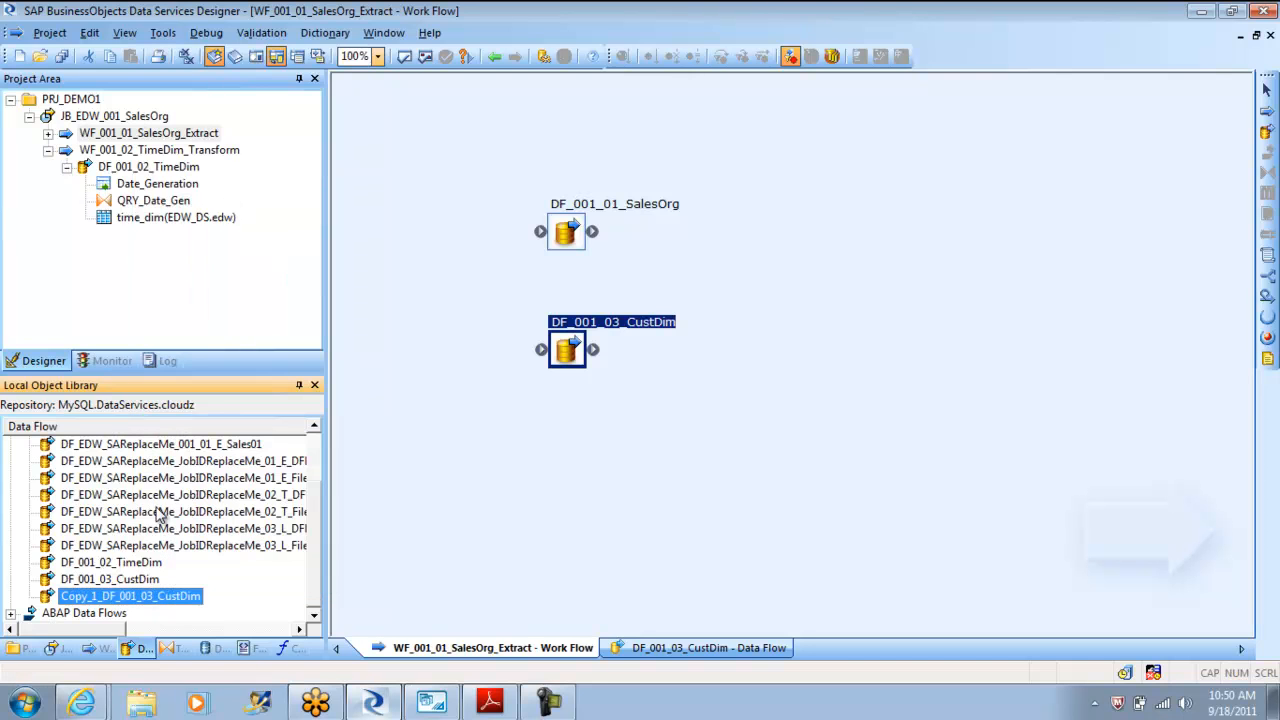
# - Rename the replicated copy to DF_001_04_CustDim_Type2 and confirm the name
pyautogui.rightClick(128, 596)
pyautogui.write('4')
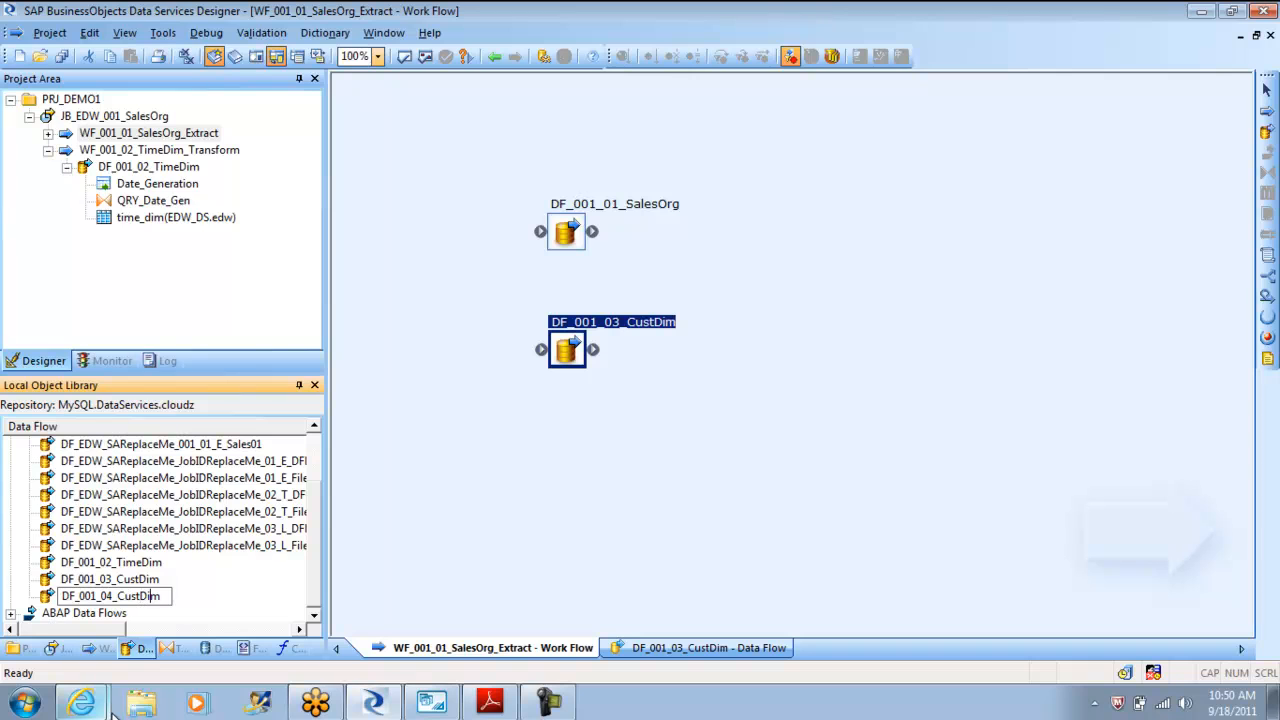
pyautogui.write('_Type')
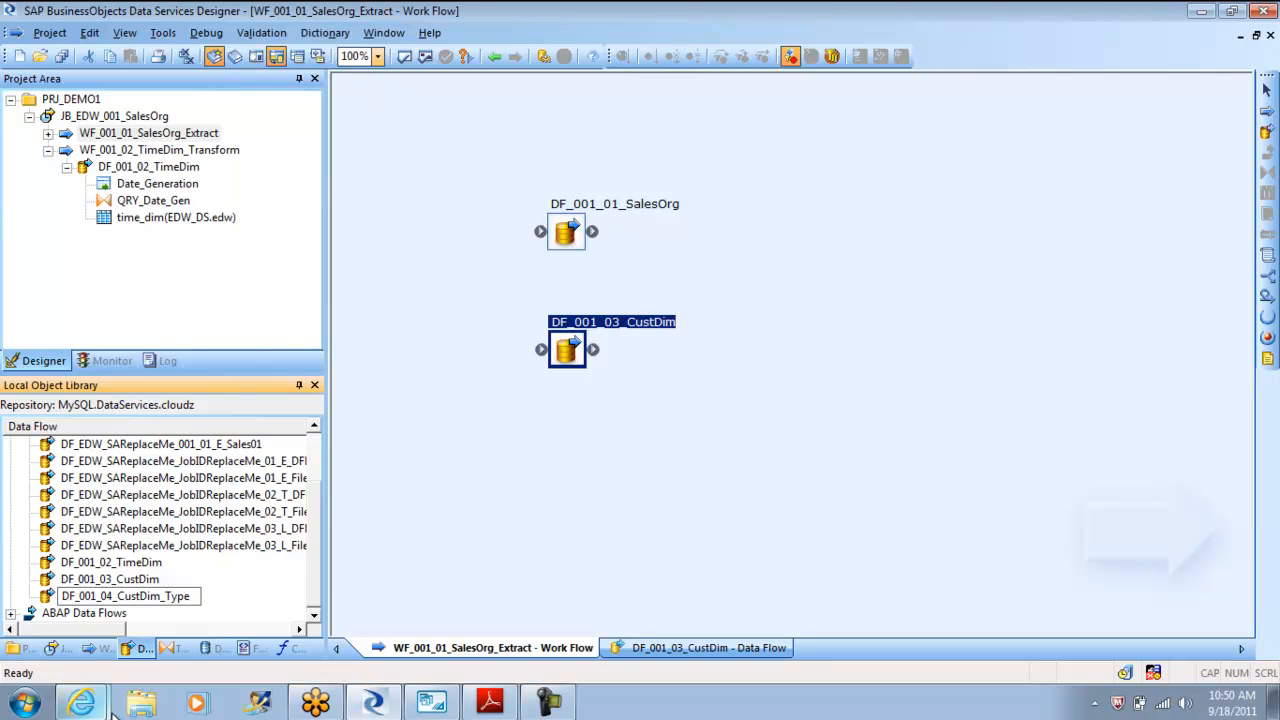
pyautogui.write('2')
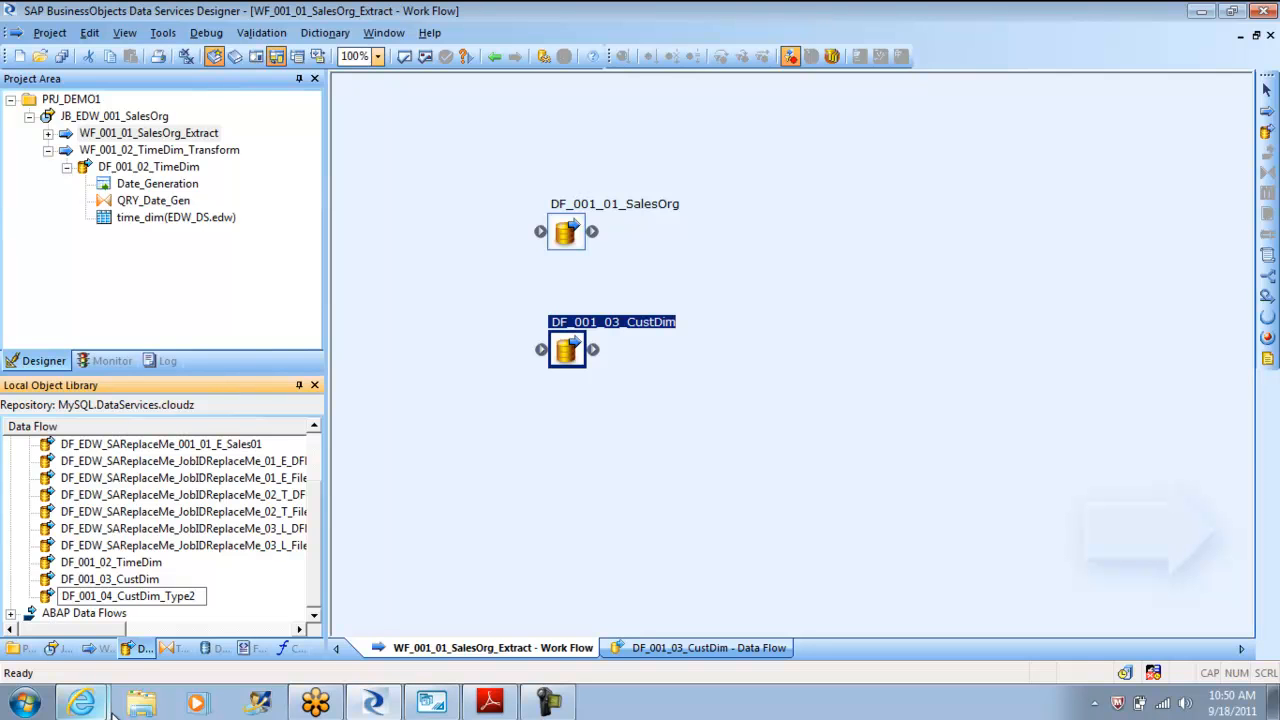
pyautogui.click(120, 596)
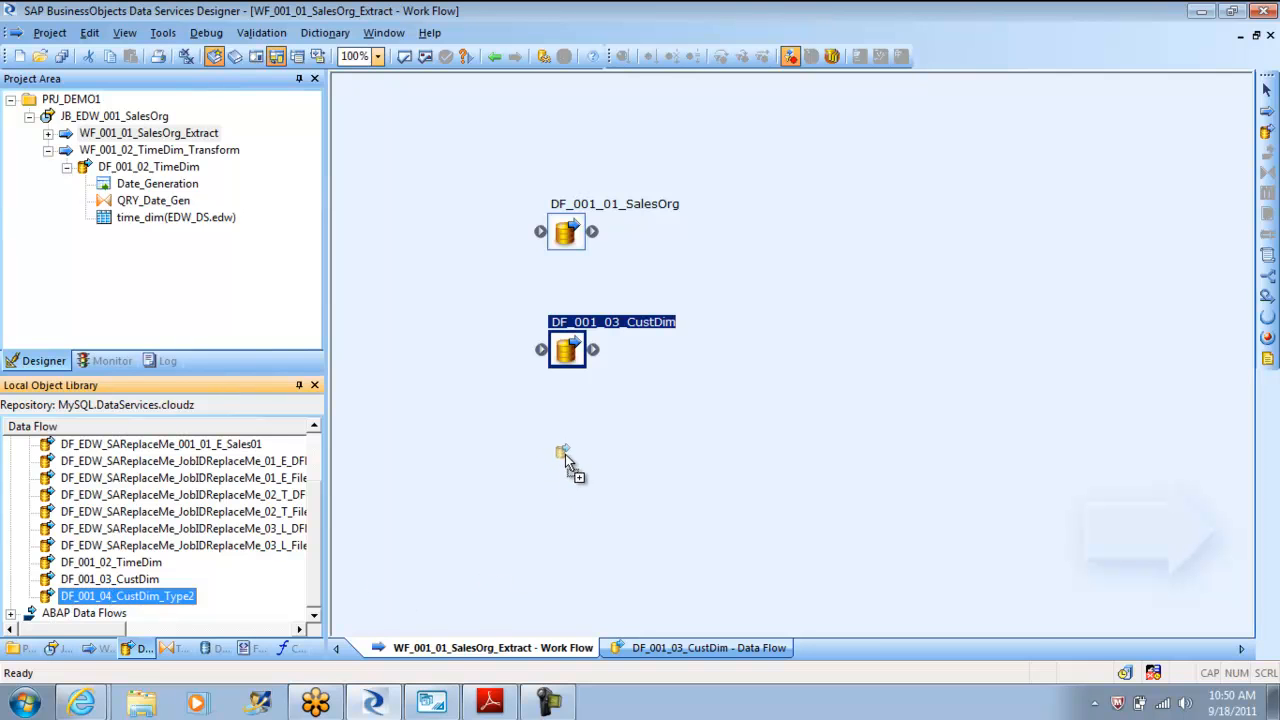
# - Add DF_001_04_CustDim_Type2 to the work flow and create template table Cust_Dim_Type2 in EDW_DS replacing cust_dim
pyautogui.moveTo(128, 596); pyautogui.dragTo(568, 462)
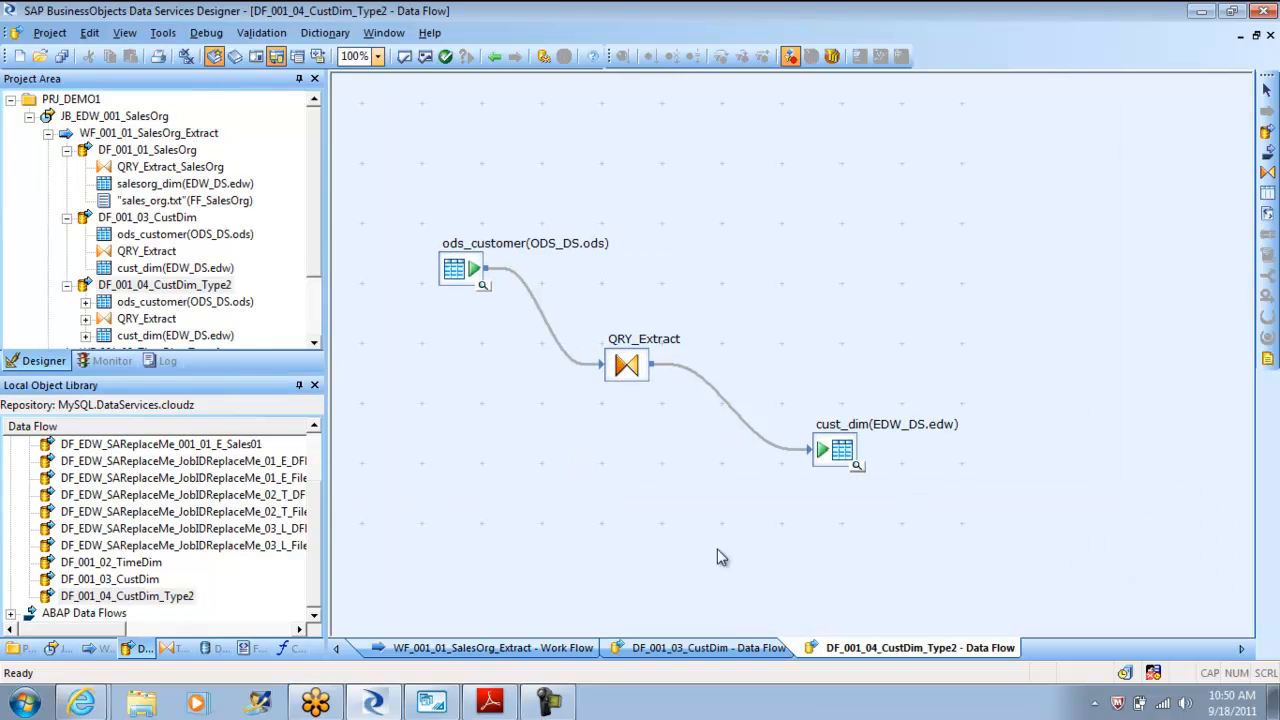
pyautogui.click(840, 448)
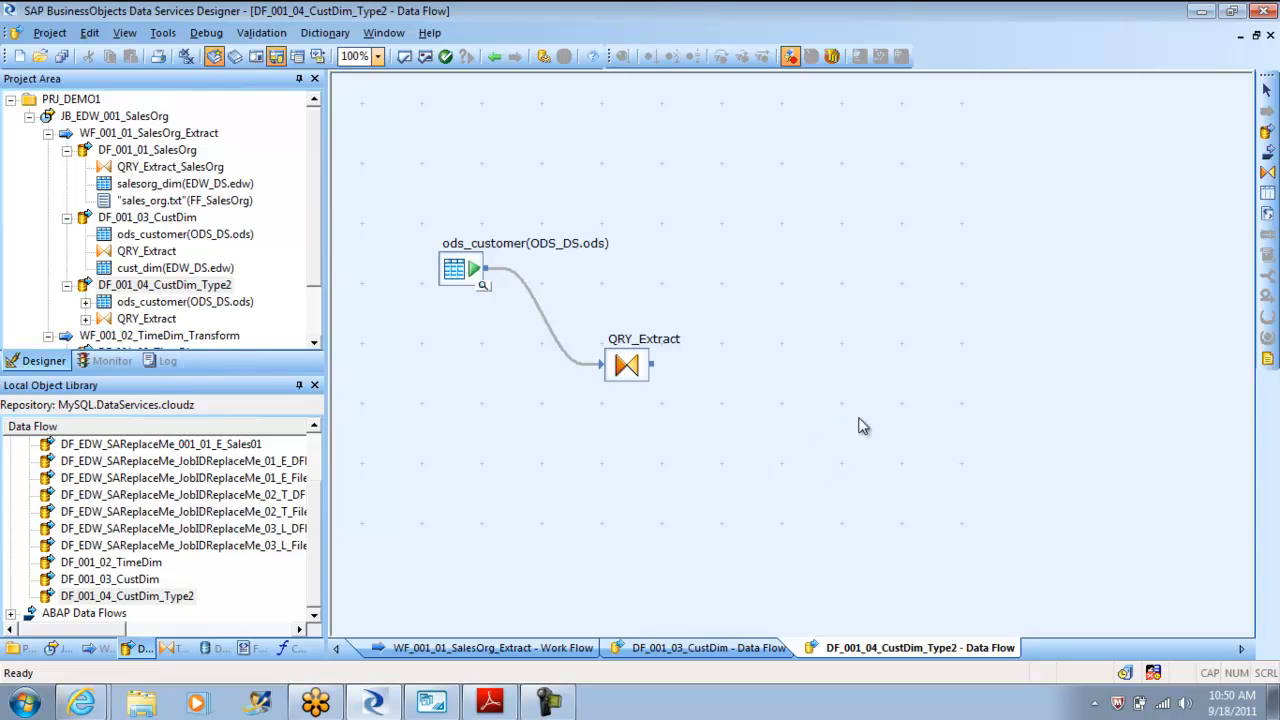
pyautogui.moveTo(828, 396)
pyautogui.write('Cust_Dim')
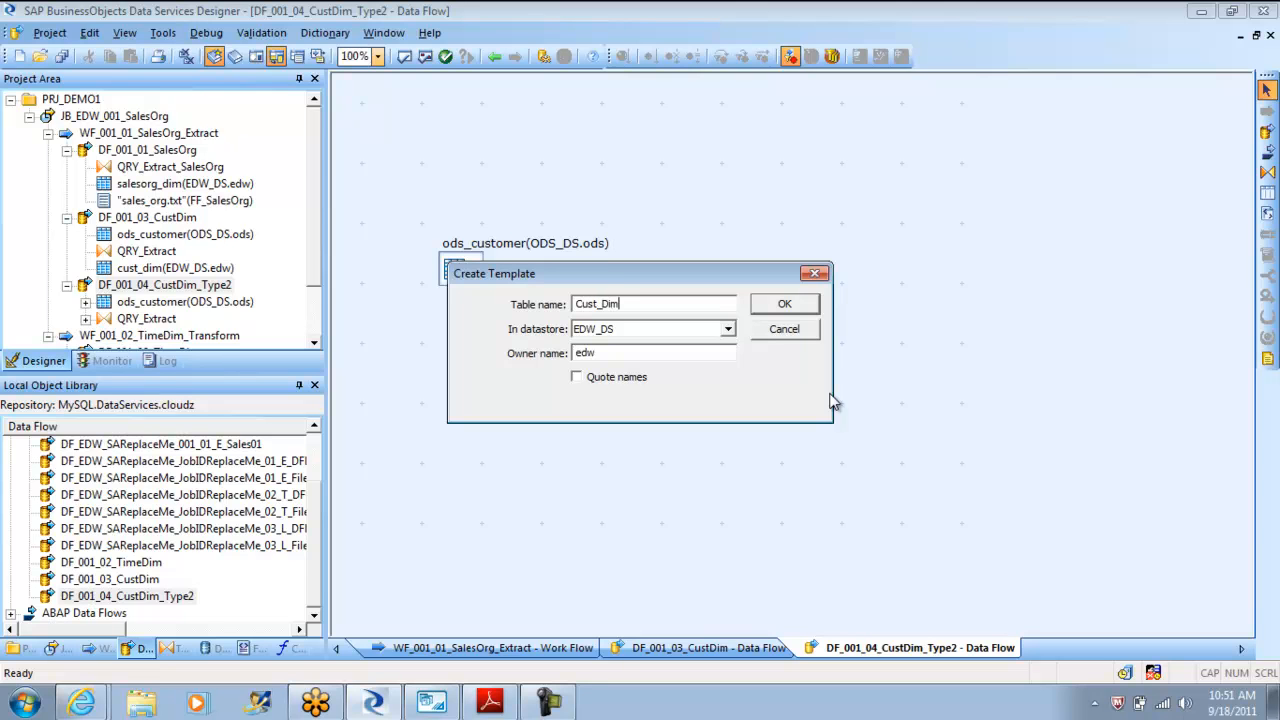
pyautogui.write('_Type')
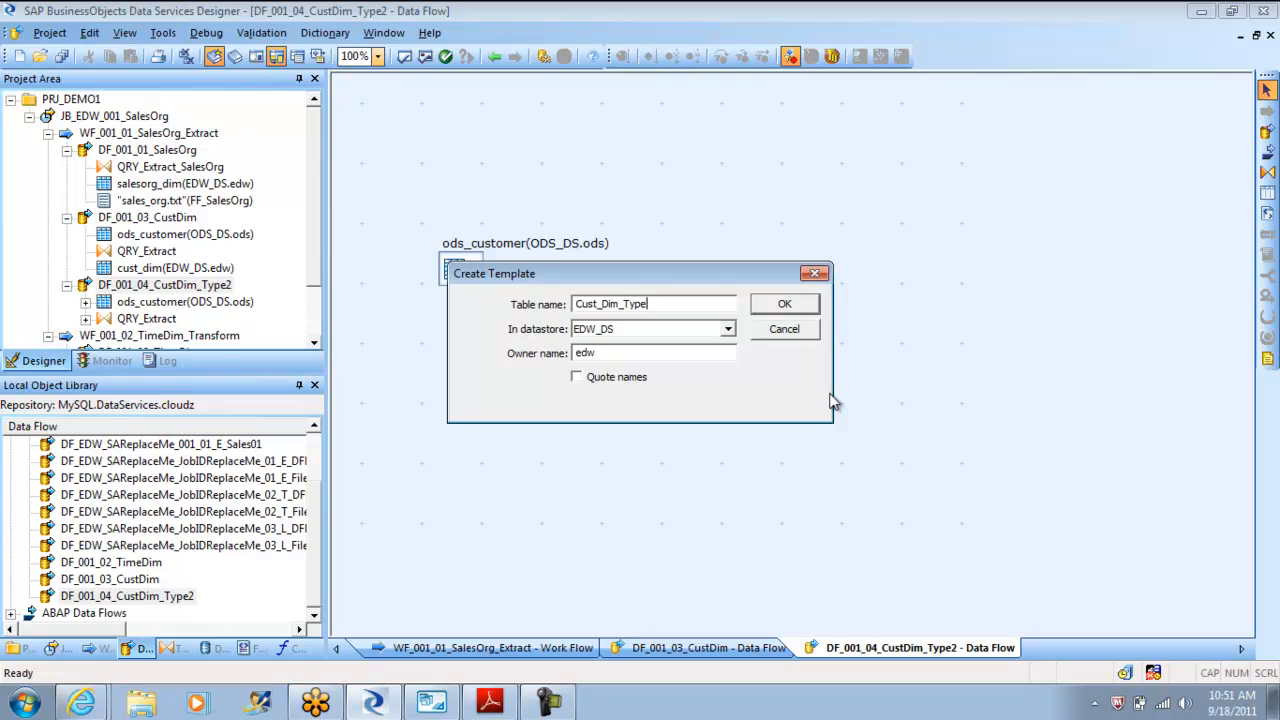
pyautogui.write('2')
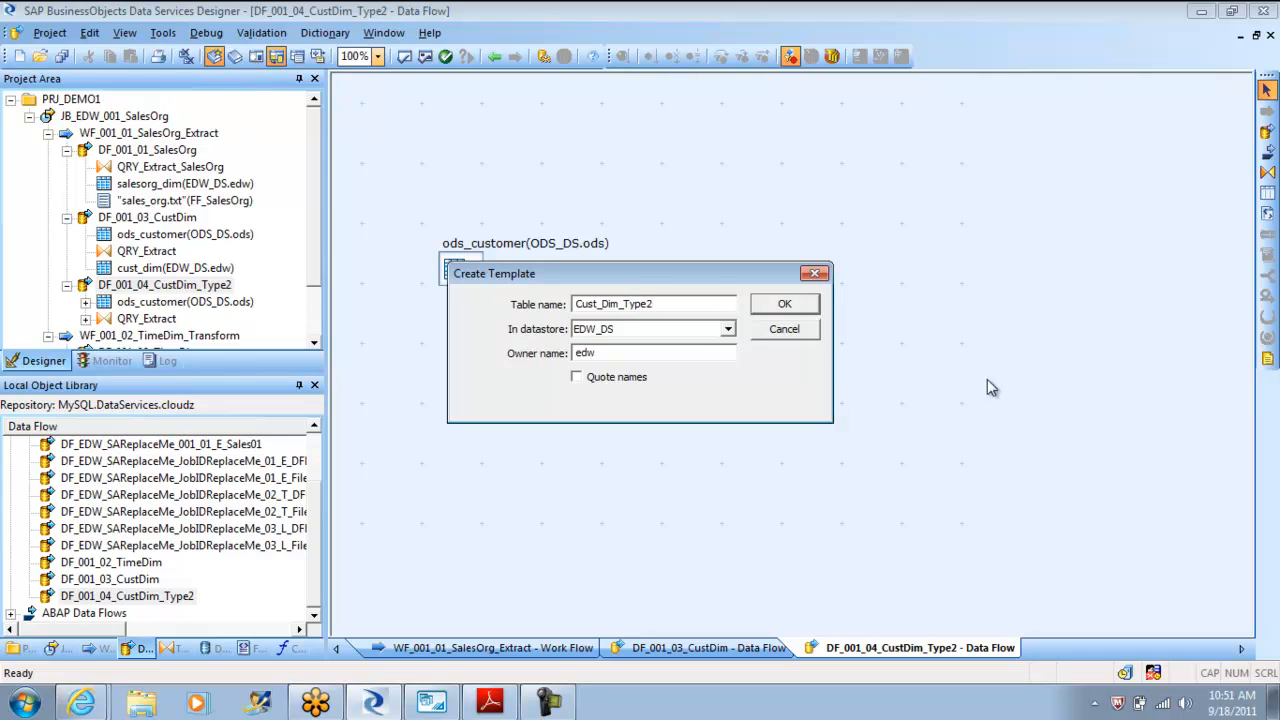
pyautogui.click(784, 304)
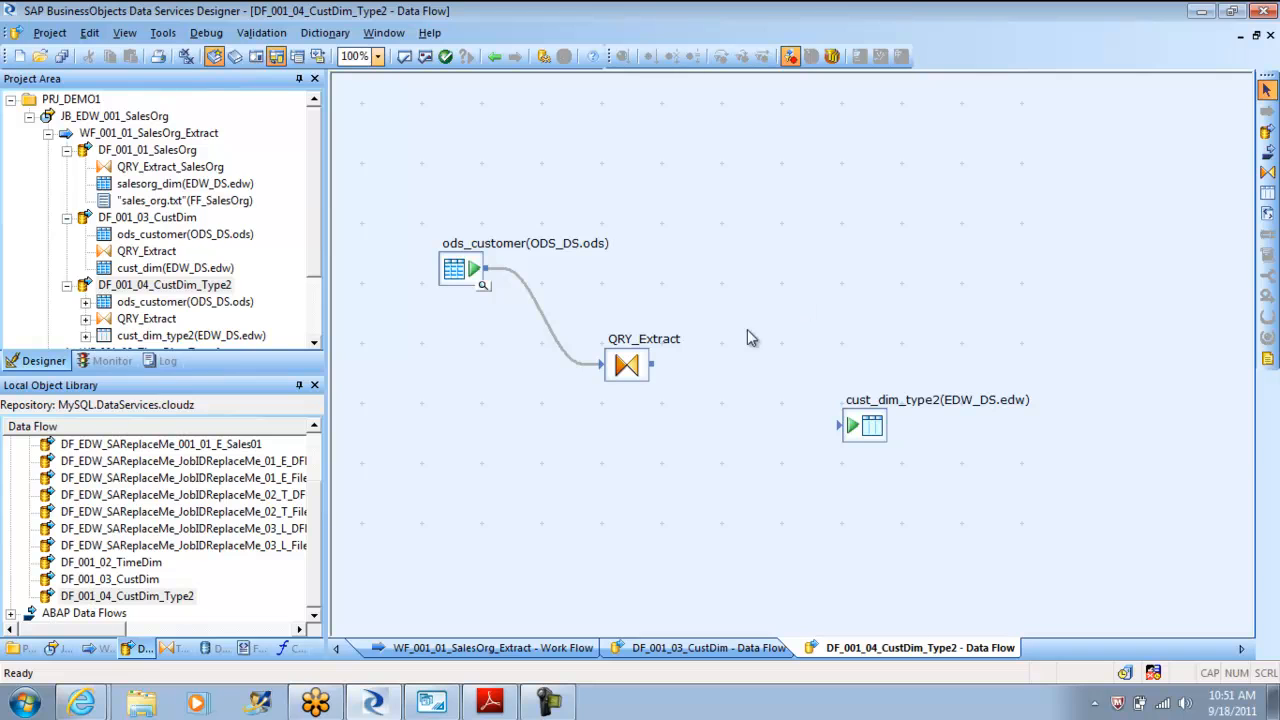
# - Connect QRY_Extract to the new cust_dim_type2 target and position it beside the query
pyautogui.moveTo(650, 364); pyautogui.dragTo(850, 424)
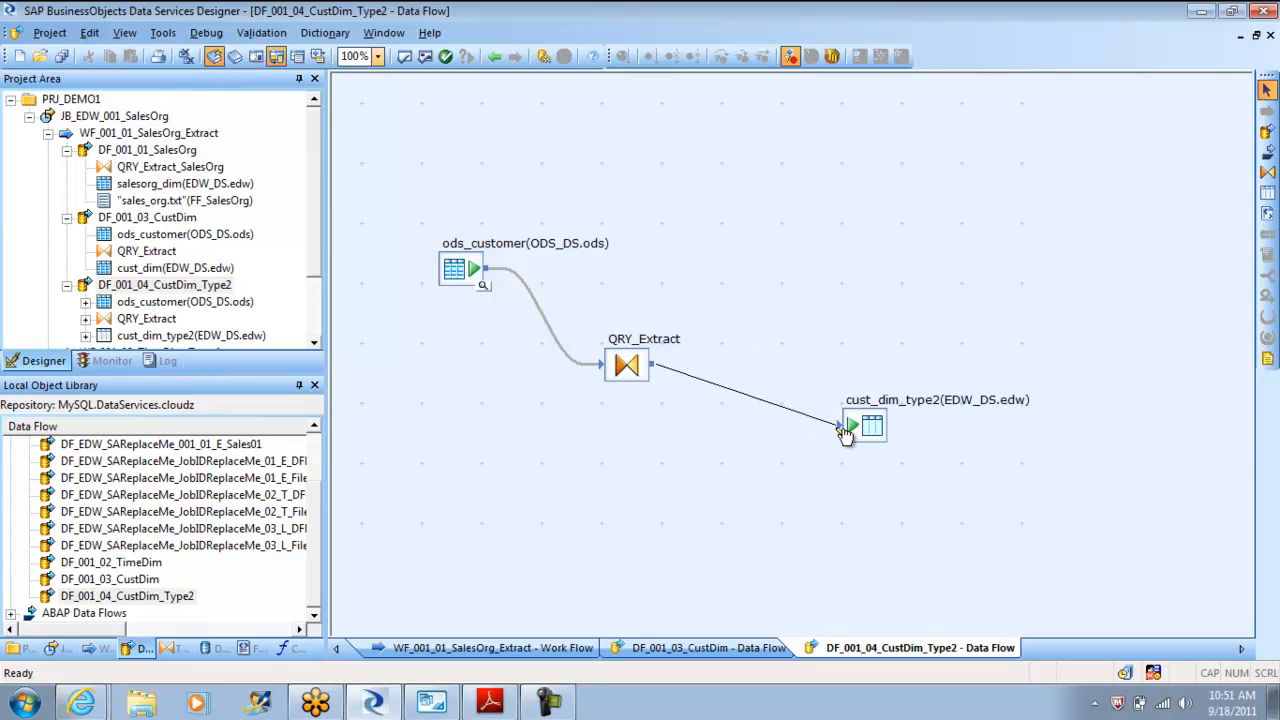
pyautogui.moveTo(864, 424); pyautogui.dragTo(804, 448)
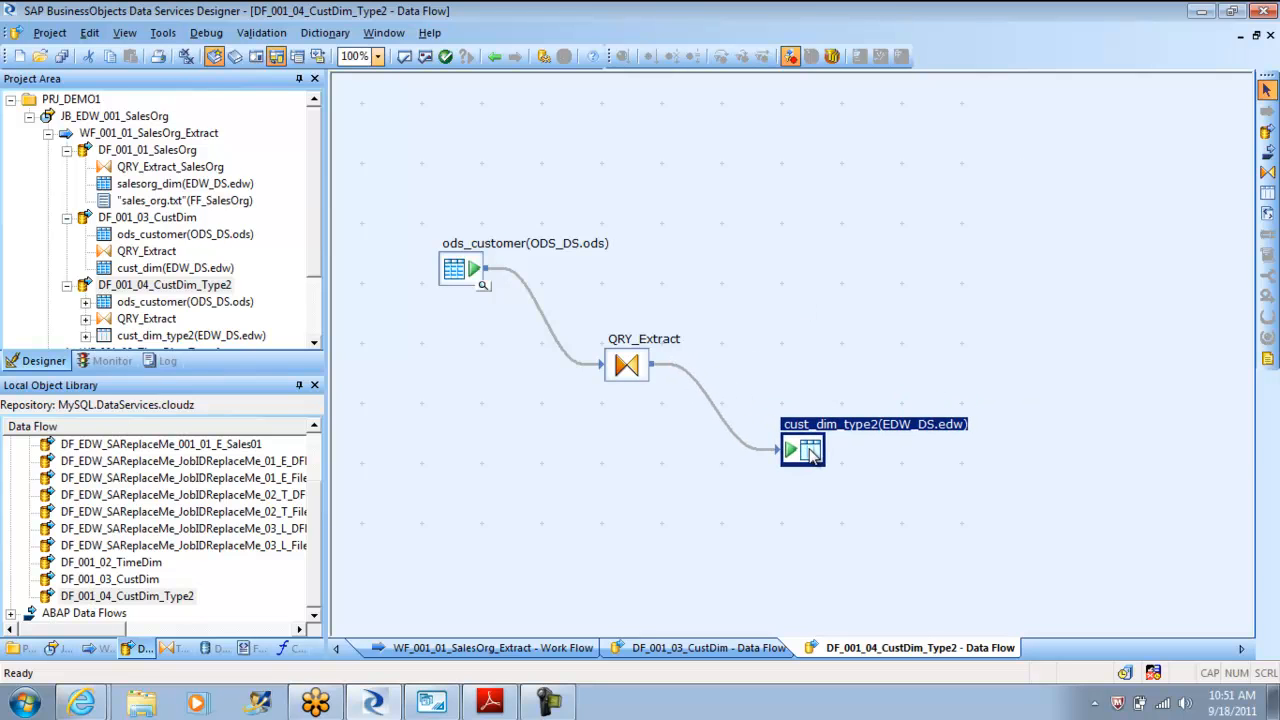